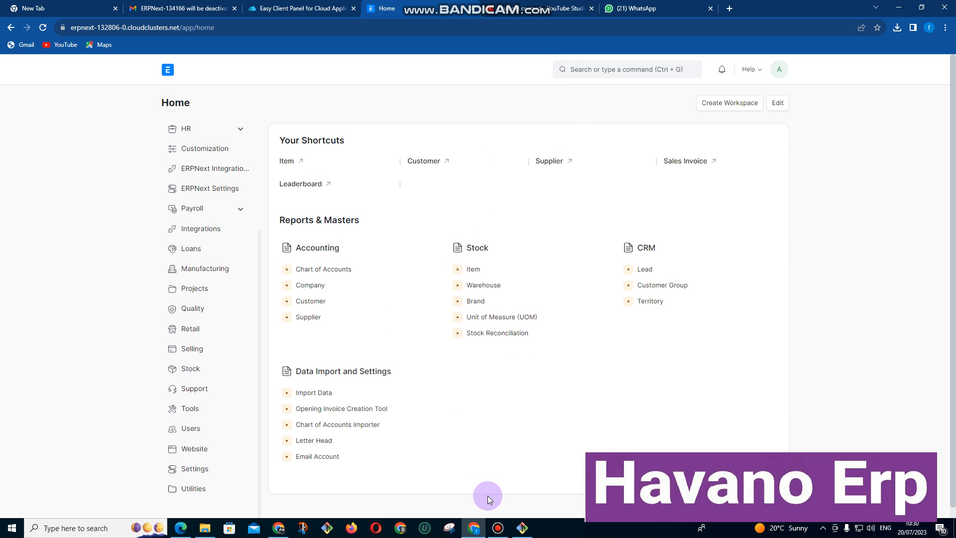
pyautogui.moveTo(469, 504)
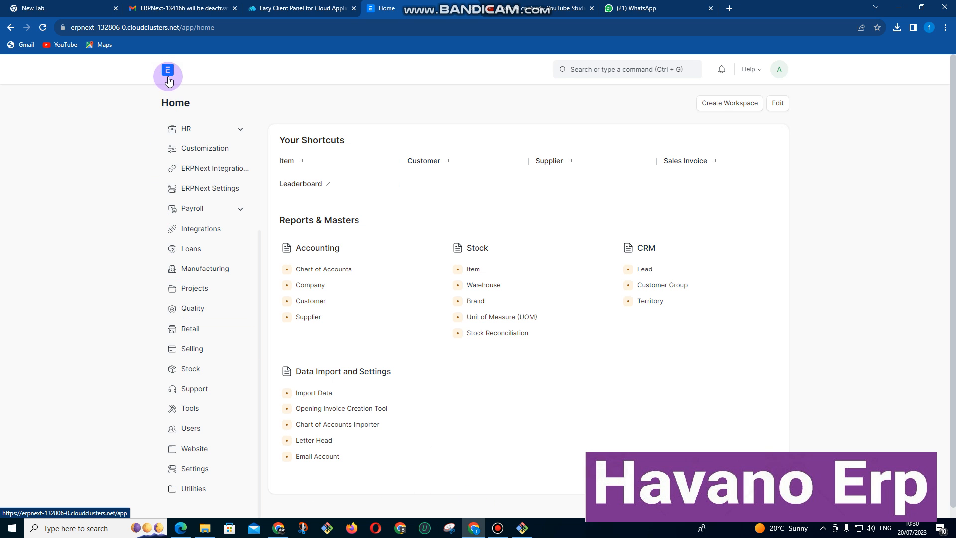
# Tour the Accounting, Assets and Buying workspaces, dismissing the Buying setup guide.
pyautogui.click(168, 76)
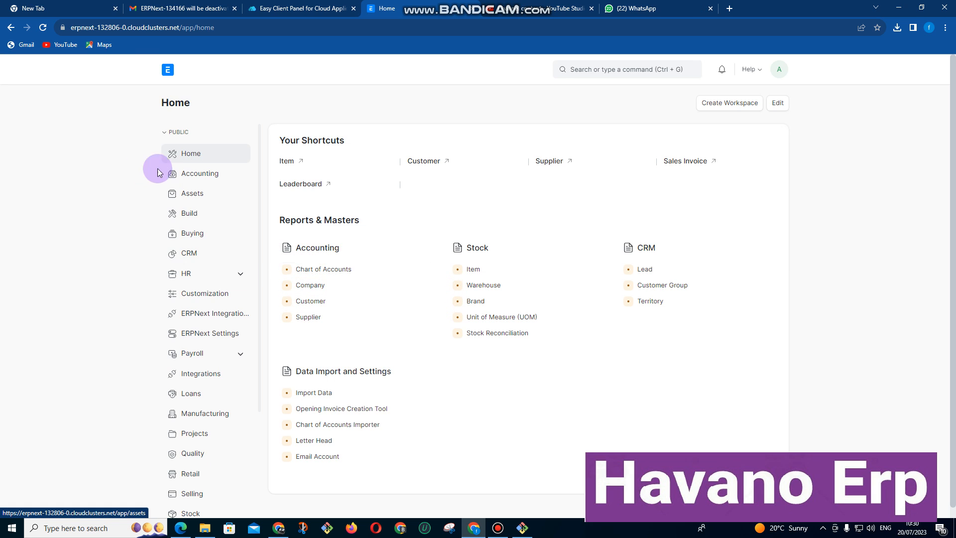
pyautogui.click(199, 173)
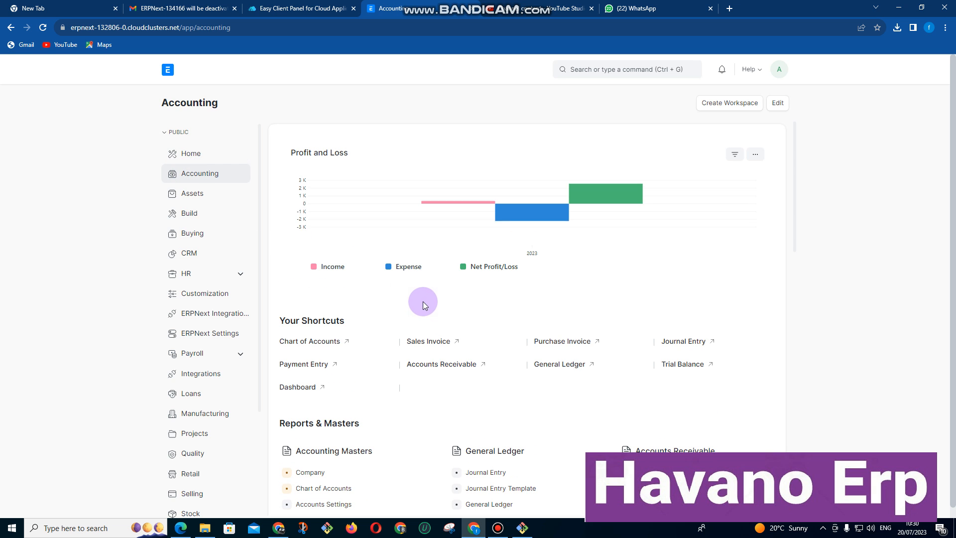
pyautogui.click(193, 193)
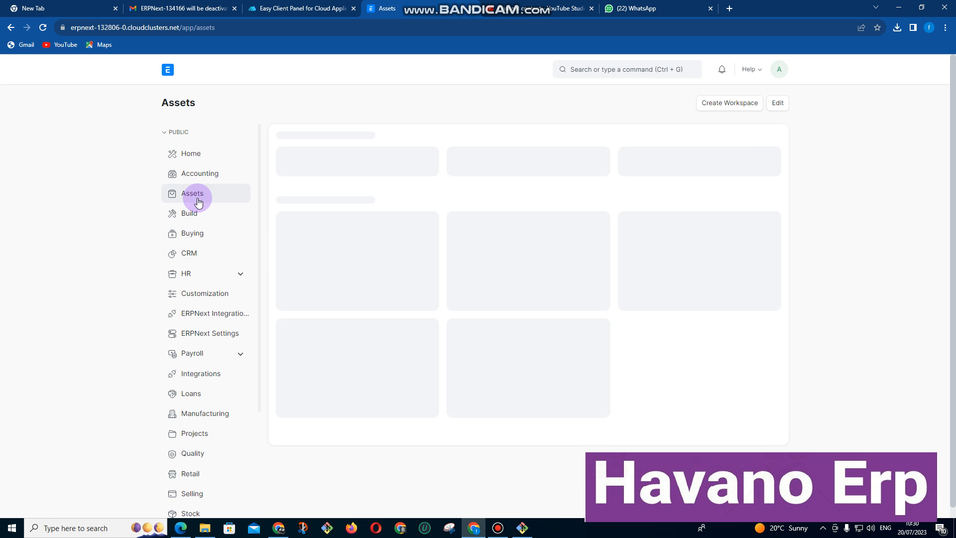
pyautogui.click(192, 193)
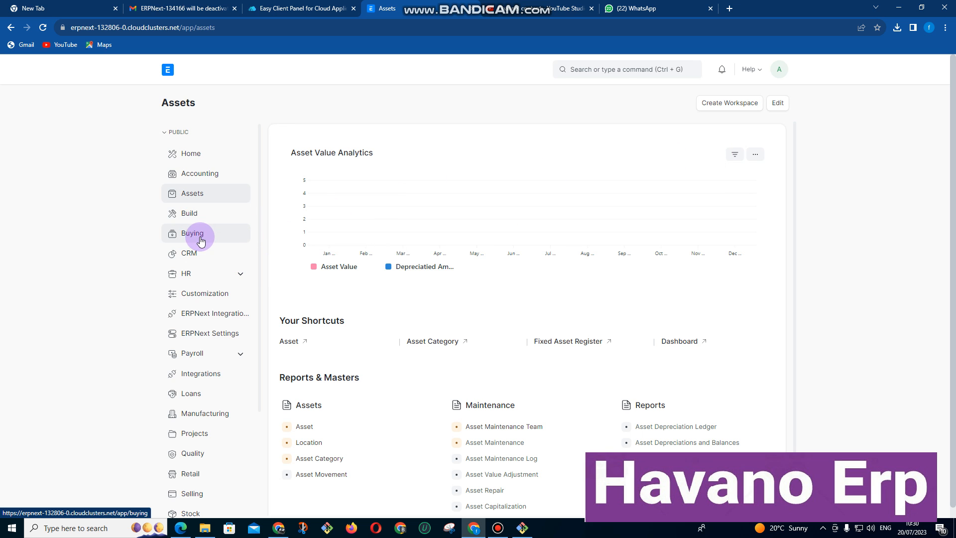
pyautogui.click(192, 233)
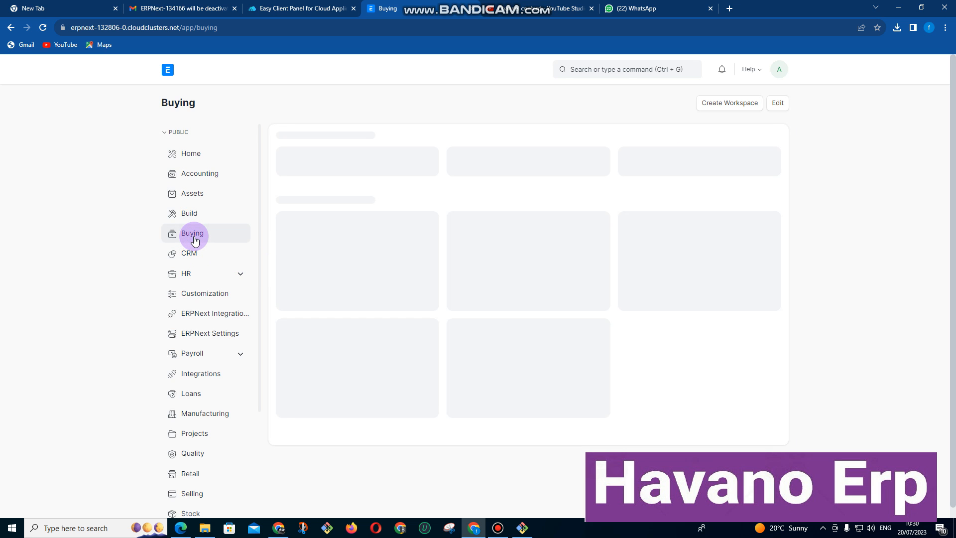
pyautogui.click(192, 233)
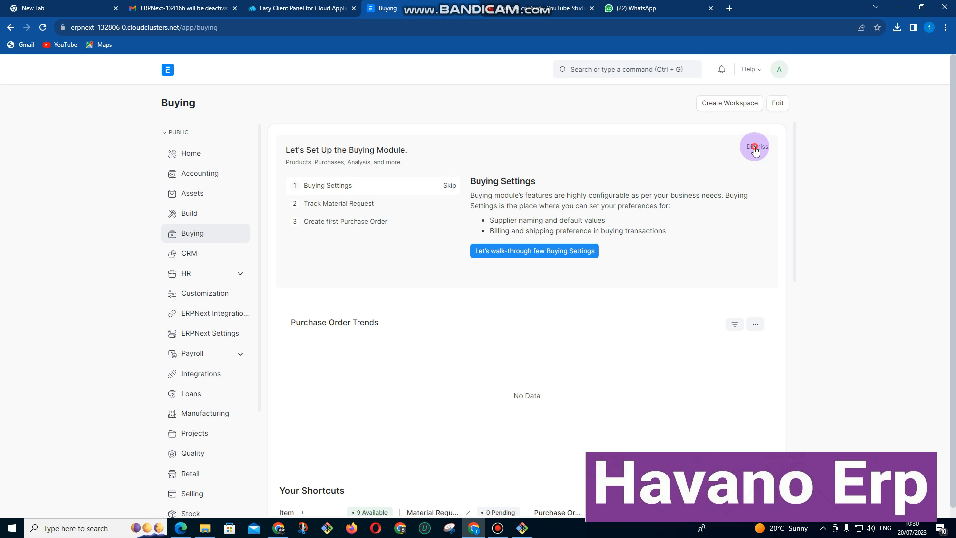
pyautogui.click(754, 146)
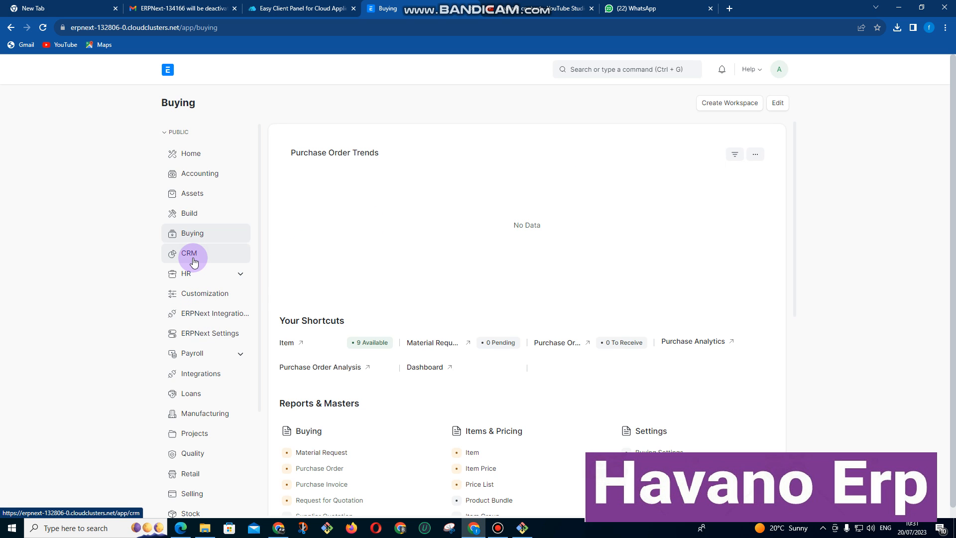
# Browse CRM, HR, Loans, Manufacturing and Projects, ending on the Retail workspace.
pyautogui.click(191, 253)
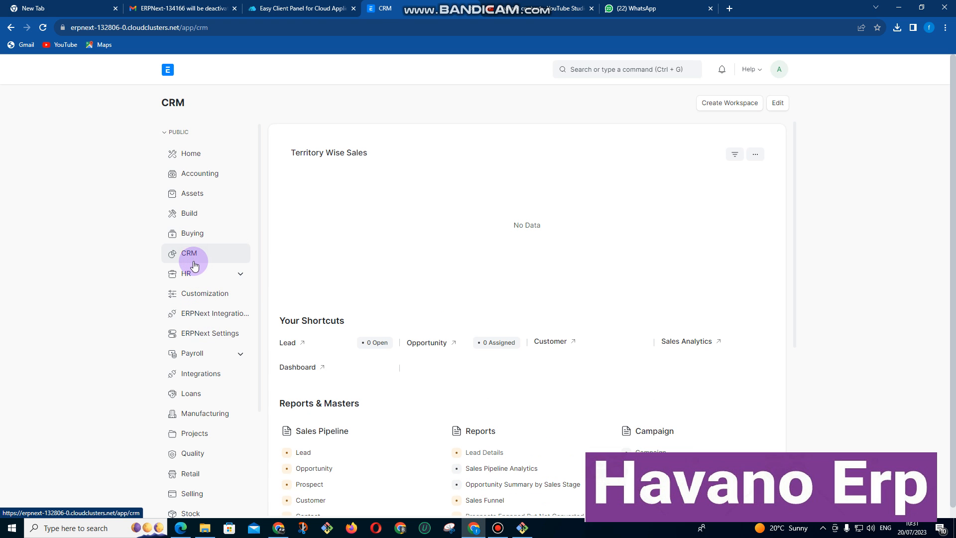
pyautogui.click(186, 273)
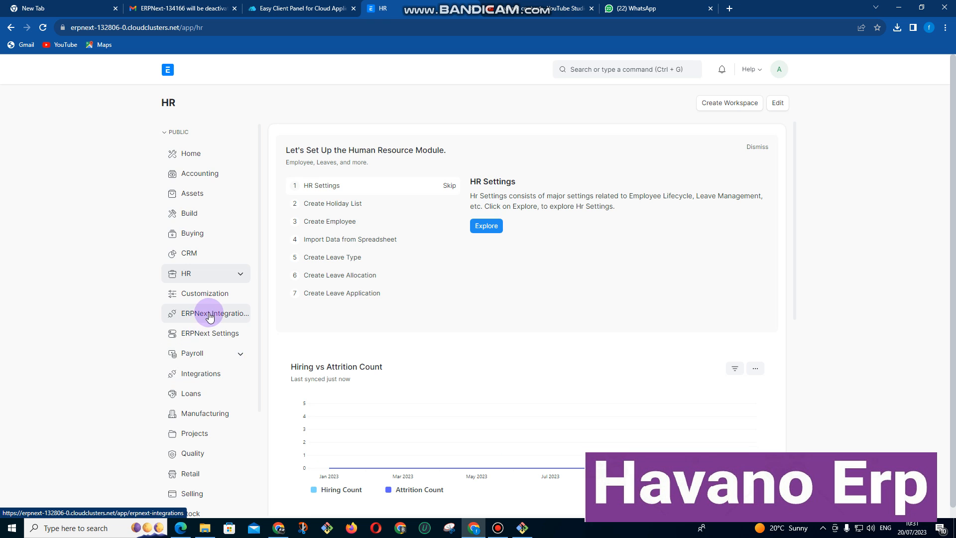
pyautogui.scroll(-3)
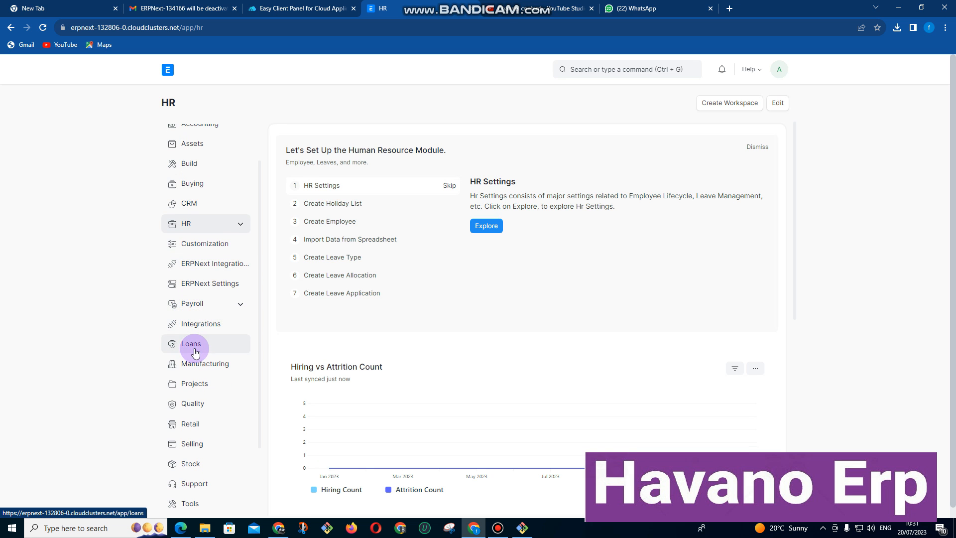
pyautogui.click(191, 343)
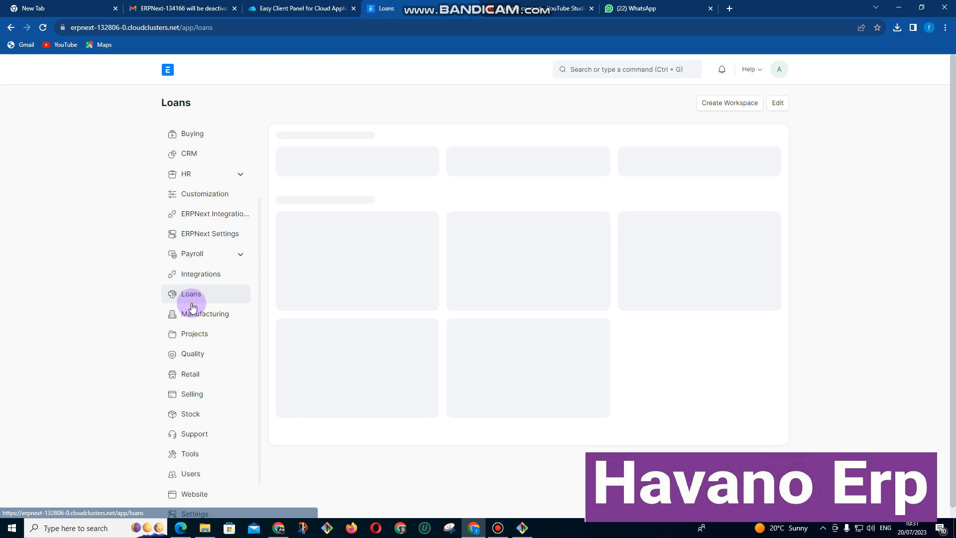
pyautogui.click(191, 294)
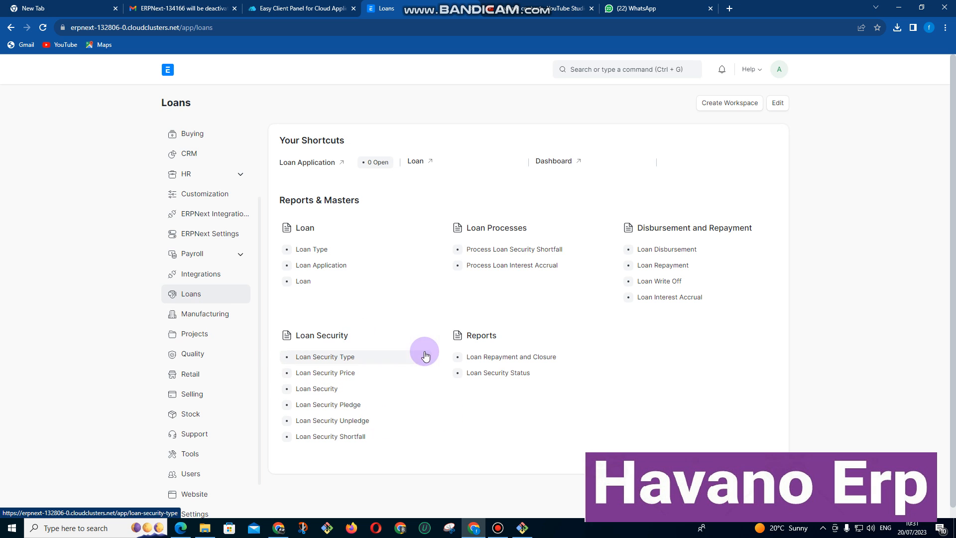
pyautogui.click(205, 313)
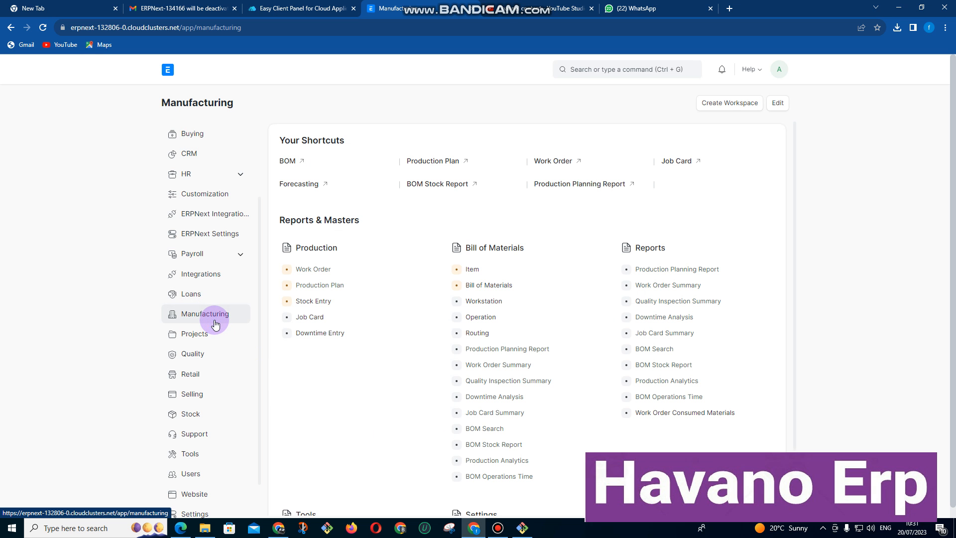
pyautogui.click(195, 333)
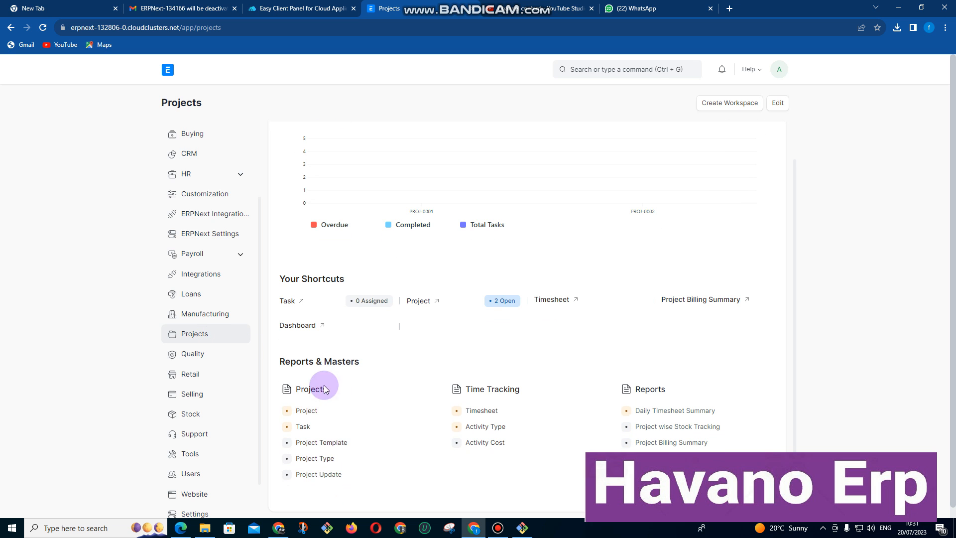
pyautogui.moveTo(350, 421)
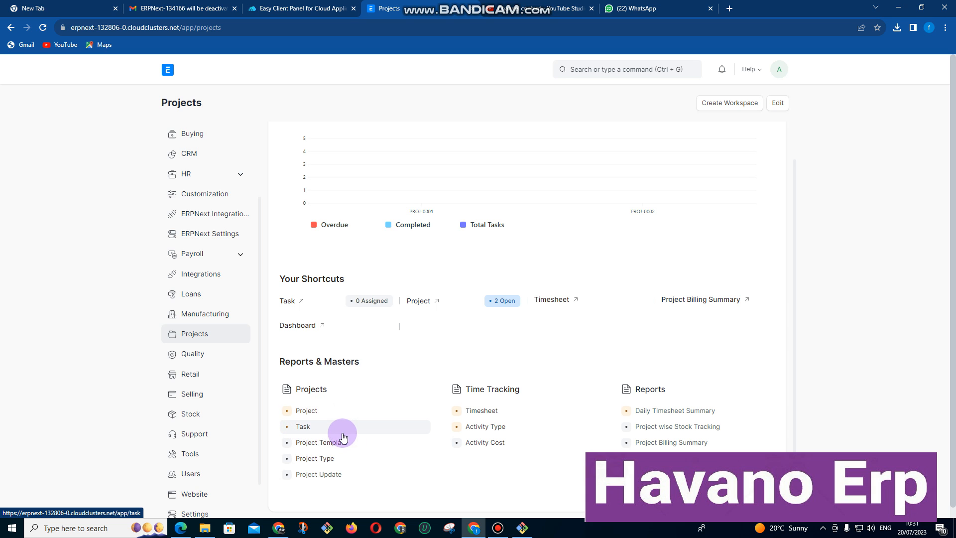
pyautogui.moveTo(193, 353)
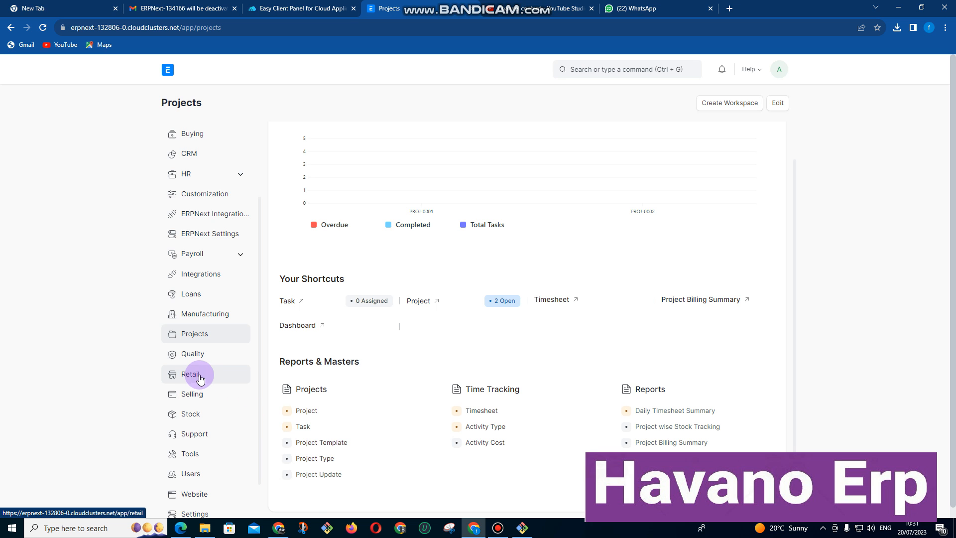
pyautogui.click(192, 374)
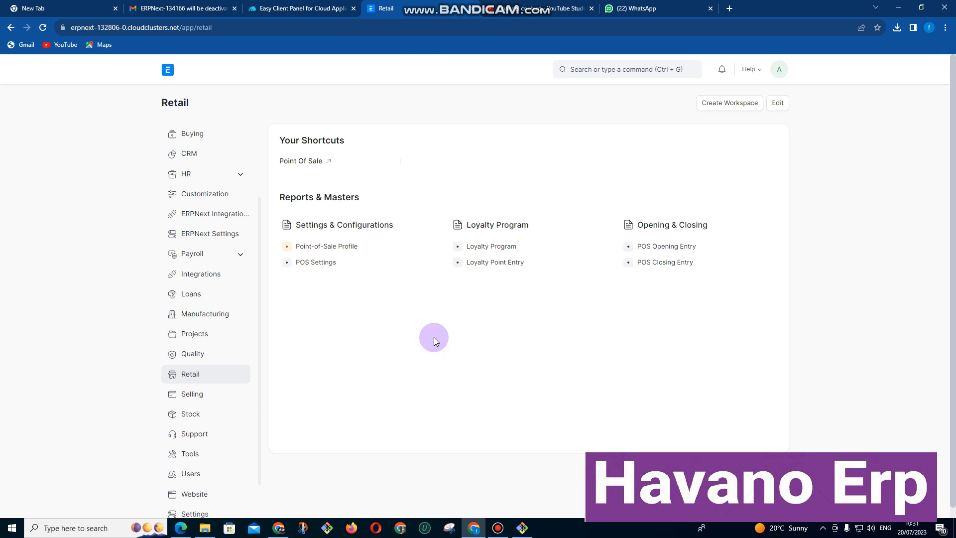
# Open Point of Sale, close the unsaved POS Opening Entry, and reach Selling.
pyautogui.click(300, 160)
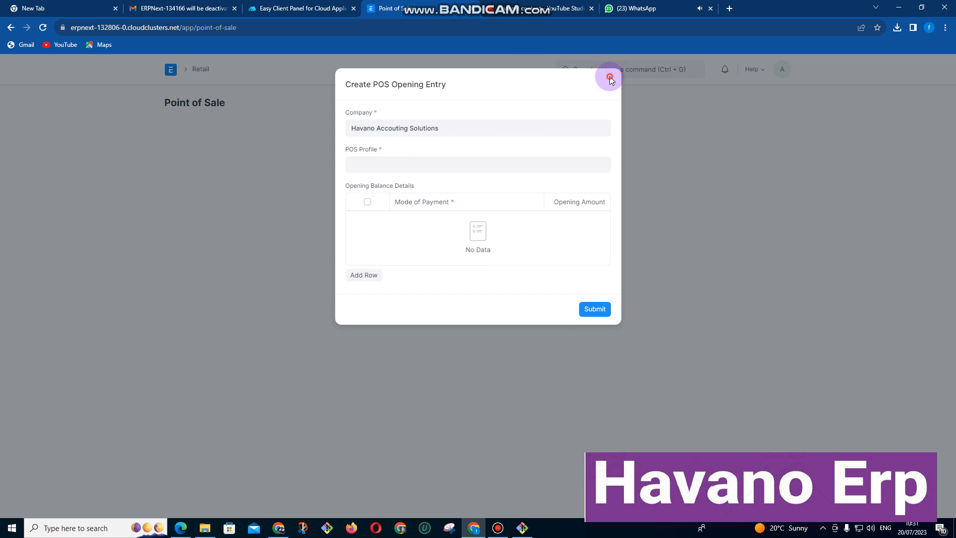
pyautogui.click(608, 78)
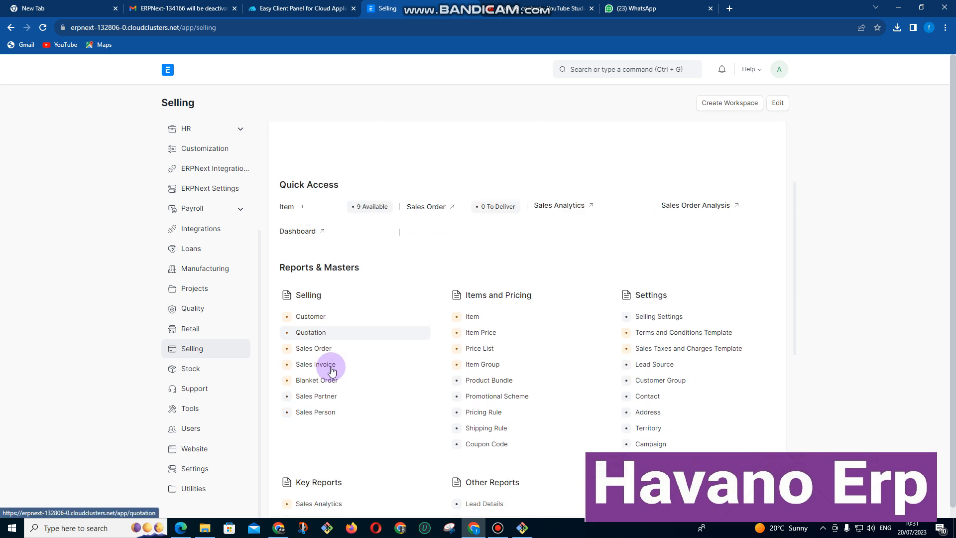
pyautogui.scroll(-3)
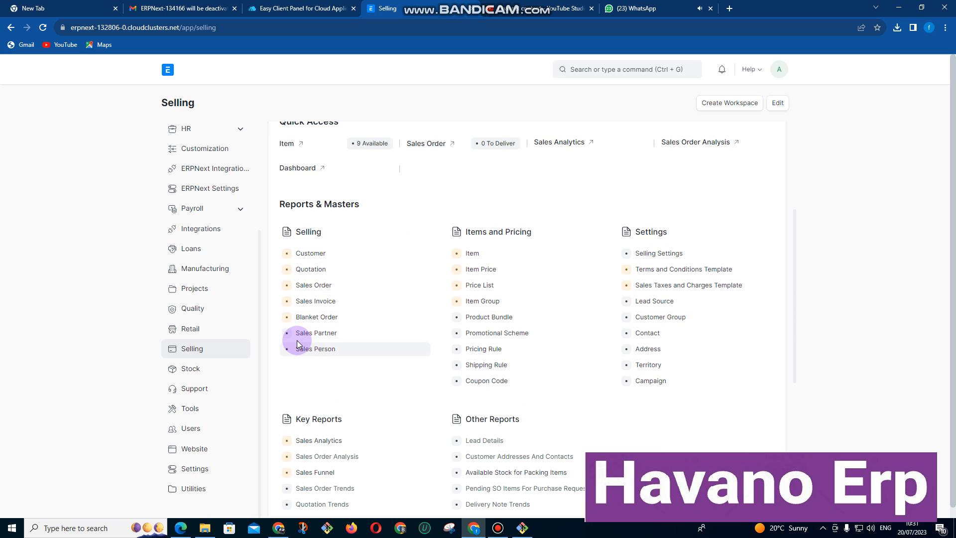
pyautogui.moveTo(190, 328)
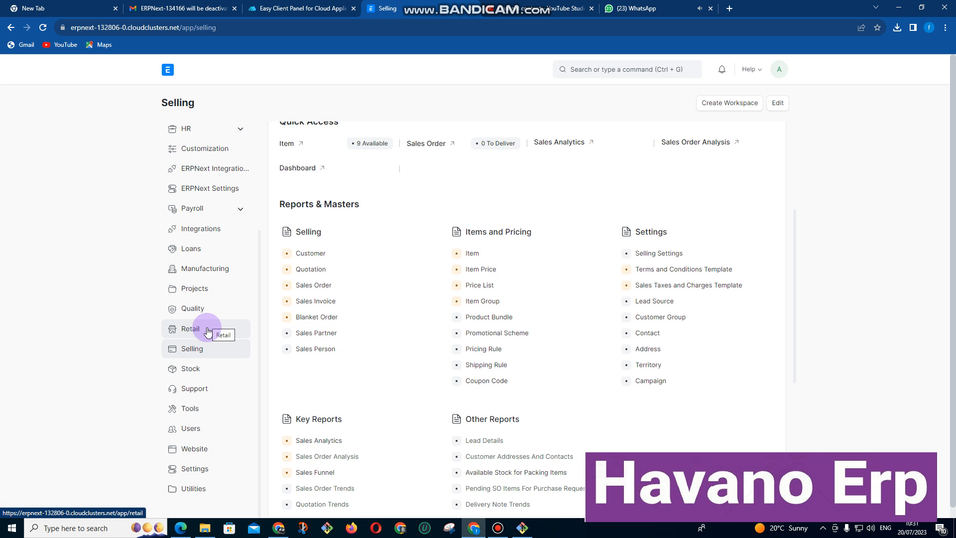
pyautogui.moveTo(192, 368)
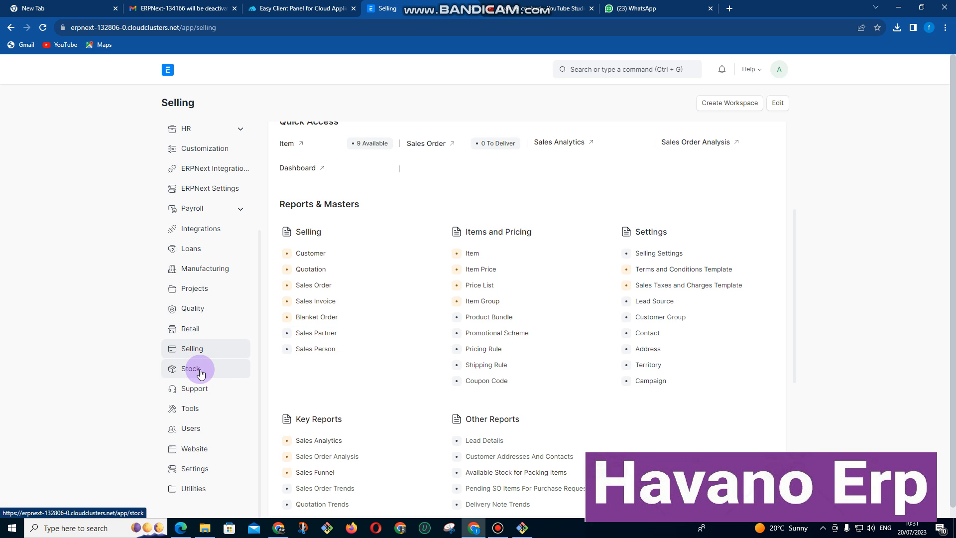
# Visit Stock, then list the two open projects from the Projects workspace.
pyautogui.click(191, 369)
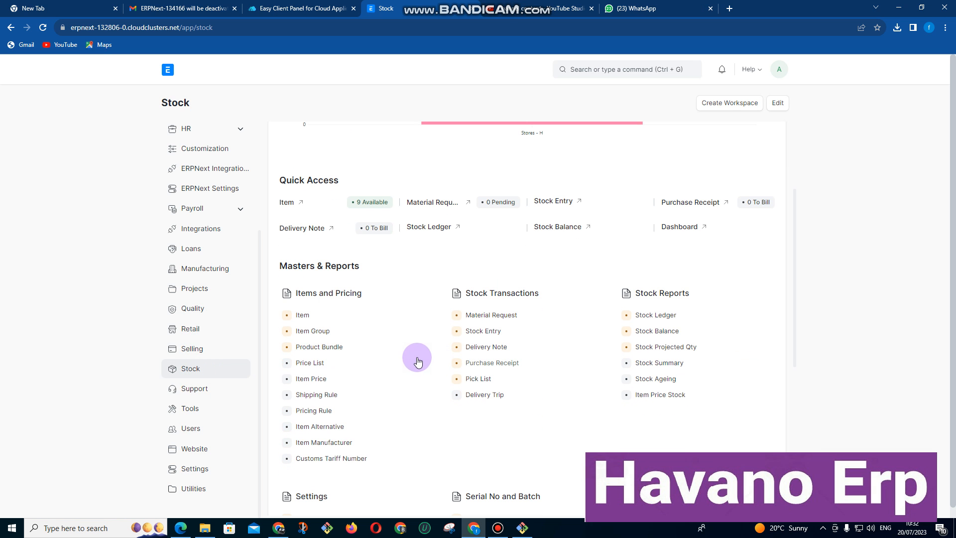
pyautogui.moveTo(389, 425)
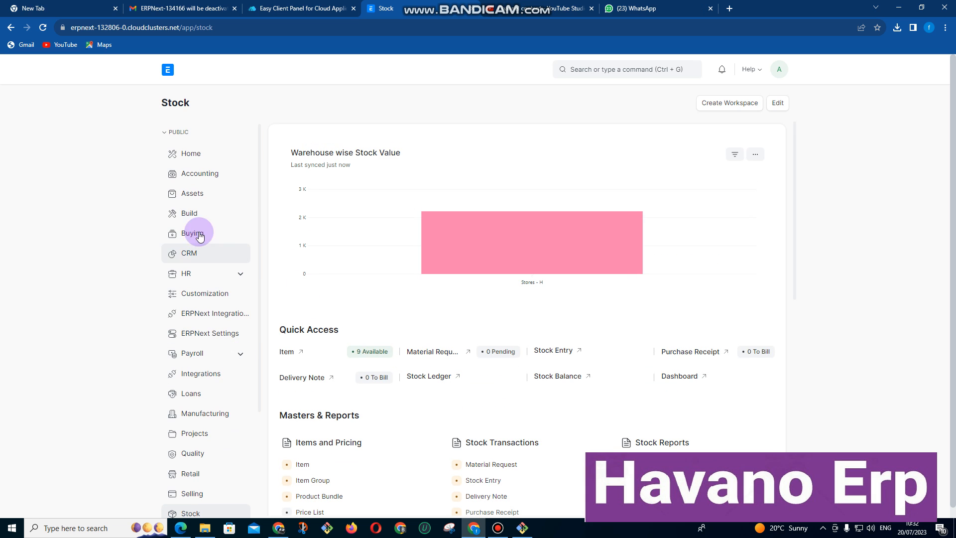
pyautogui.click(191, 153)
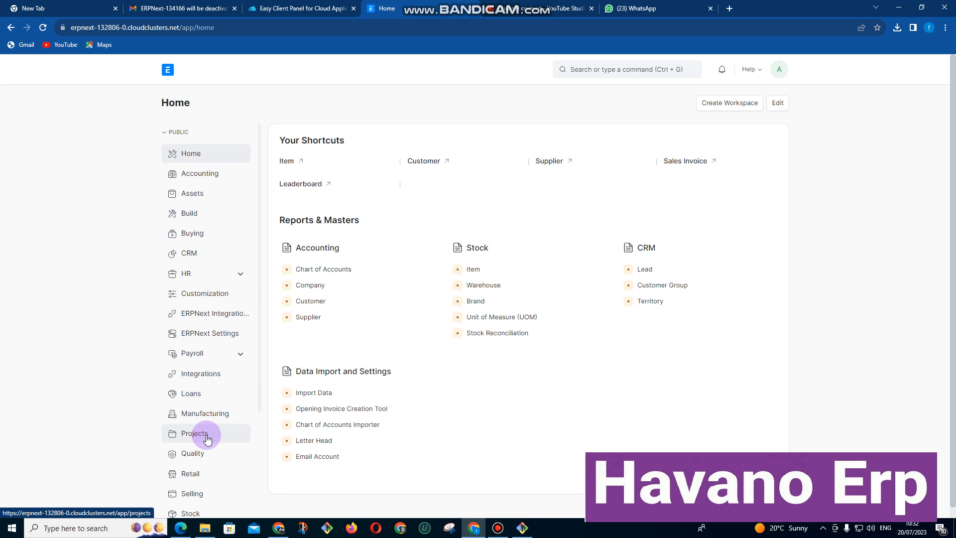
pyautogui.click(193, 433)
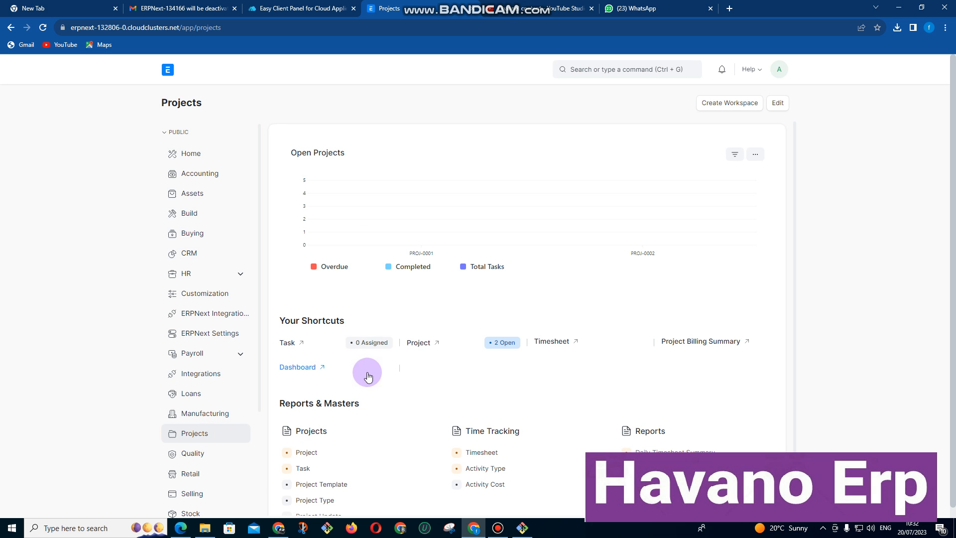
pyautogui.click(418, 342)
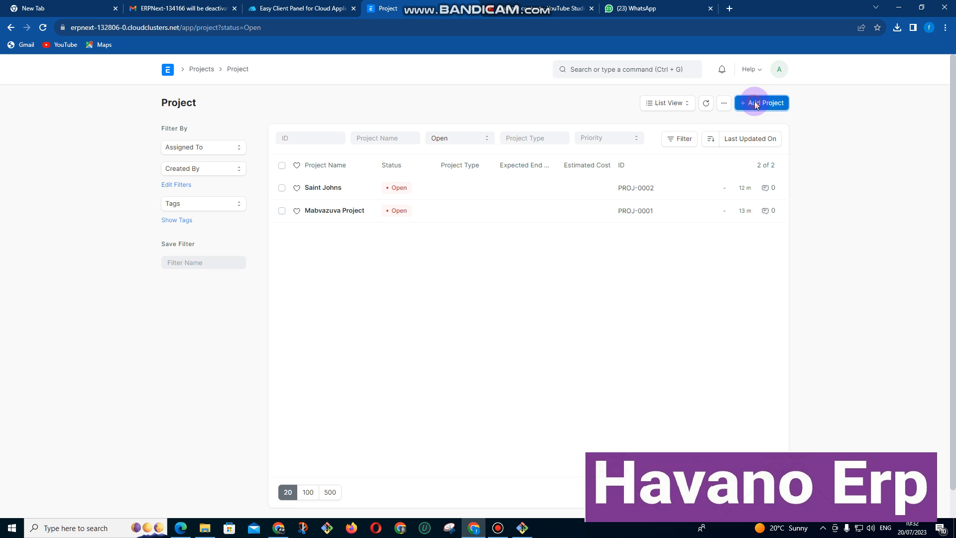
# Open the full new Project form and set Expected Start Date to today.
pyautogui.click(761, 103)
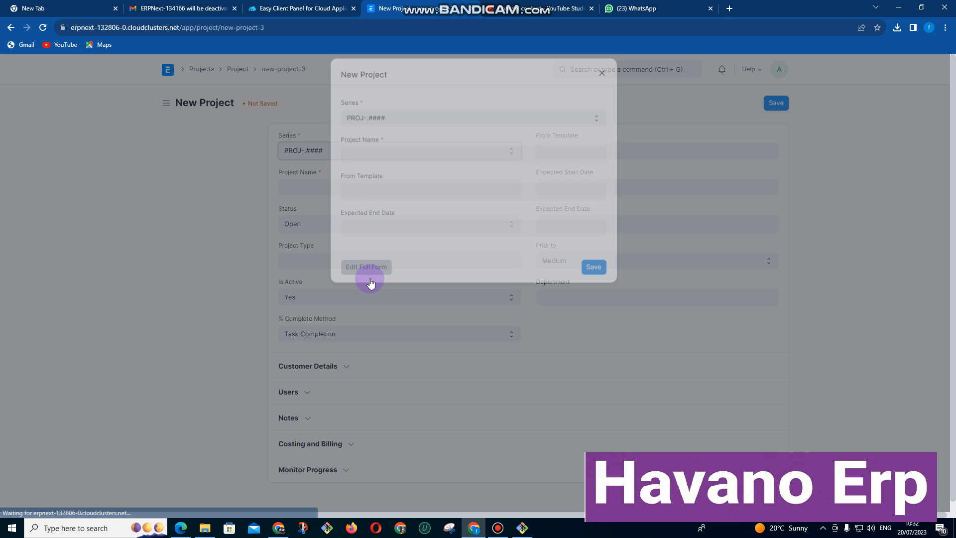
pyautogui.click(367, 267)
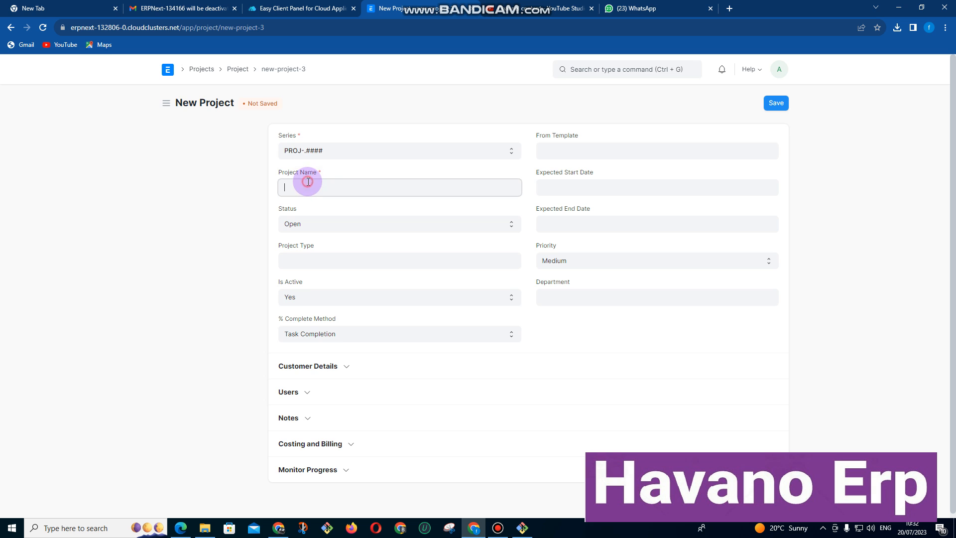
pyautogui.click(656, 187)
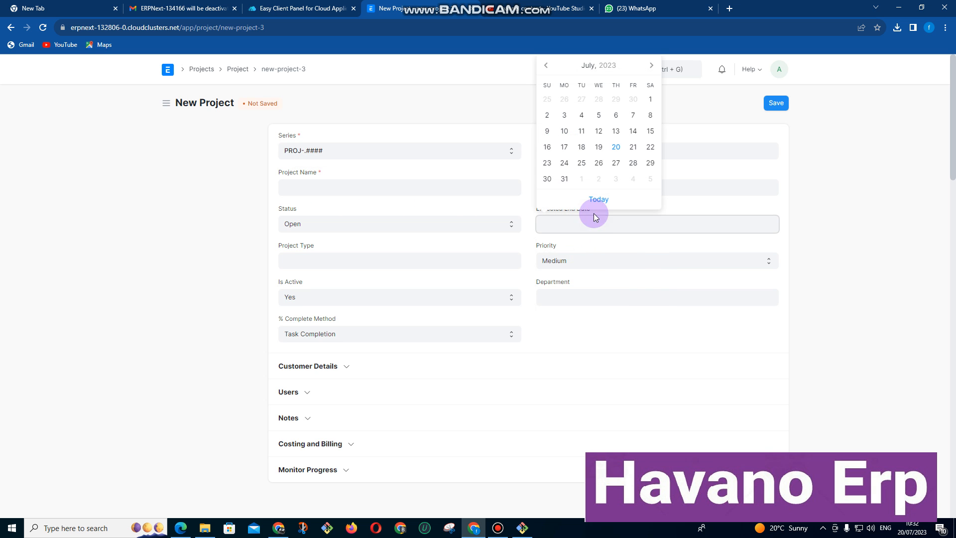
pyautogui.click(615, 147)
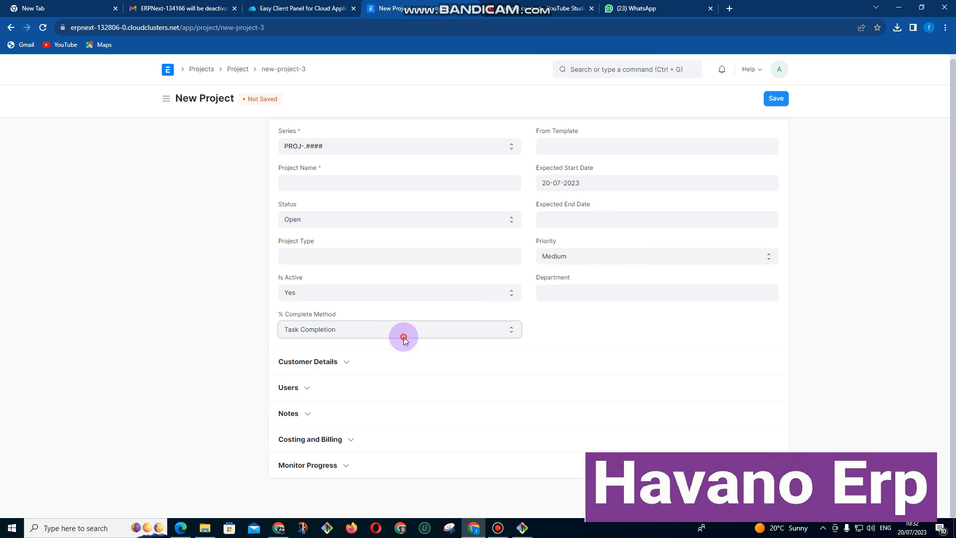
# Expand the customer and costing sections and enable daily progress collection.
pyautogui.click(399, 329)
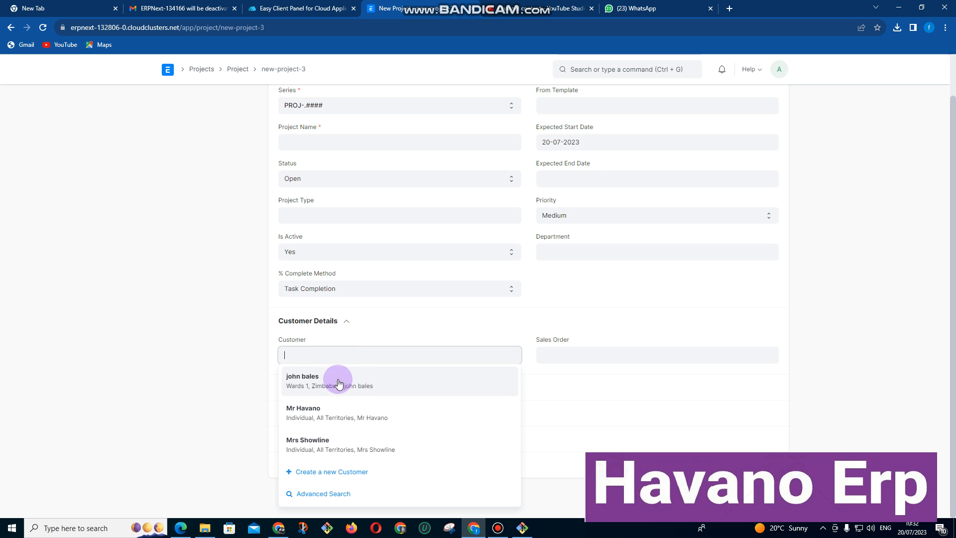
pyautogui.moveTo(358, 196)
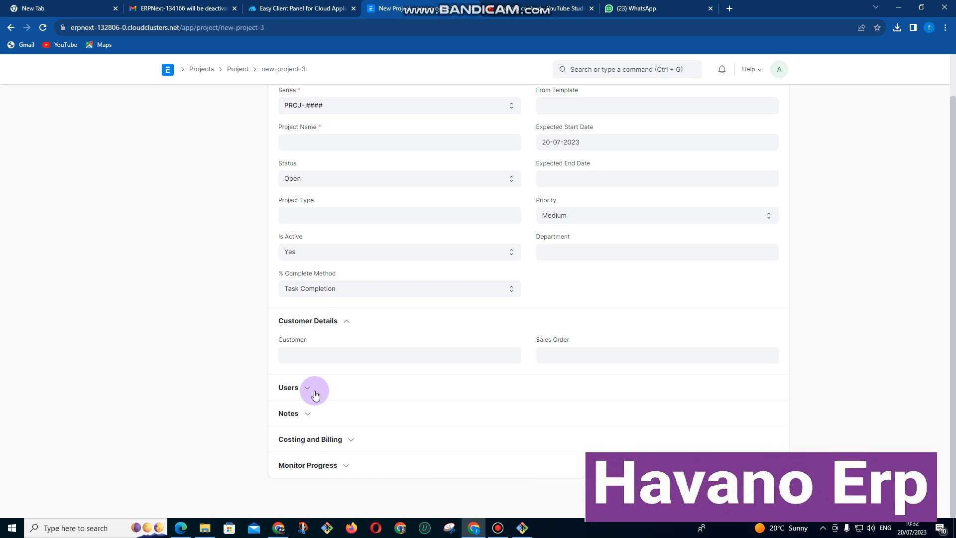
pyautogui.click(352, 439)
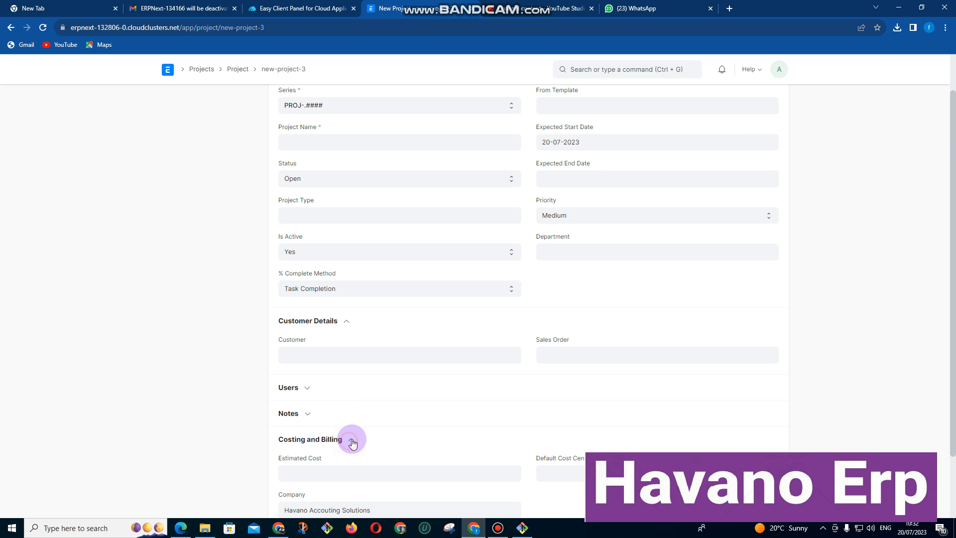
pyautogui.scroll(-3)
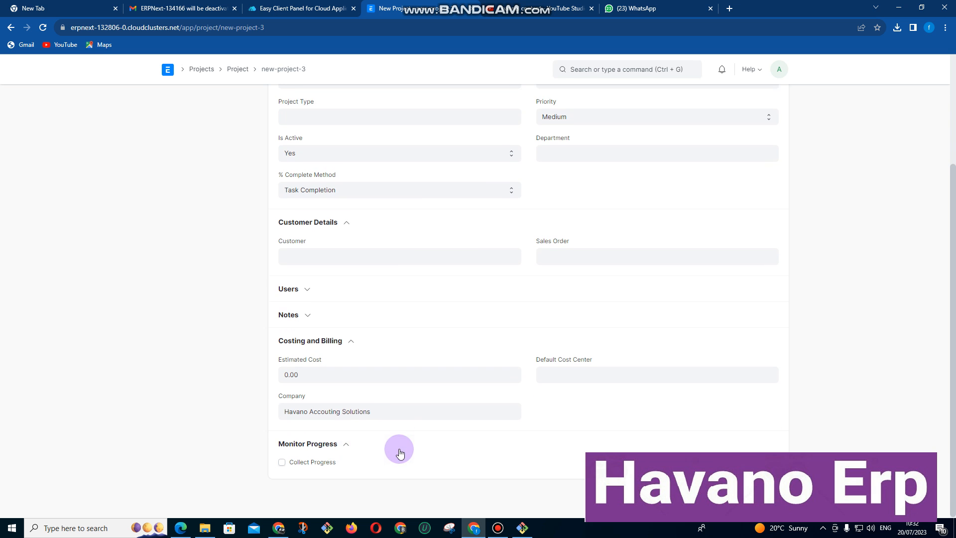
pyautogui.click(282, 462)
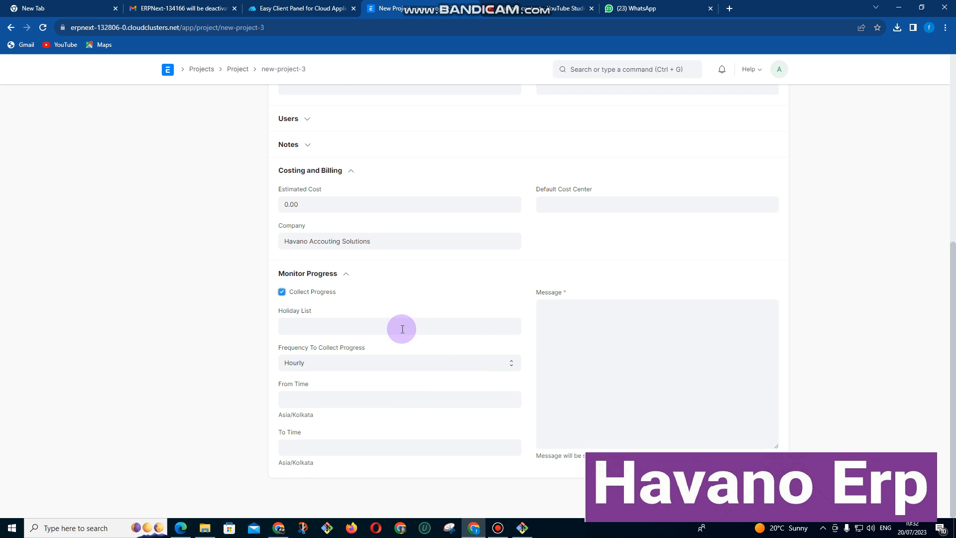
pyautogui.moveTo(586, 348)
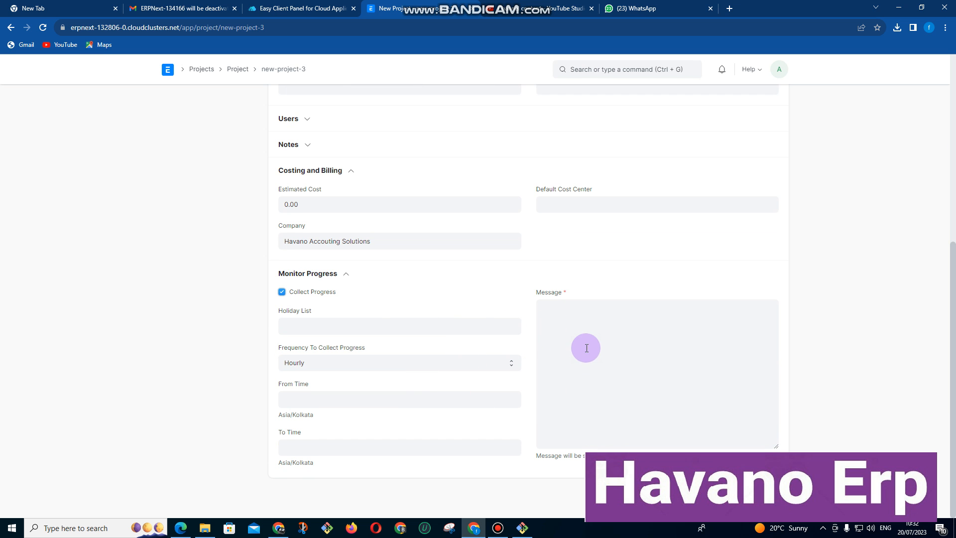
pyautogui.click(400, 362)
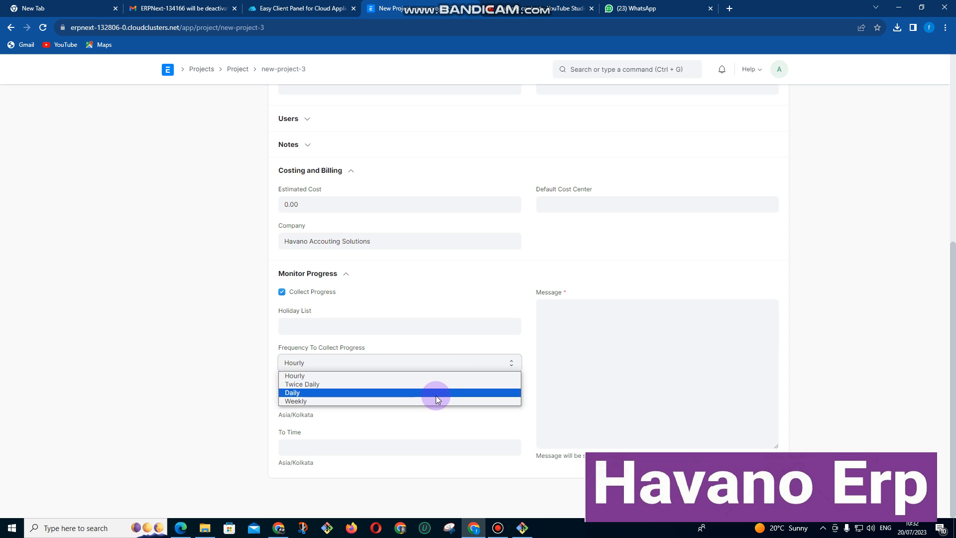
pyautogui.moveTo(381, 402)
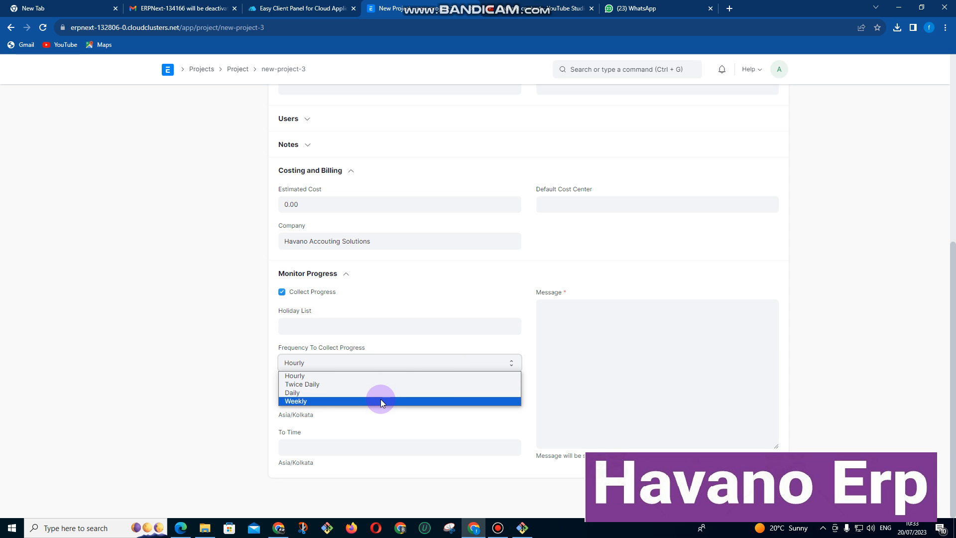
pyautogui.click(292, 393)
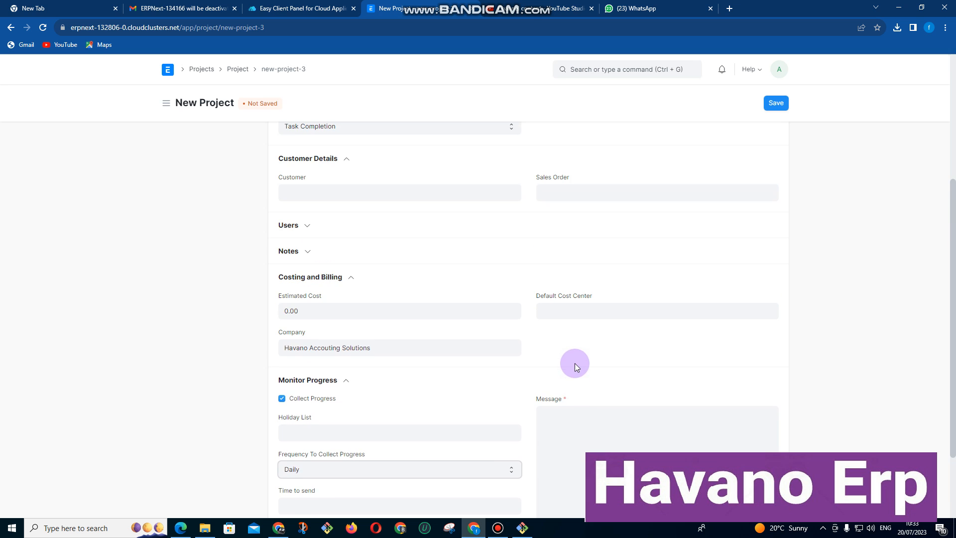
pyautogui.scroll(3)
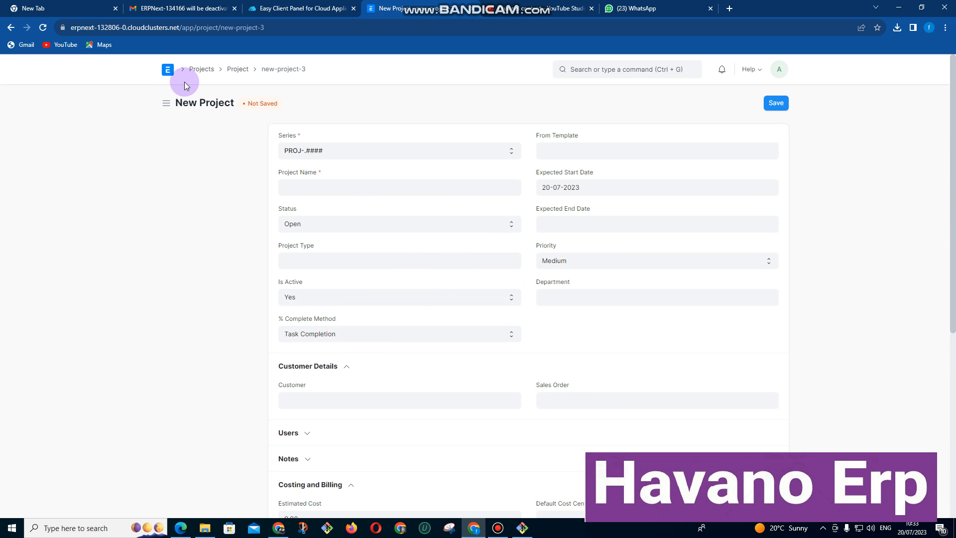
# Return Home and scroll the Accounting workspace down to Reports & Masters.
pyautogui.click(167, 68)
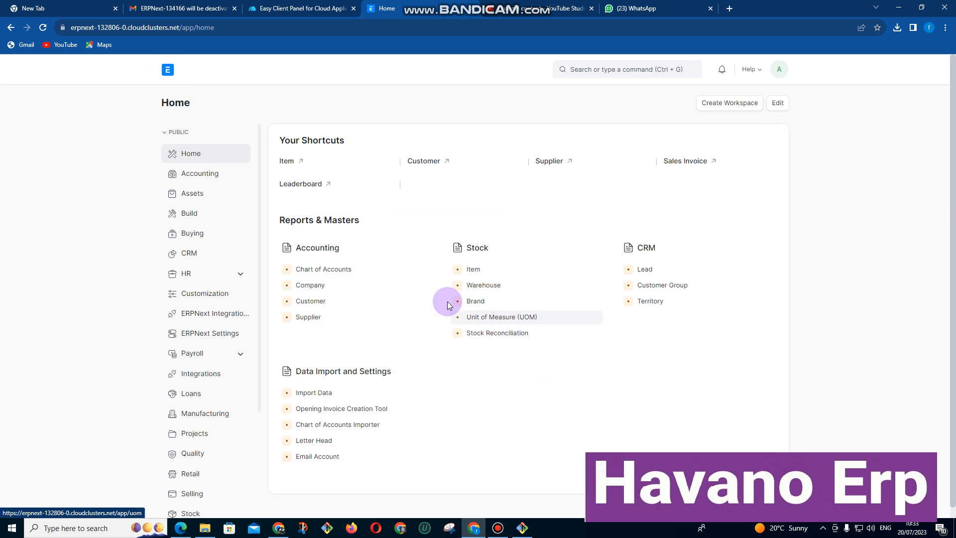
pyautogui.click(199, 173)
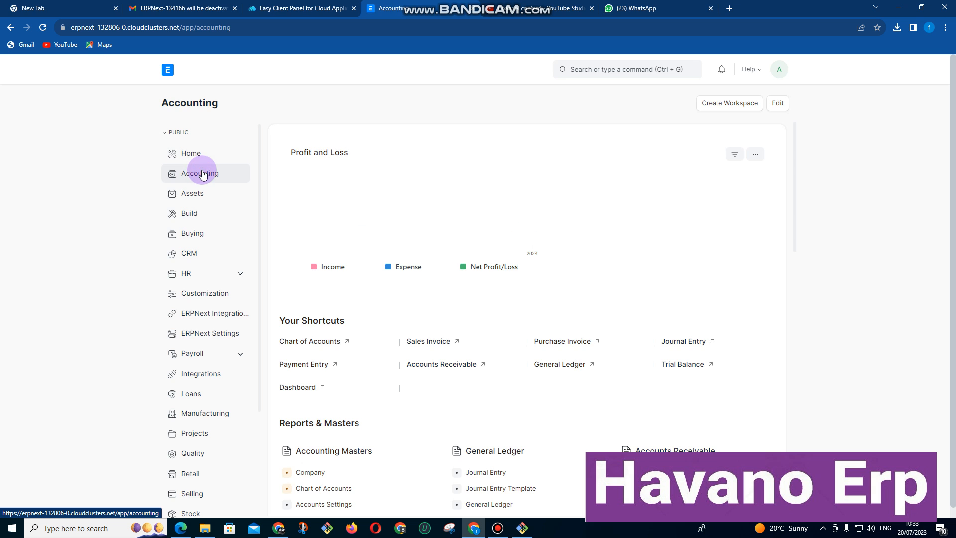
pyautogui.scroll(-3)
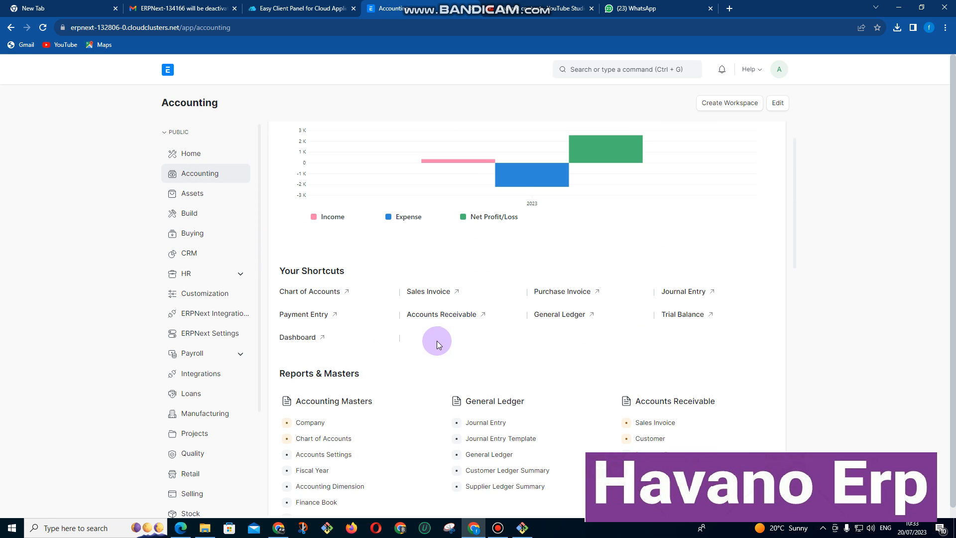
pyautogui.moveTo(668, 315)
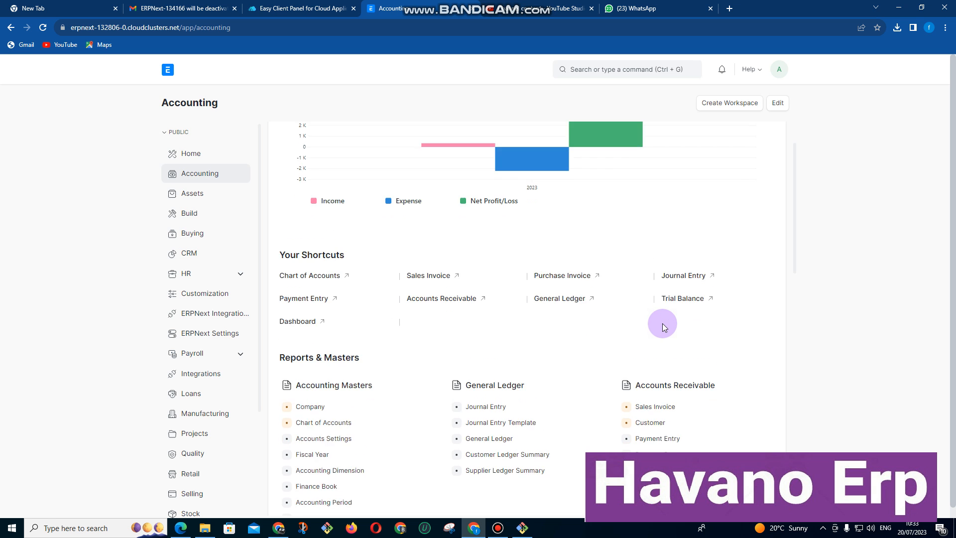
pyautogui.scroll(-3)
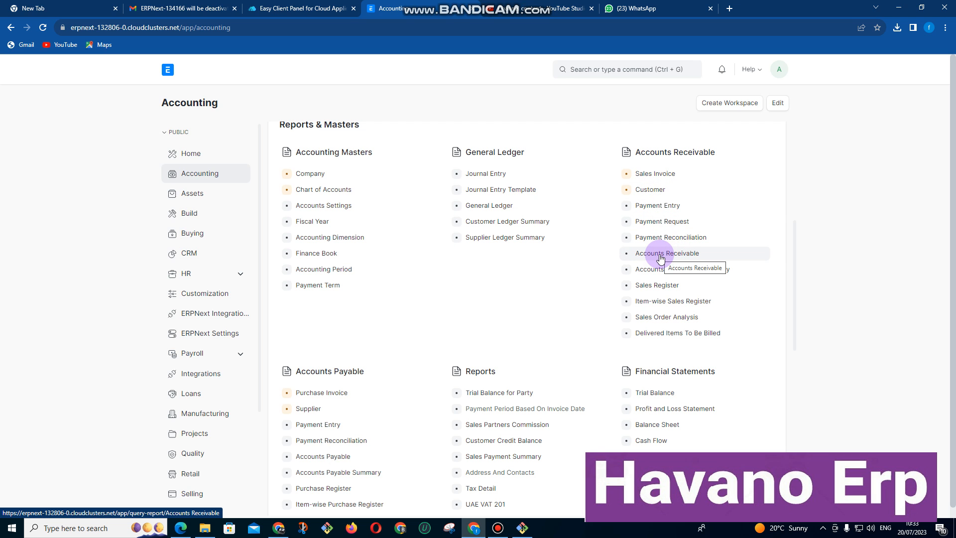
pyautogui.click(667, 253)
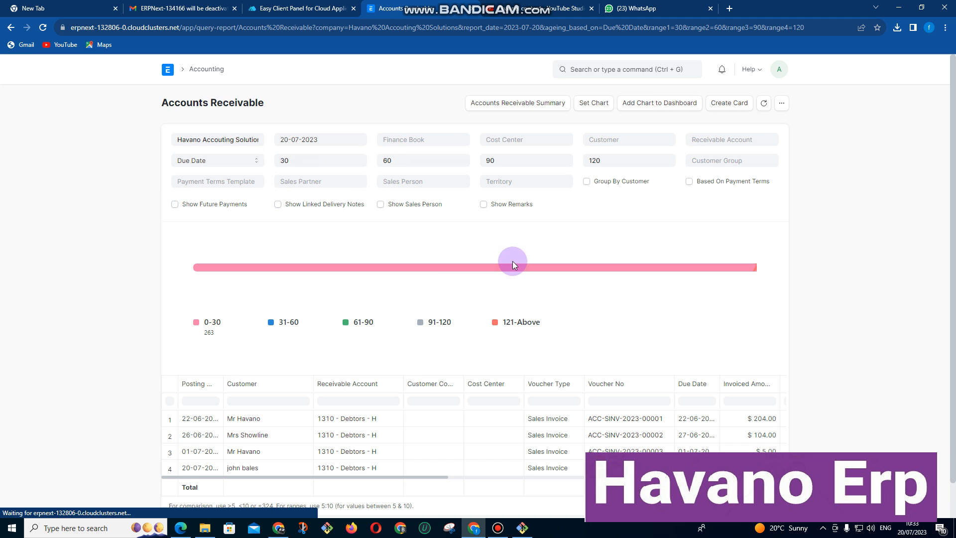
pyautogui.scroll(-3)
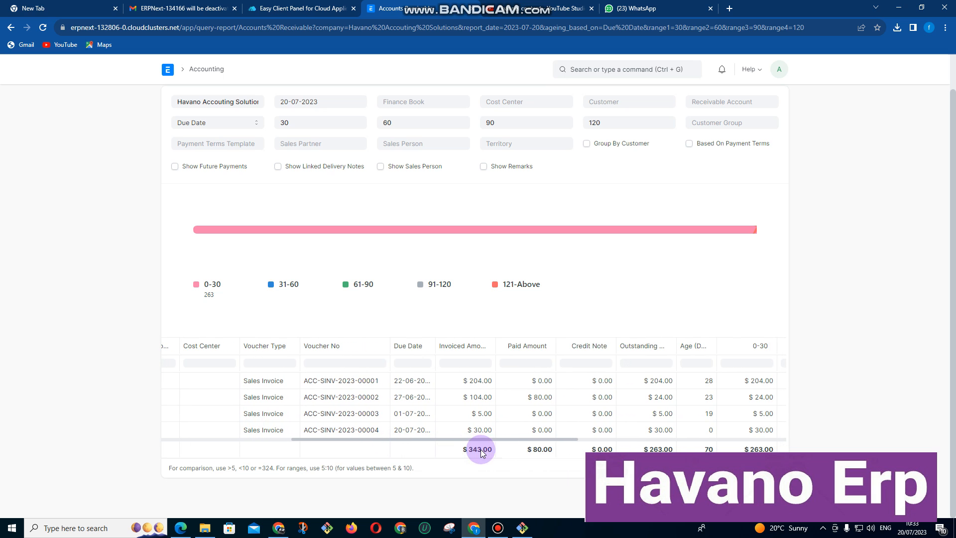
pyautogui.moveTo(544, 448)
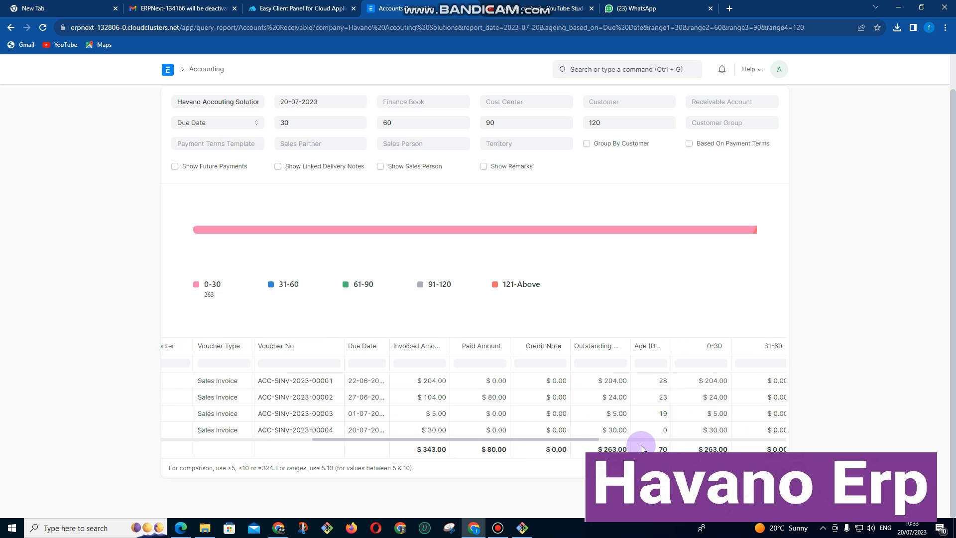
pyautogui.hscroll(3)
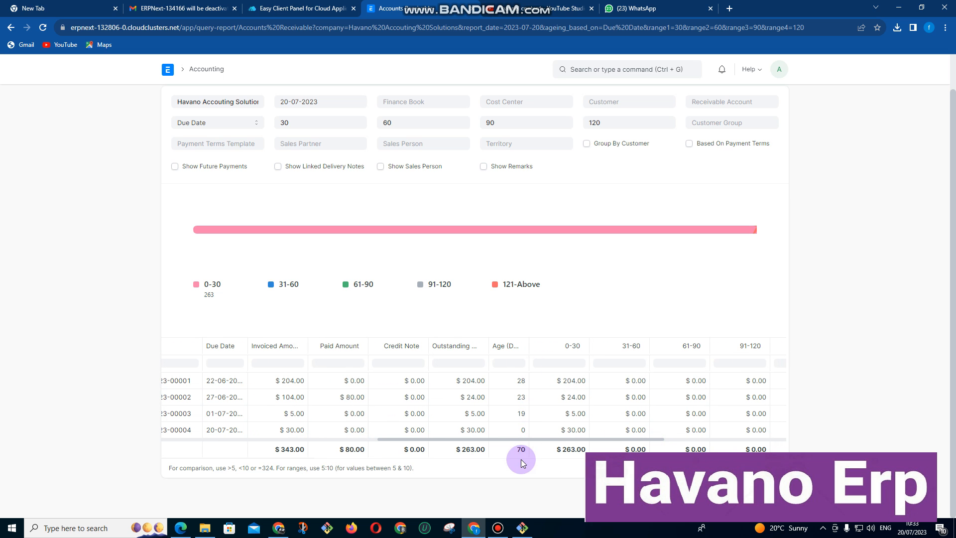
pyautogui.moveTo(453, 398)
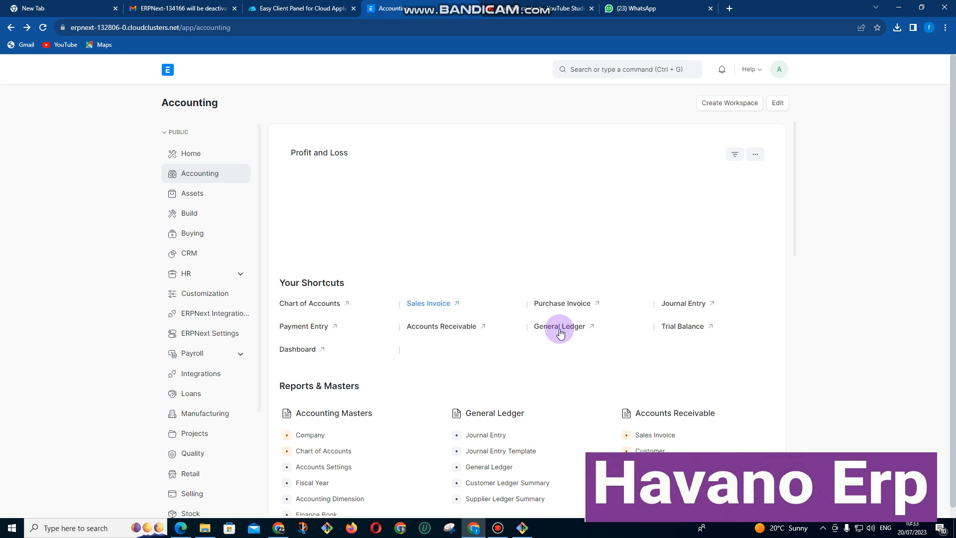
# Open the Profit and Loss Statement and filter it to project PROJ-0001.
pyautogui.scroll(-3)
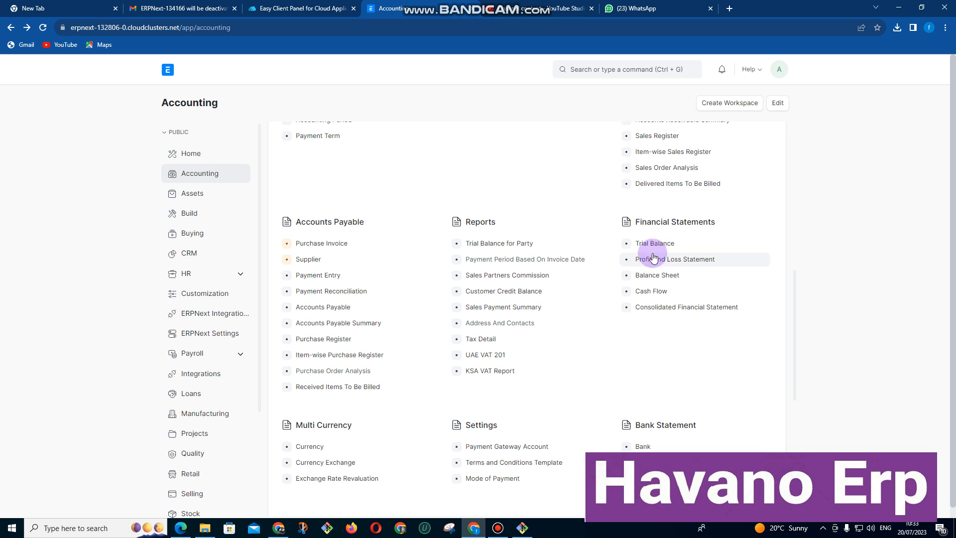
pyautogui.click(676, 259)
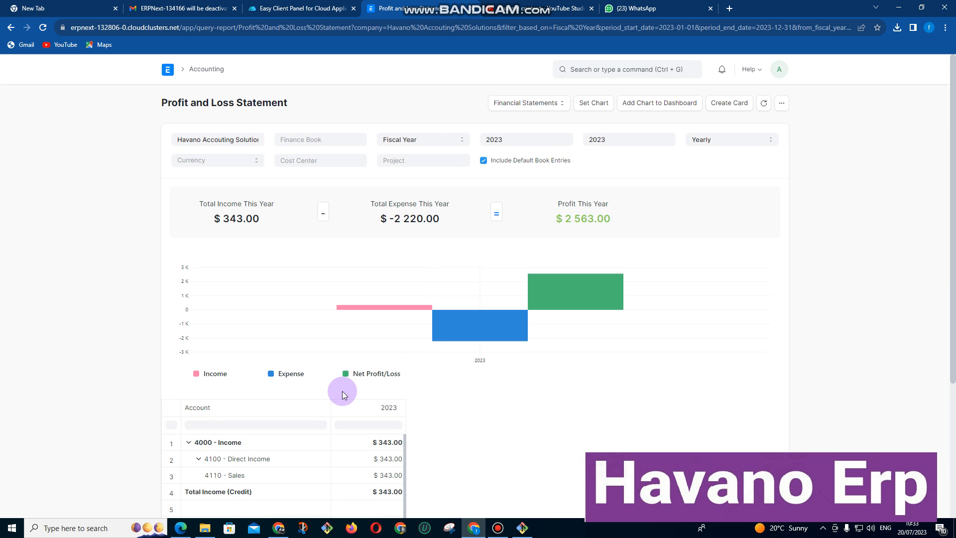
pyautogui.click(423, 160)
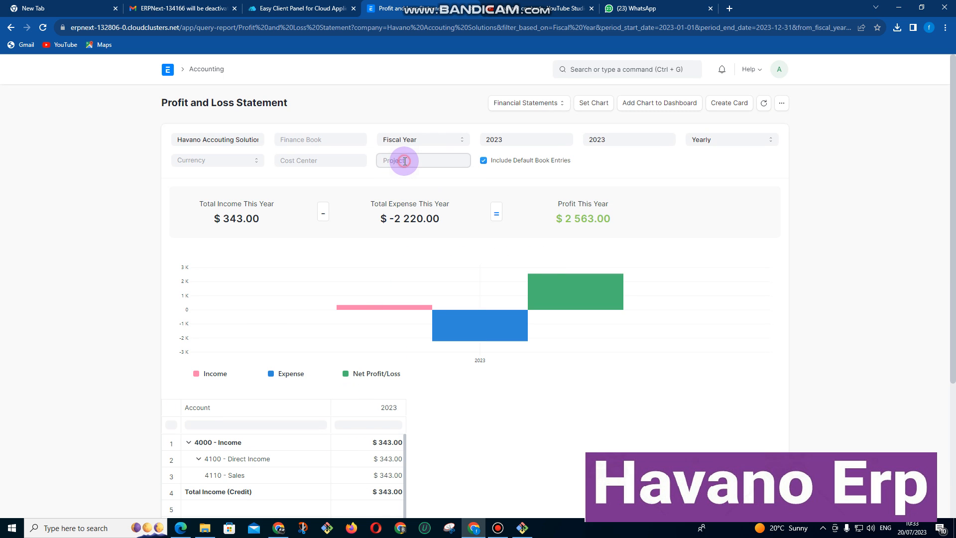
pyautogui.click(404, 160)
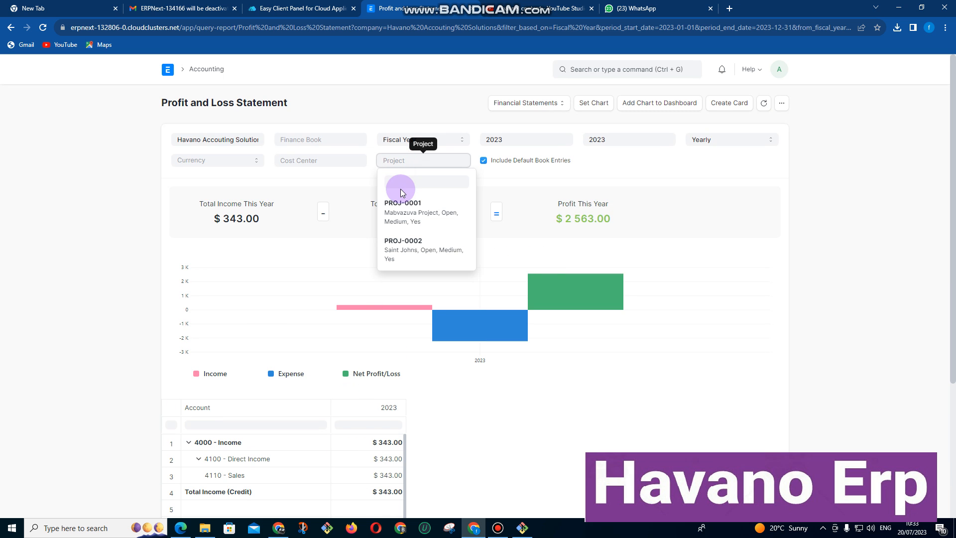
pyautogui.click(403, 212)
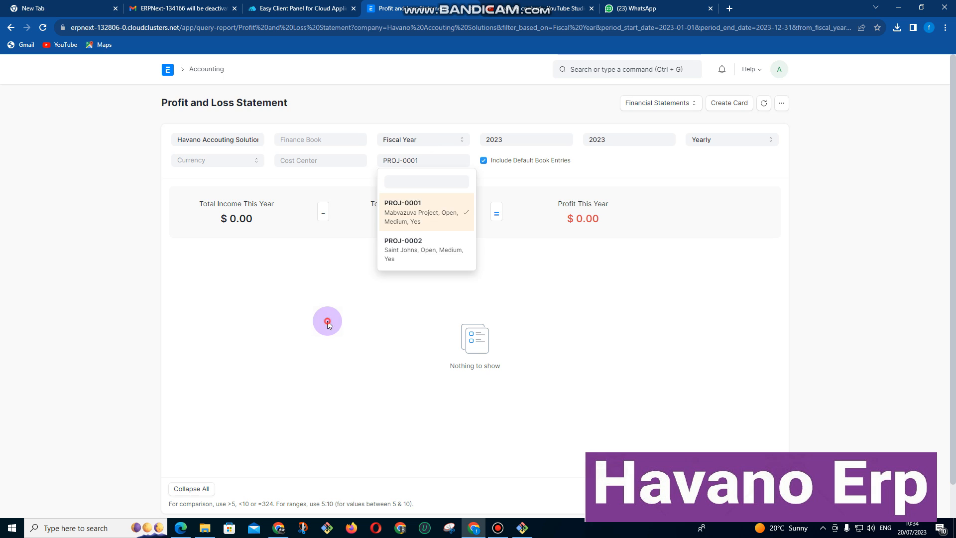
pyautogui.click(419, 211)
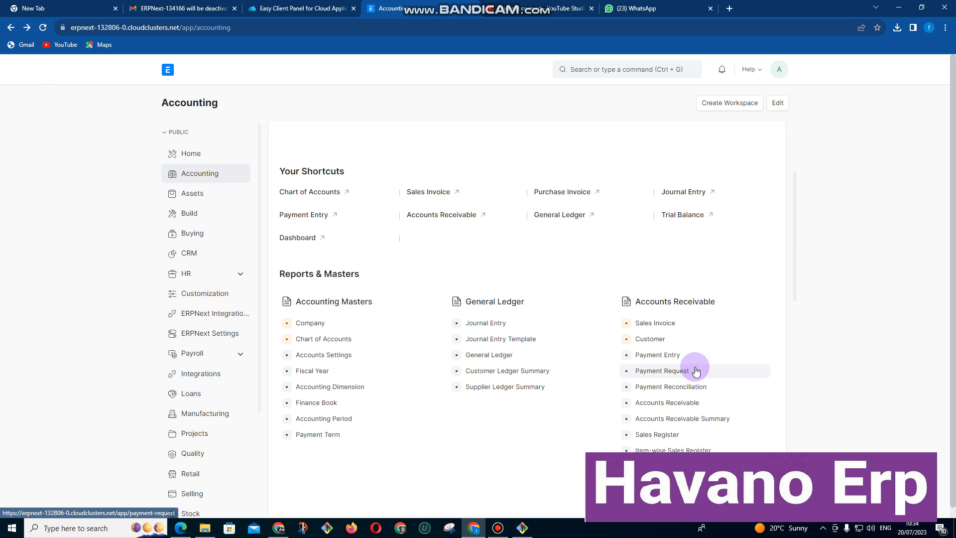
# Open the Cash Flow report and scroll through its 2023 figures.
pyautogui.scroll(-3)
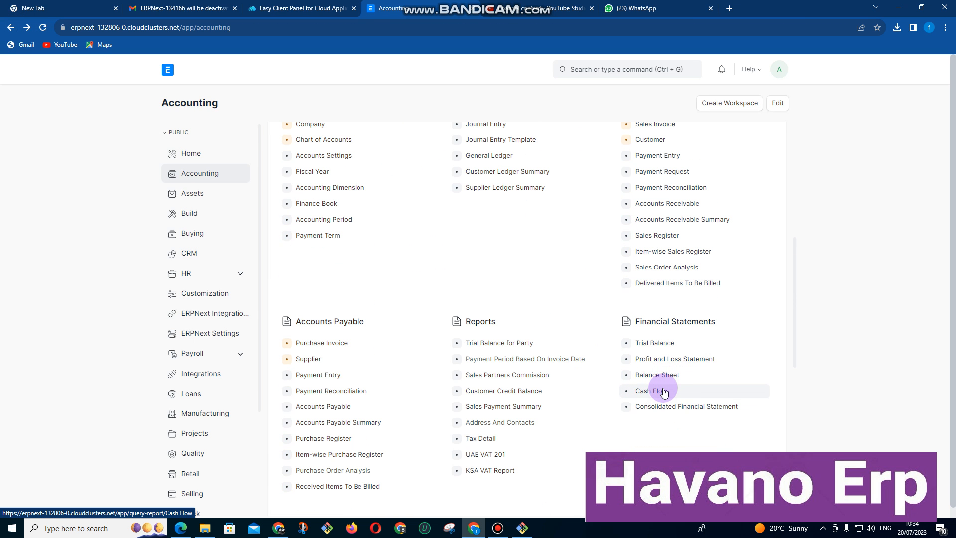
pyautogui.click(650, 390)
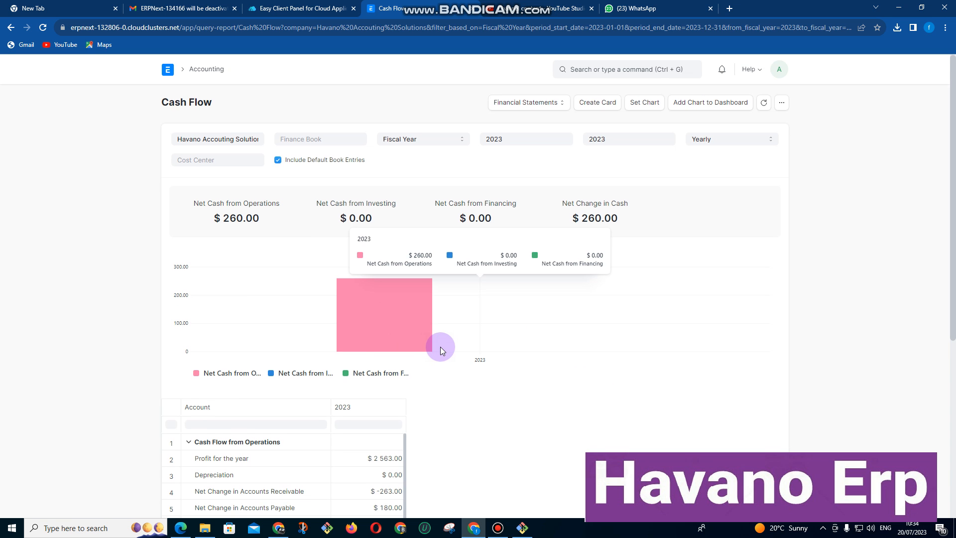
pyautogui.scroll(-3)
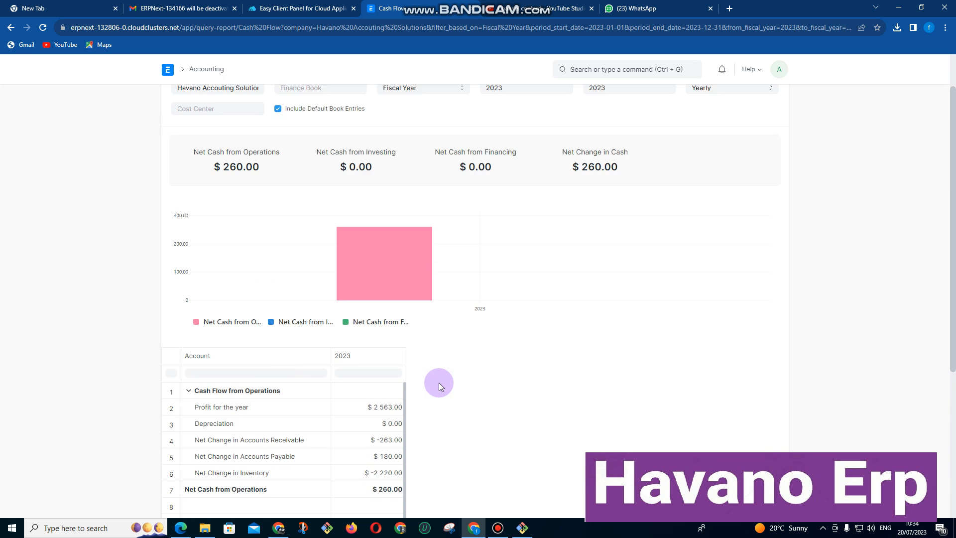
pyautogui.scroll(3)
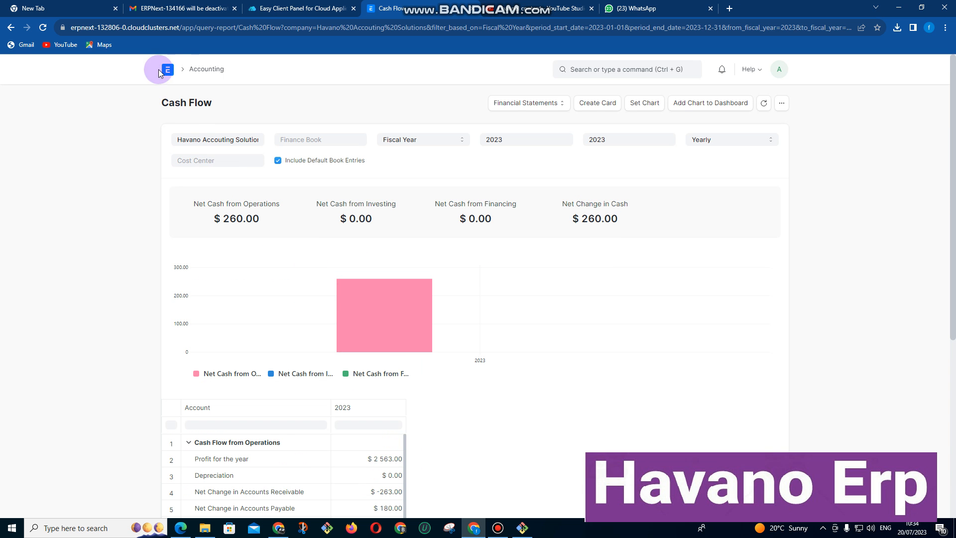
# Go Home and open the Sales Invoice list of four invoices.
pyautogui.click(168, 68)
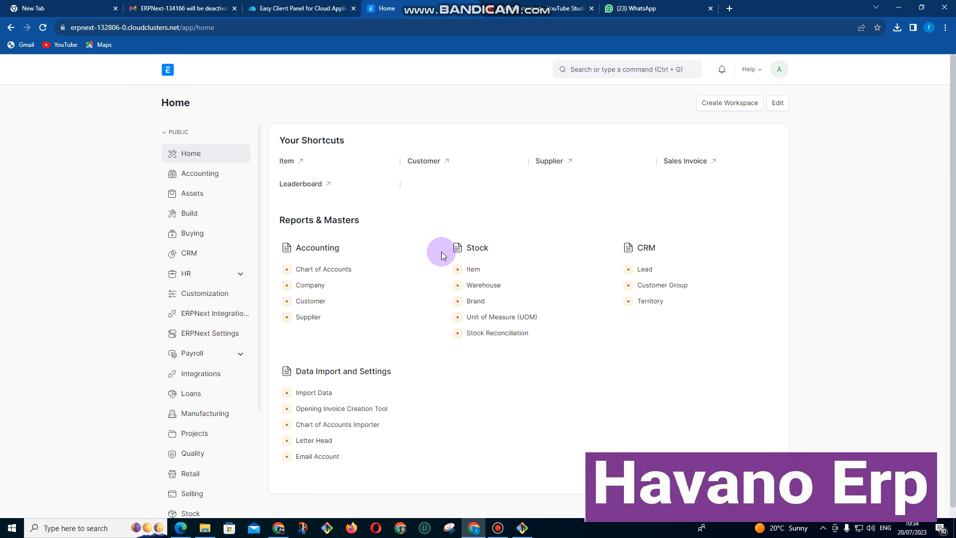
pyautogui.moveTo(431, 253)
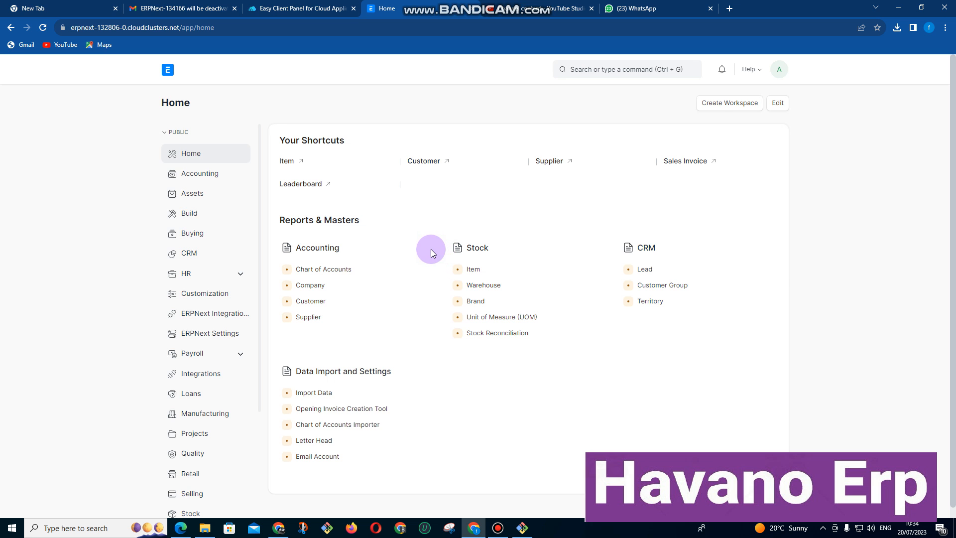
pyautogui.click(685, 160)
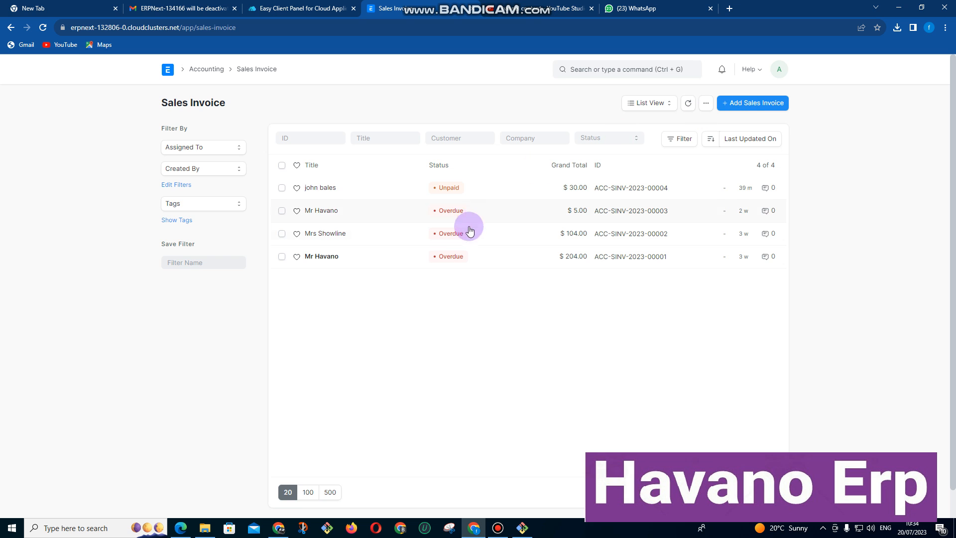
pyautogui.moveTo(448, 263)
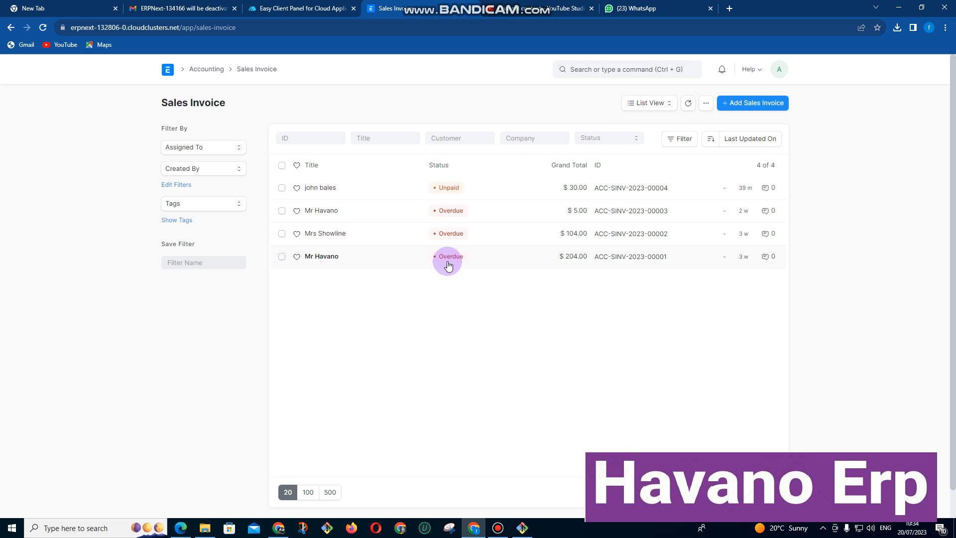
pyautogui.moveTo(451, 229)
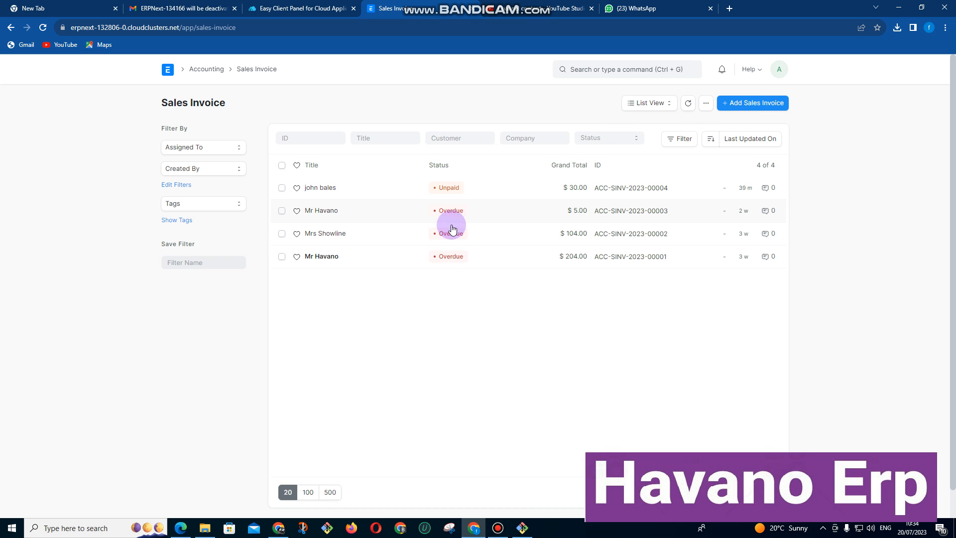
pyautogui.moveTo(746, 112)
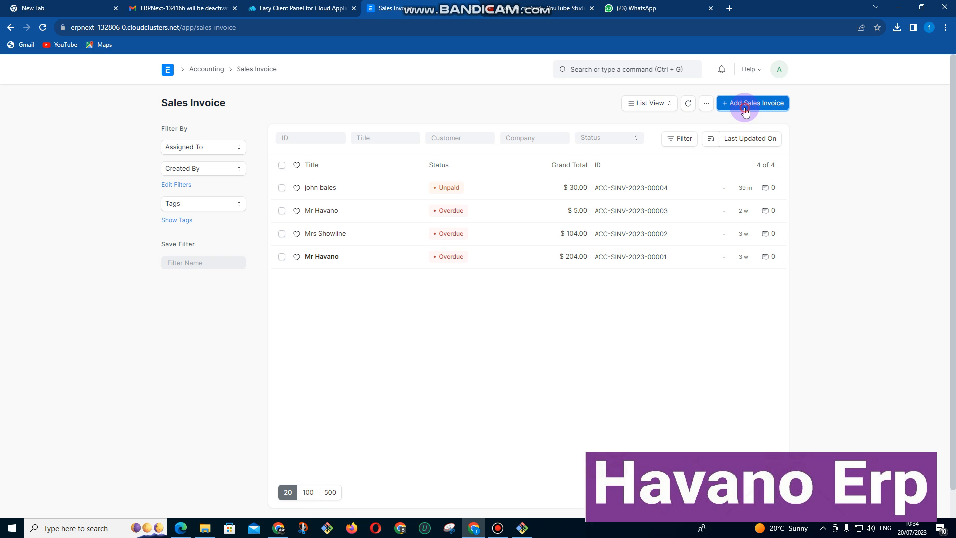
# Start a new Sales Invoice and type a customer name, deleting the mistyped letters.
pyautogui.click(753, 102)
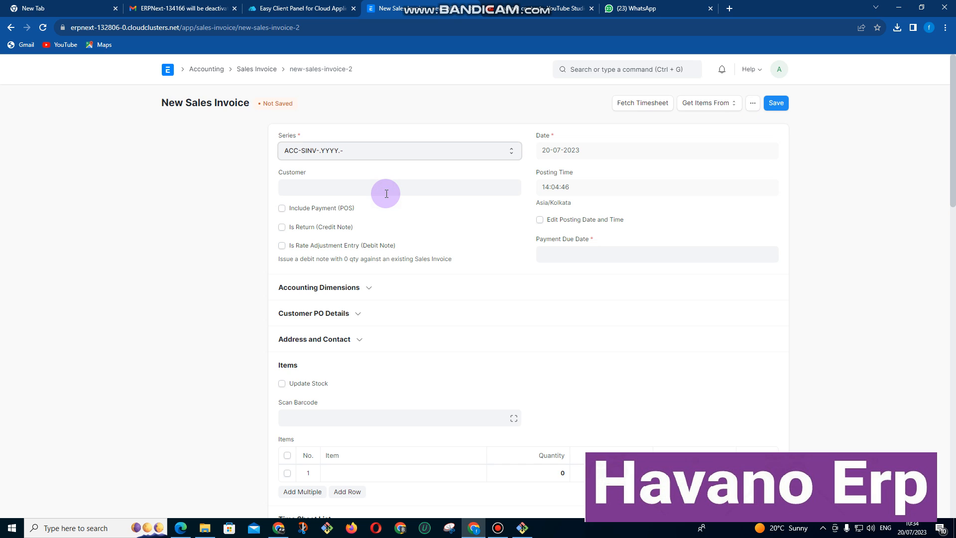
pyautogui.click(385, 187)
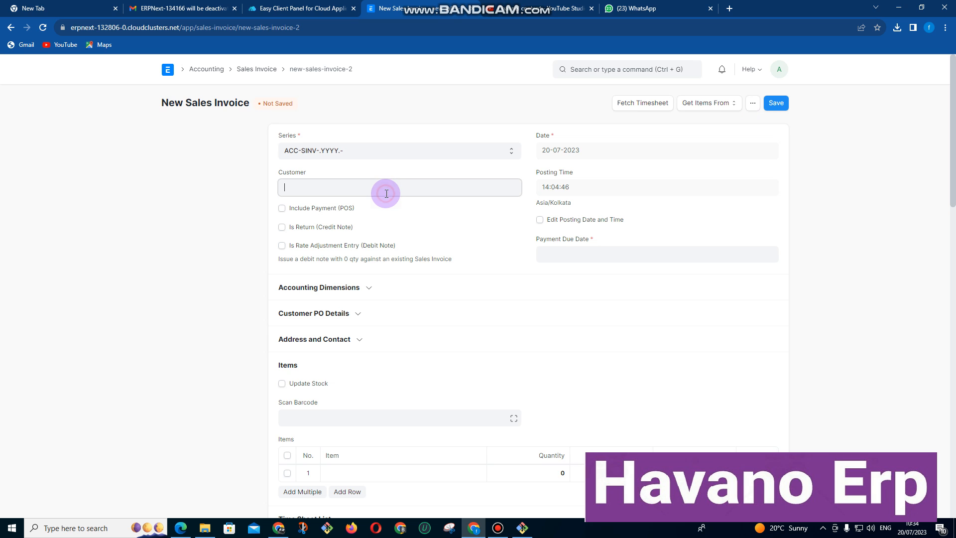
pyautogui.click(399, 186)
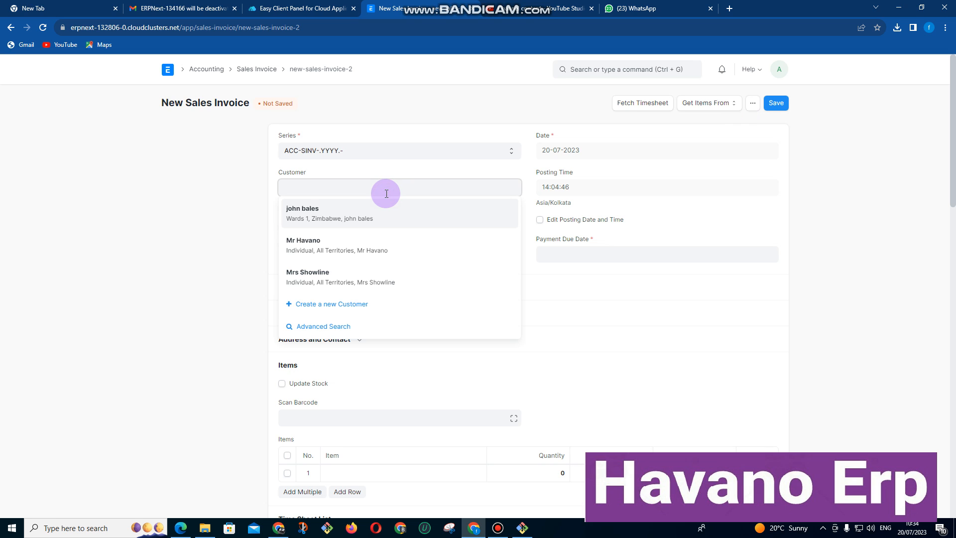
pyautogui.write('Saaaaaaaaa')
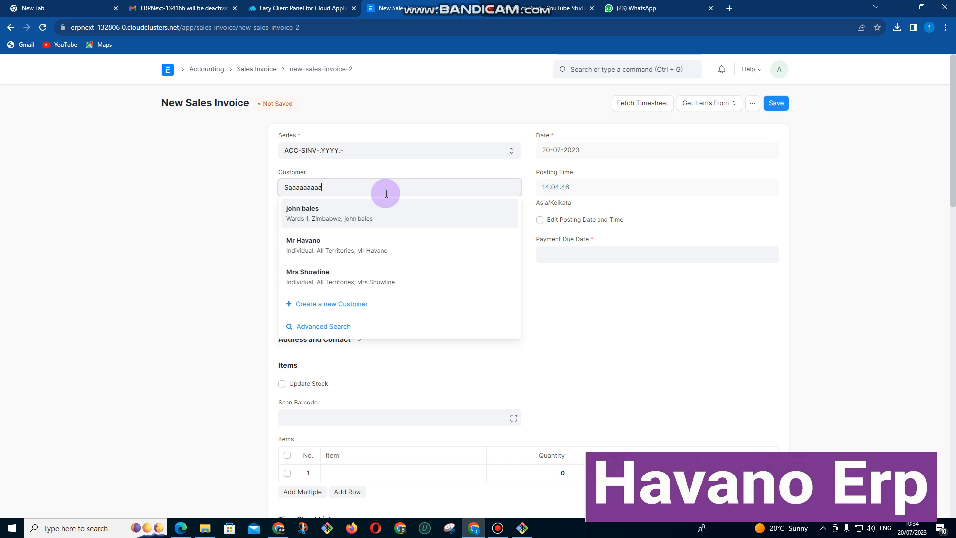
pyautogui.press('Backspace')
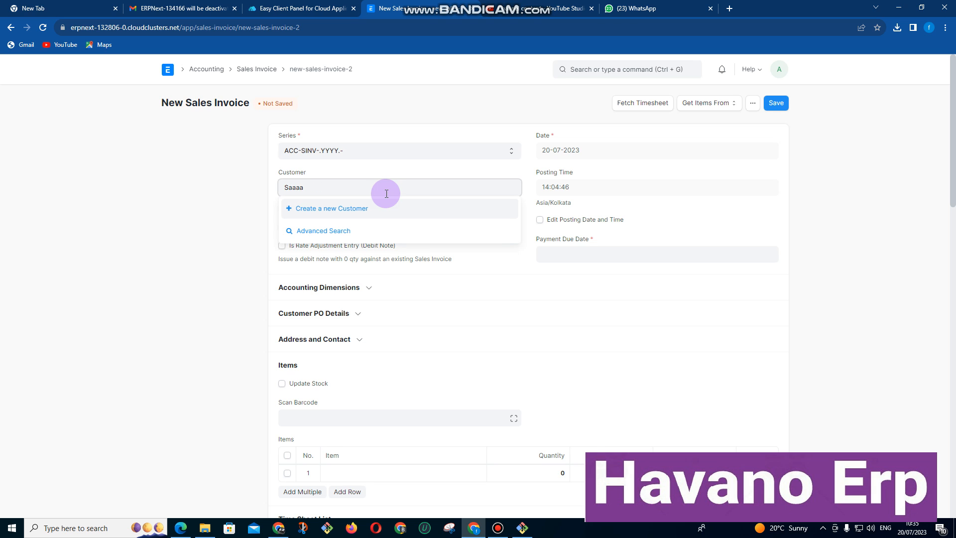
# Create customer Sandra with group Individual and territory Zimbabwe.
pyautogui.write('Sandra')
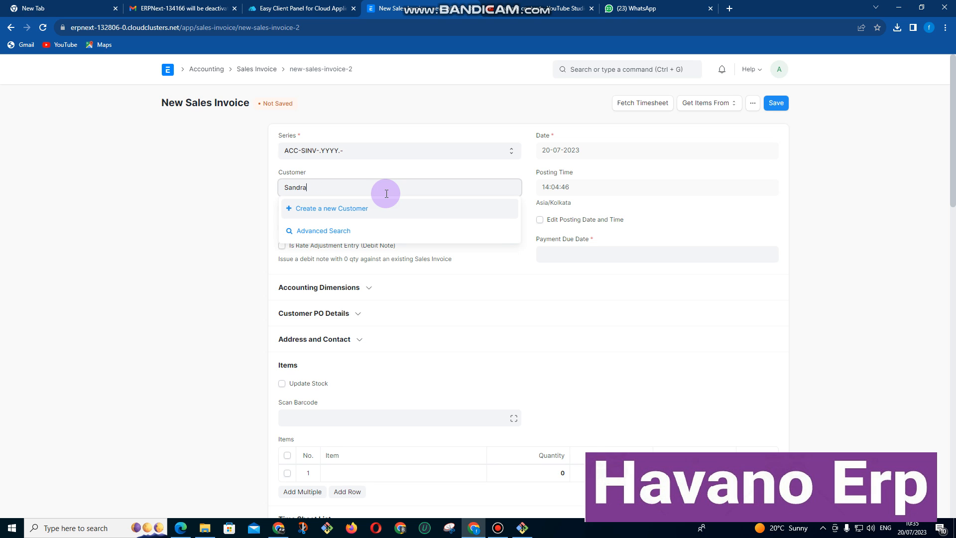
pyautogui.click(331, 208)
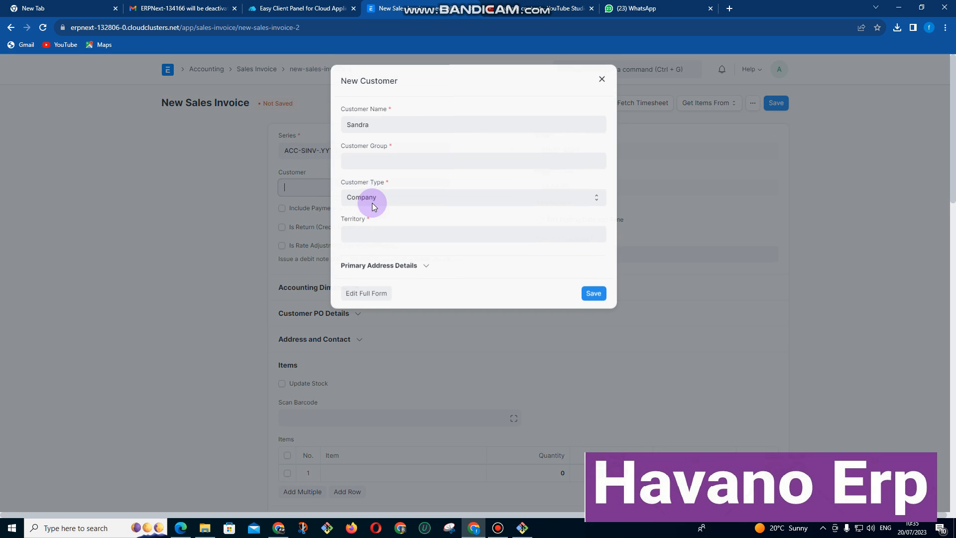
pyautogui.click(472, 160)
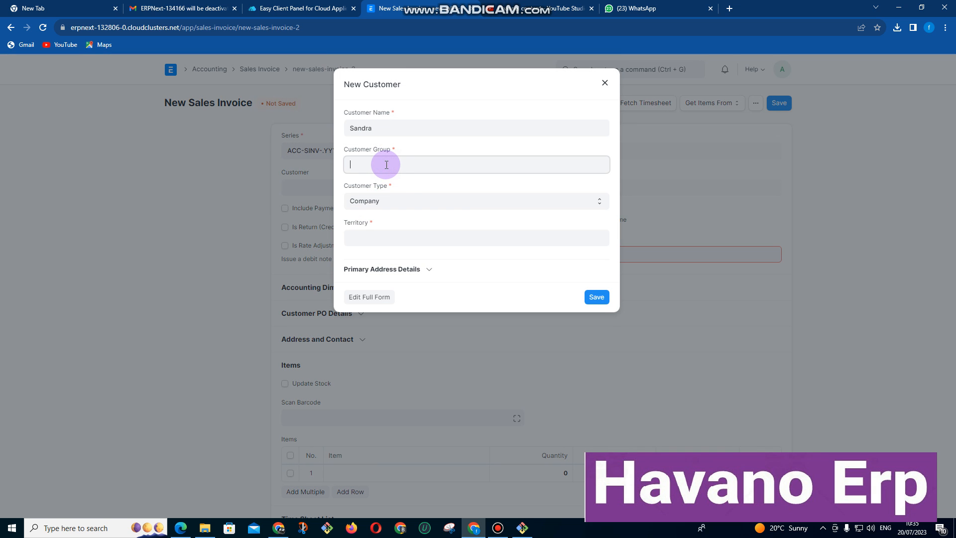
pyautogui.click(476, 164)
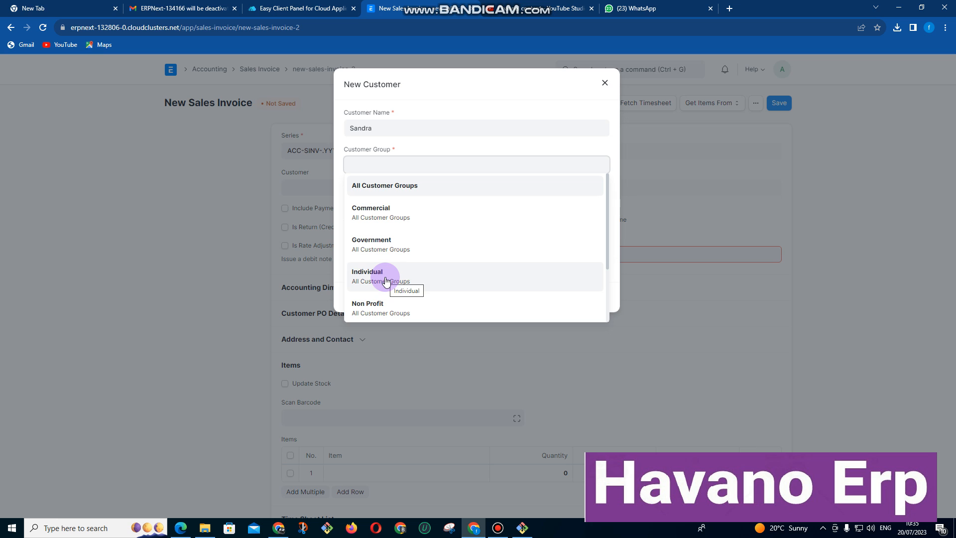
pyautogui.scroll(-3)
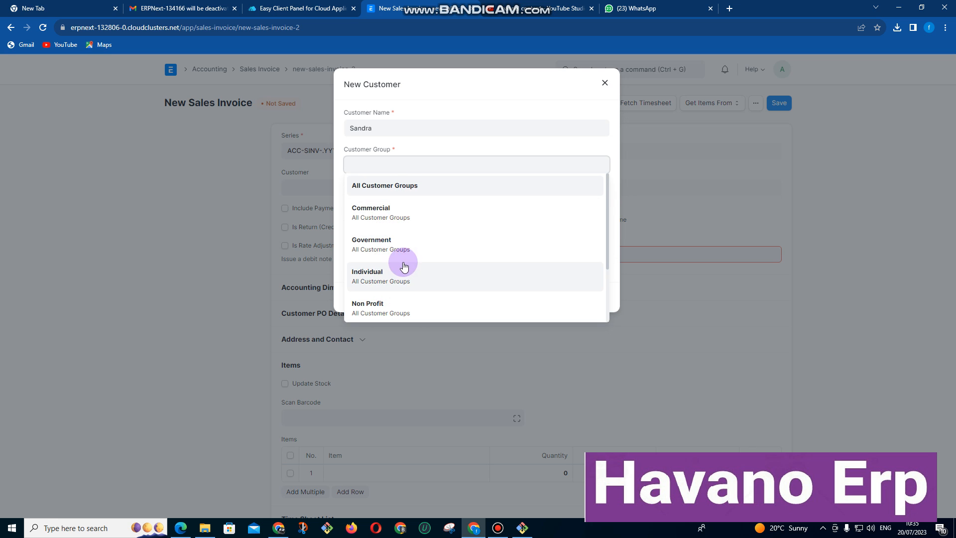
pyautogui.moveTo(397, 279)
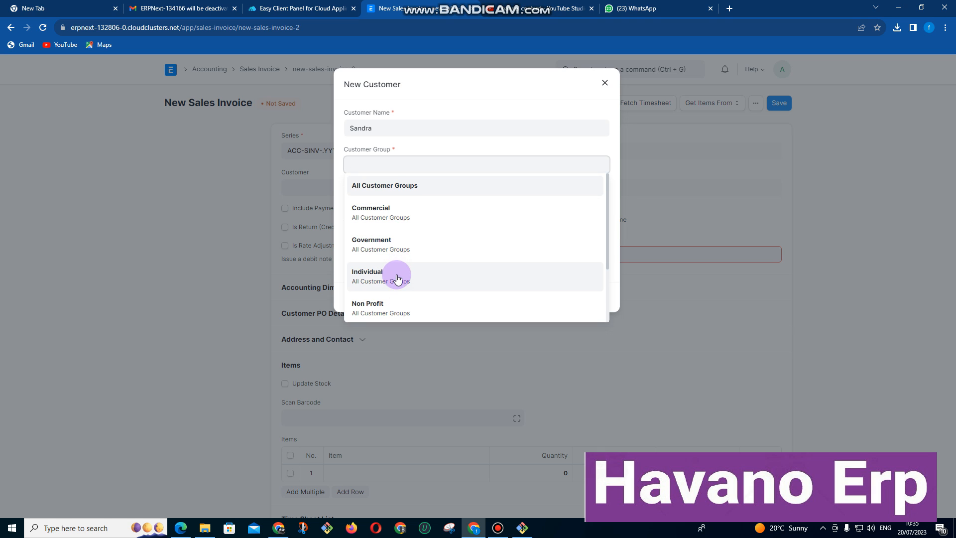
pyautogui.click(367, 272)
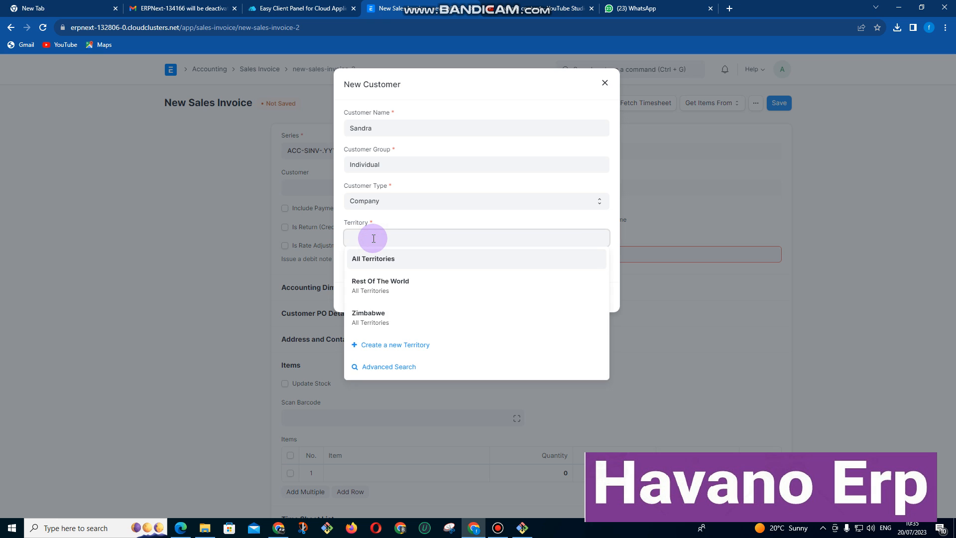
pyautogui.click(368, 316)
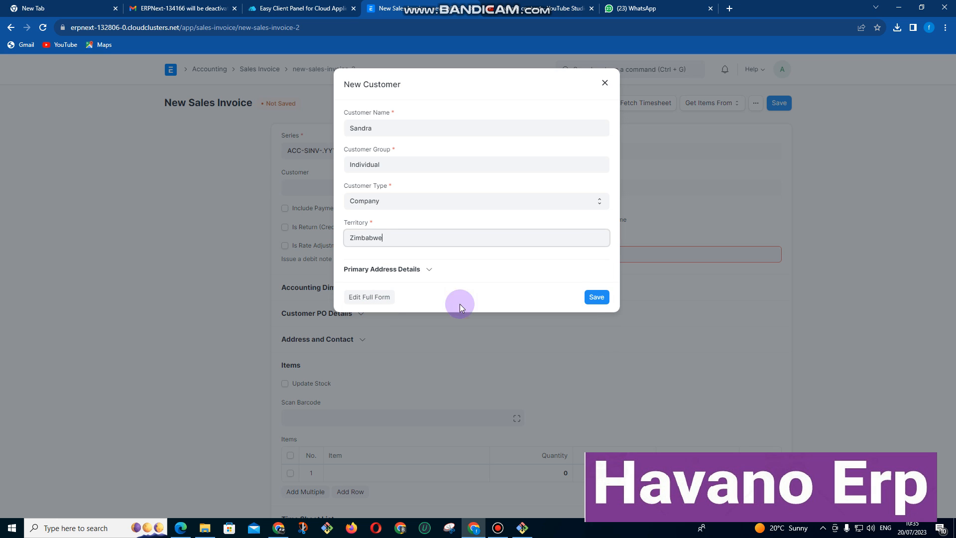
# Save Sandra as the invoice's customer and begin entering 'CON' in item row 1.
pyautogui.click(595, 297)
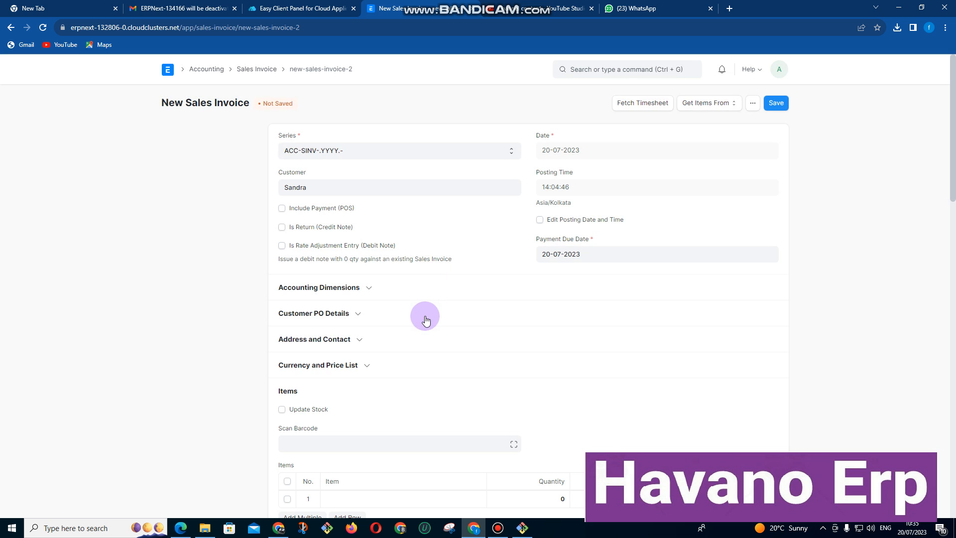
pyautogui.scroll(-3)
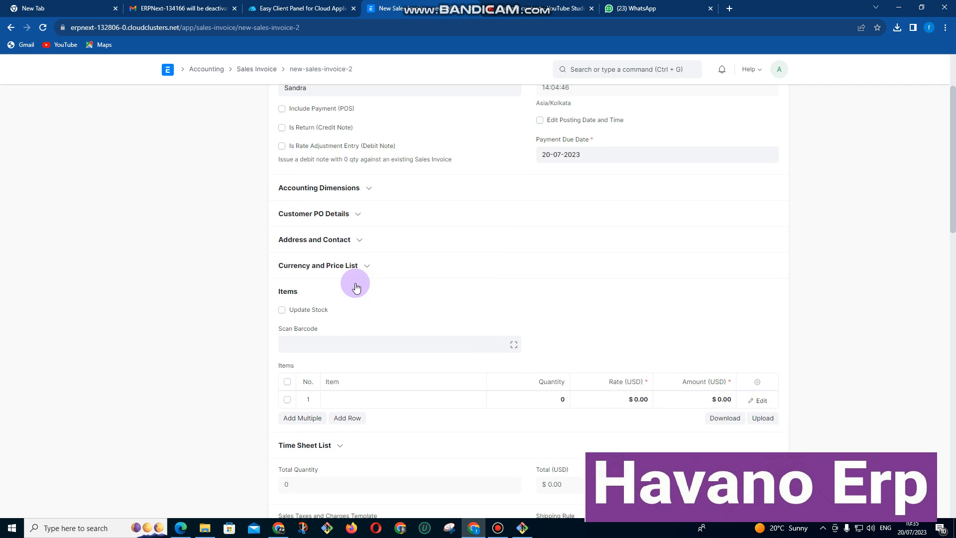
pyautogui.scroll(-3)
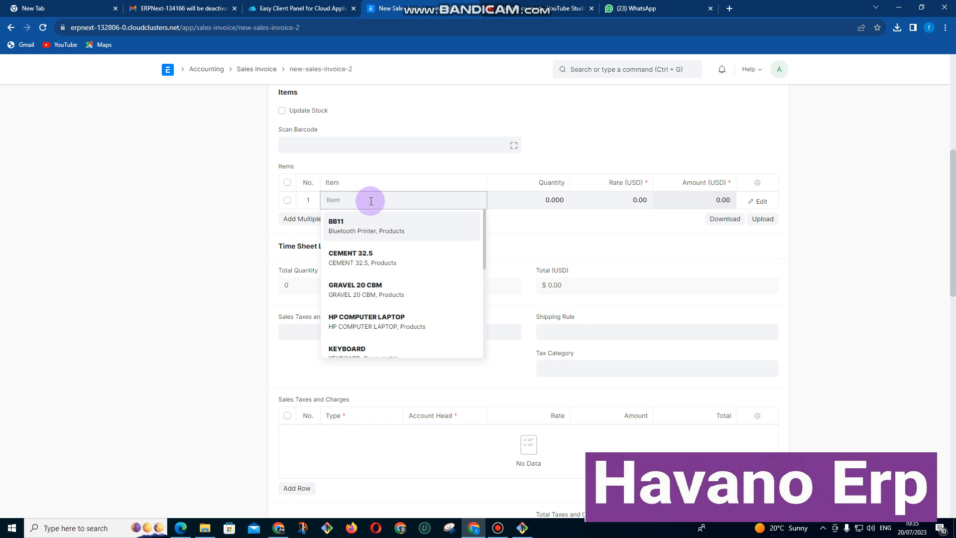
pyautogui.write('CONSULTAT')
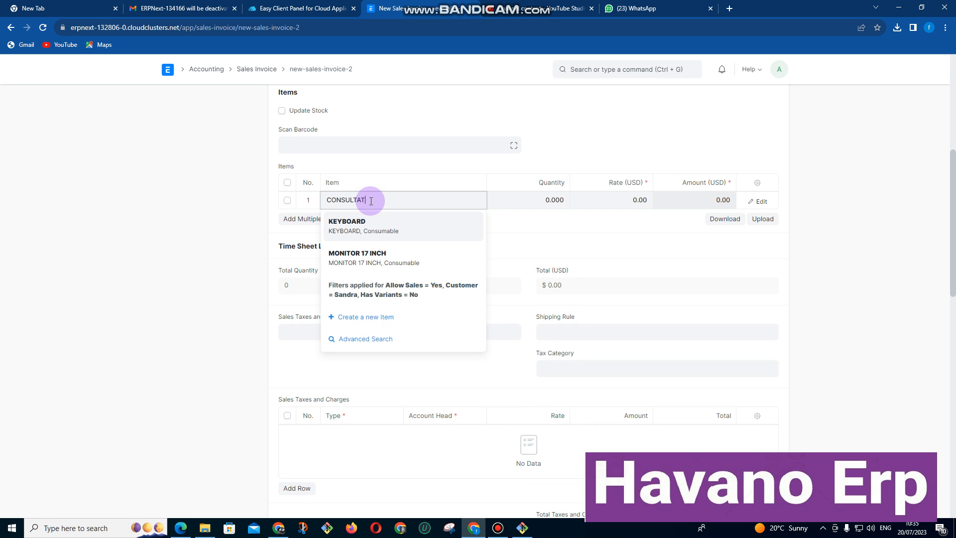
# Create CONSULTATION as a non-stock item in the Services group for the first line.
pyautogui.write('ION')
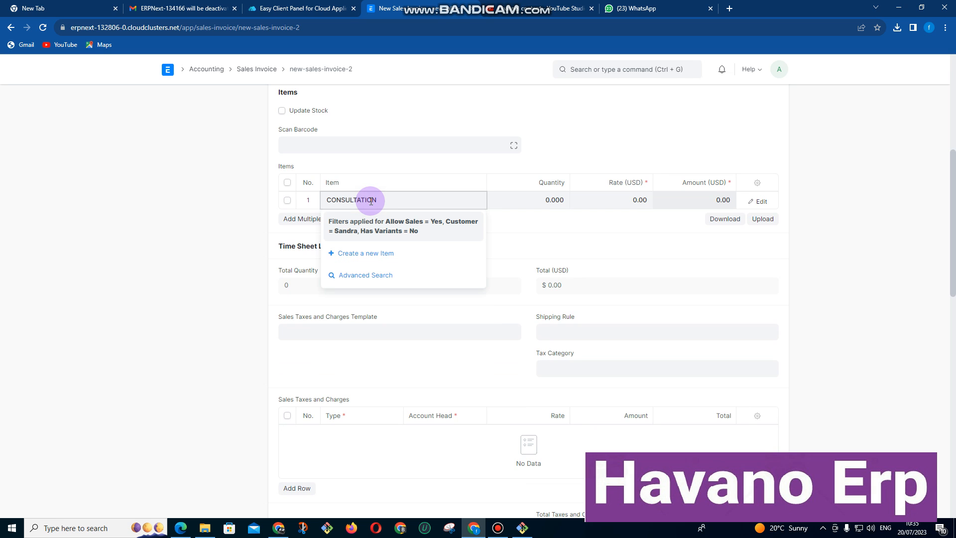
pyautogui.click(365, 253)
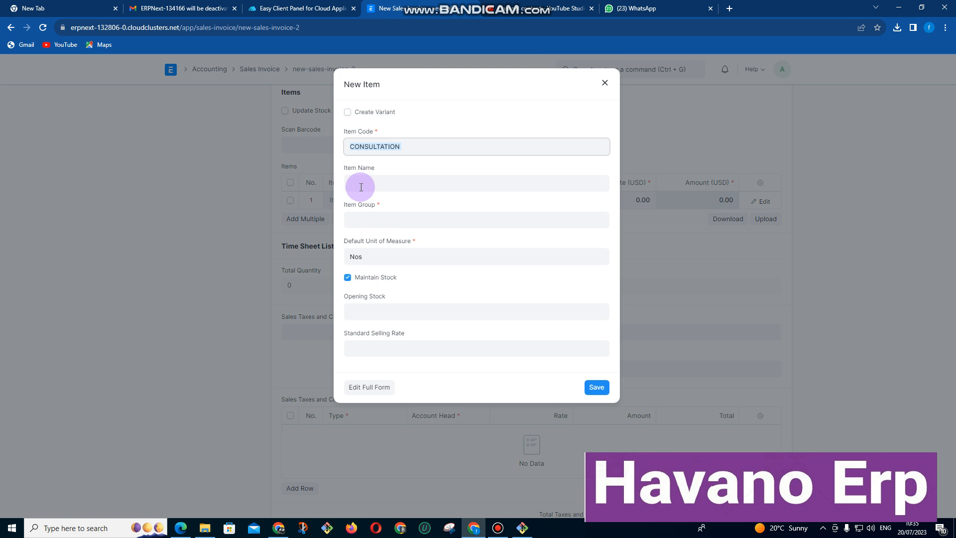
pyautogui.click(476, 219)
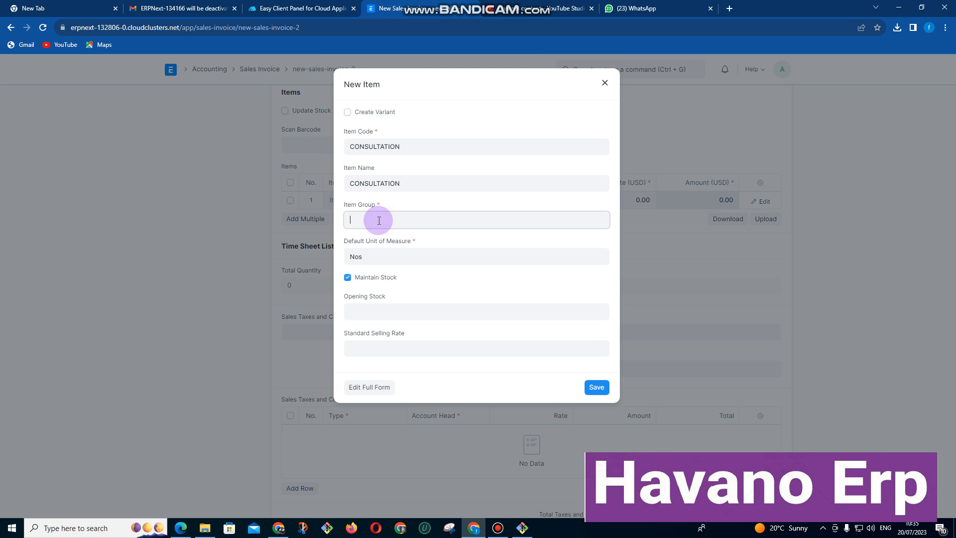
pyautogui.write('SE')
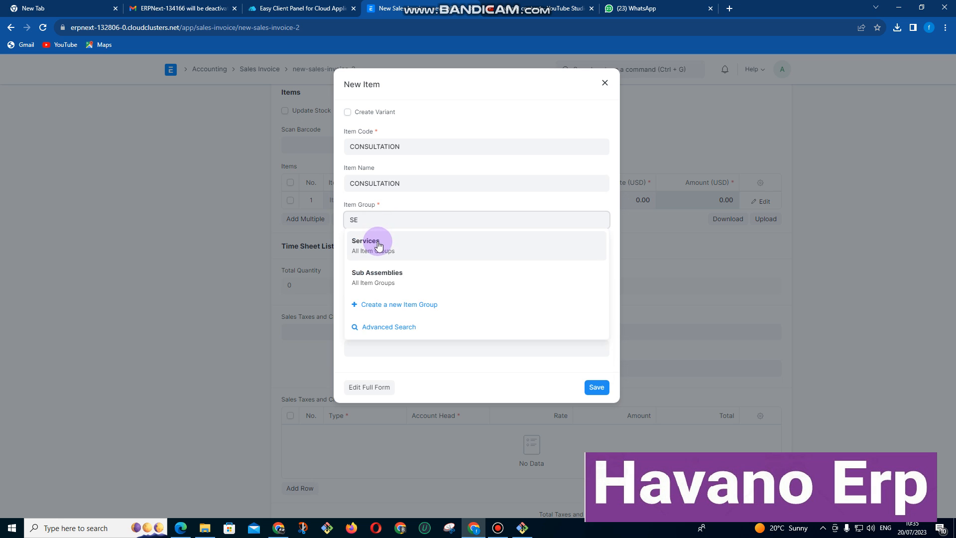
pyautogui.click(364, 245)
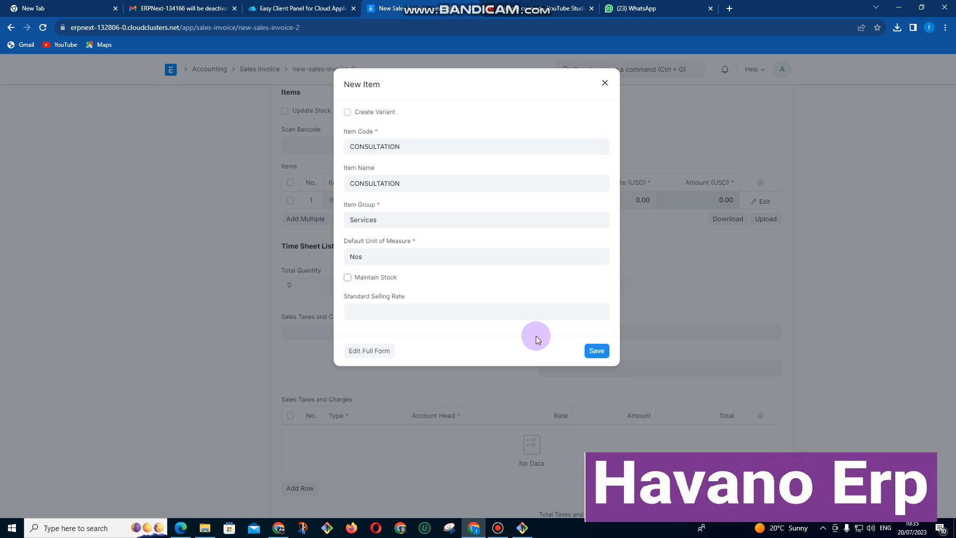
pyautogui.click(596, 351)
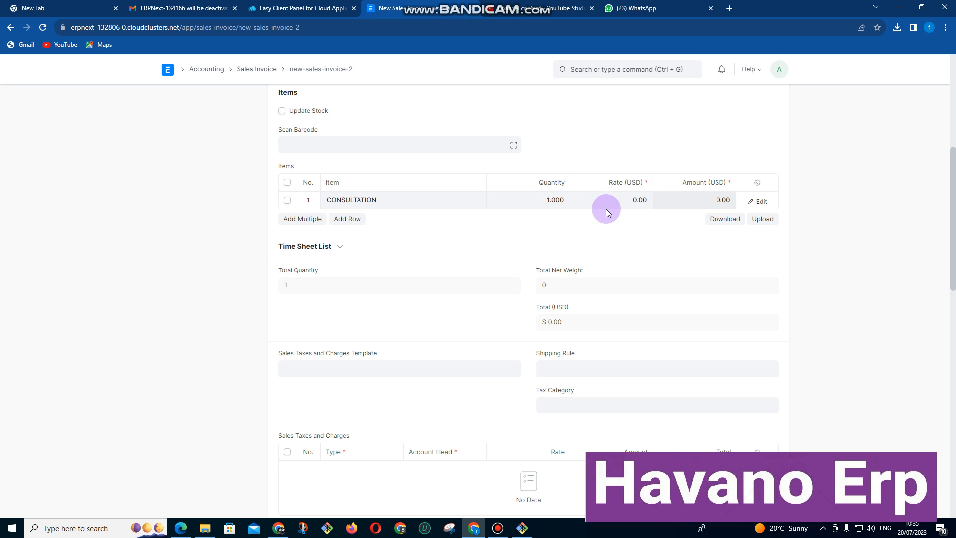
# Set the CONSULTATION rate to 600 and link the invoice to project PROJ-0002.
pyautogui.click(610, 200)
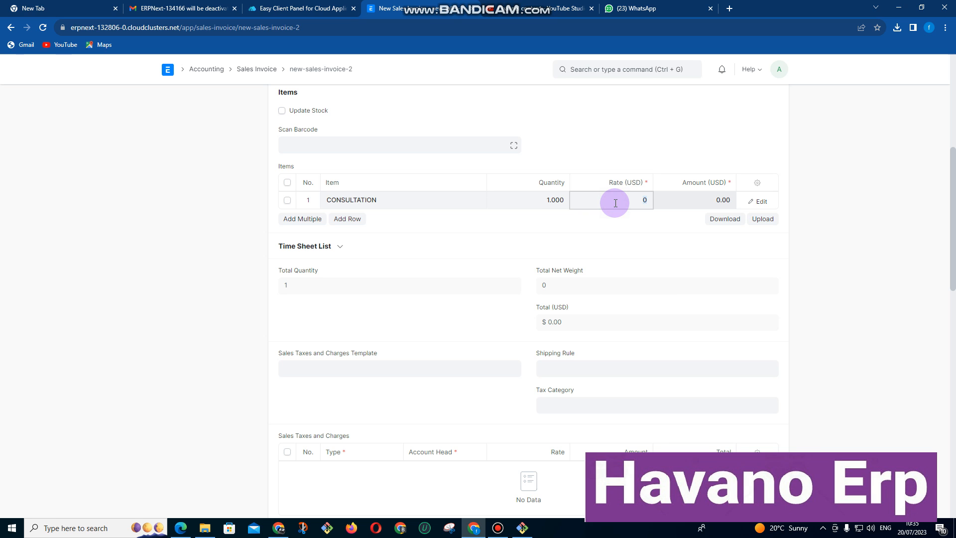
pyautogui.write('6')
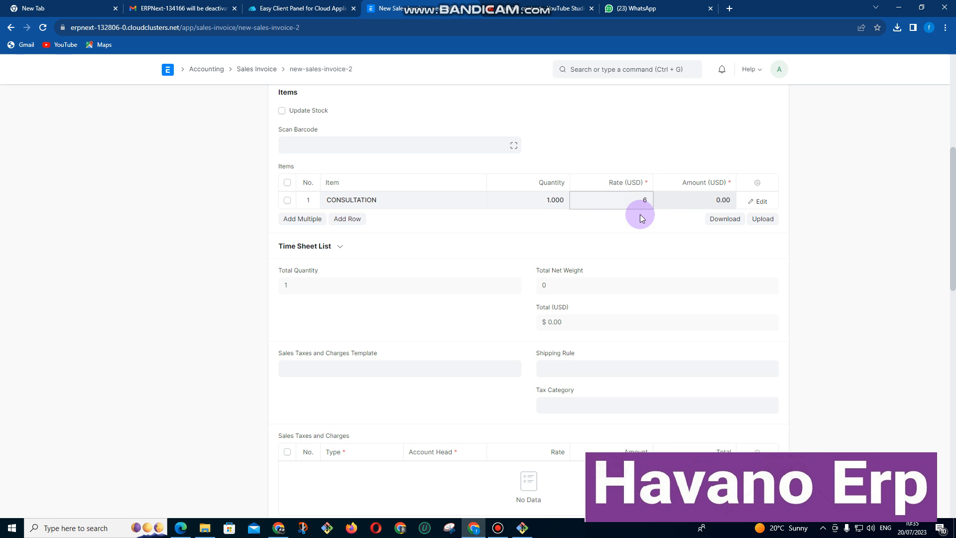
pyautogui.write('00')
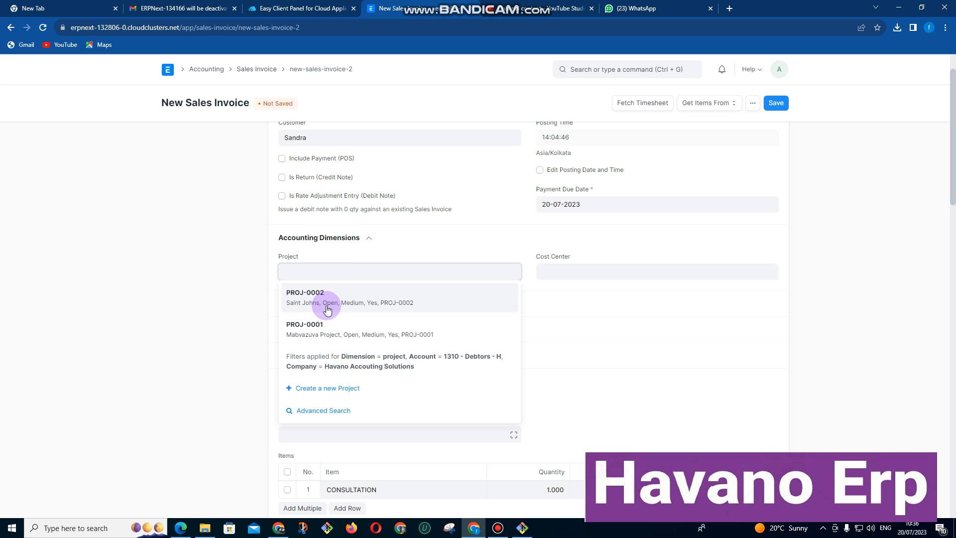
pyautogui.click(326, 308)
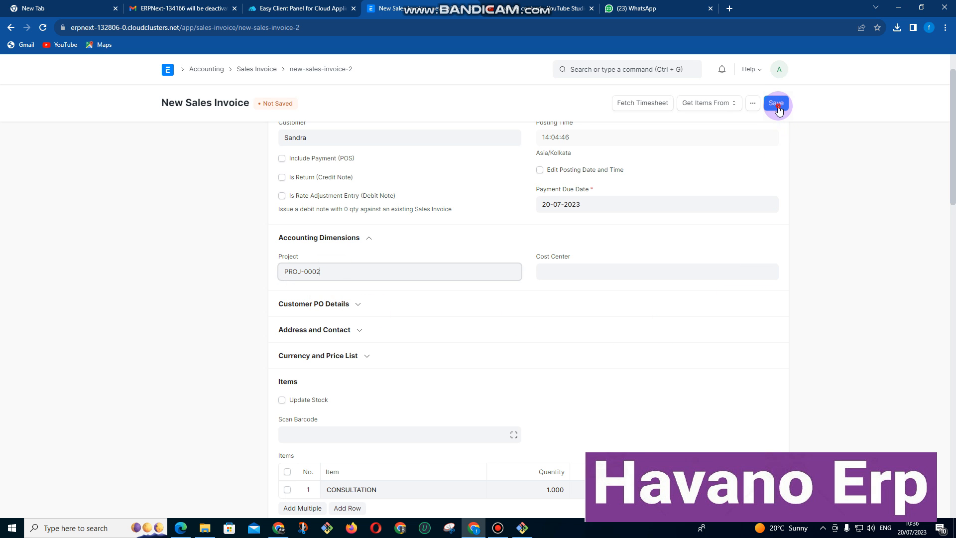
# Save and submit Sandra's sales invoice, then return to Home.
pyautogui.click(775, 102)
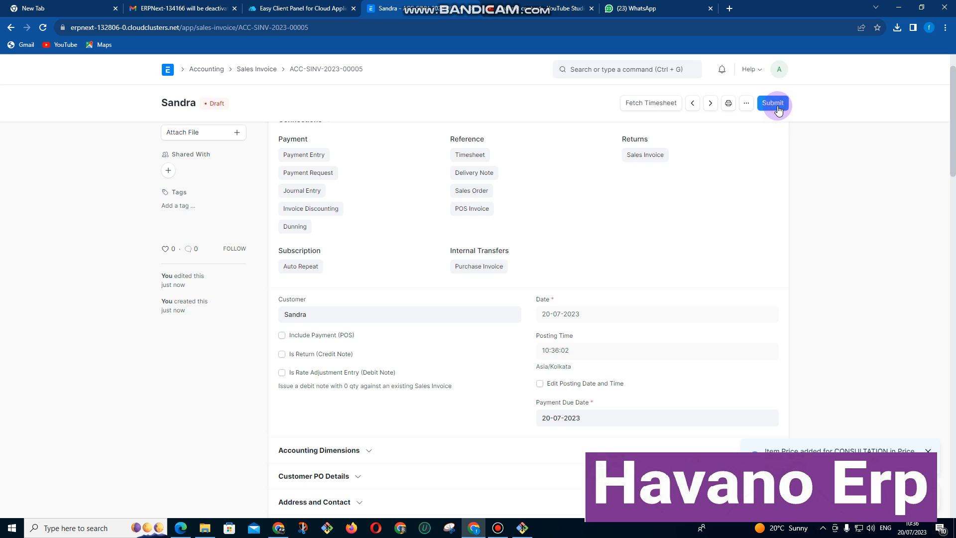
pyautogui.click(772, 103)
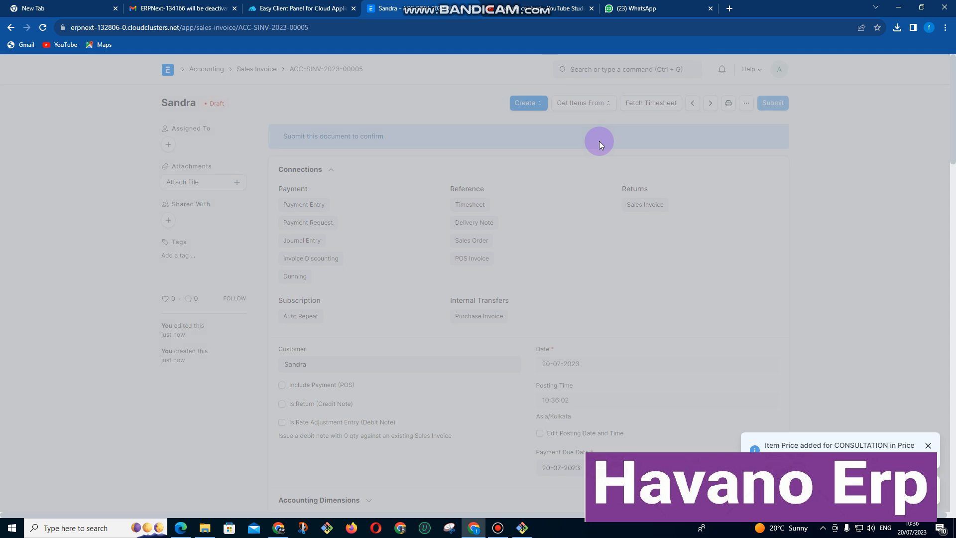
pyautogui.click(169, 69)
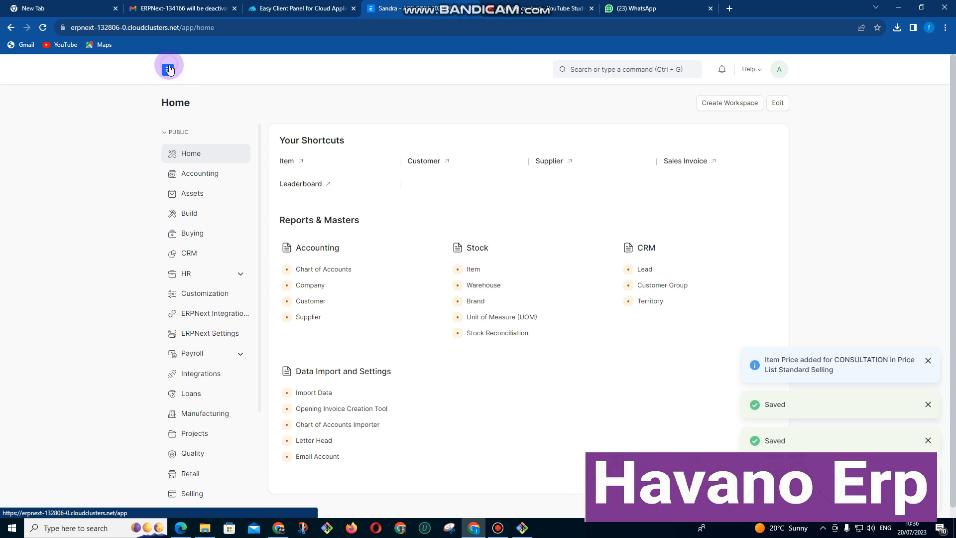
# View the Profit and Loss Statement for PROJ-0002 ($600 profit), then return Home.
pyautogui.click(199, 173)
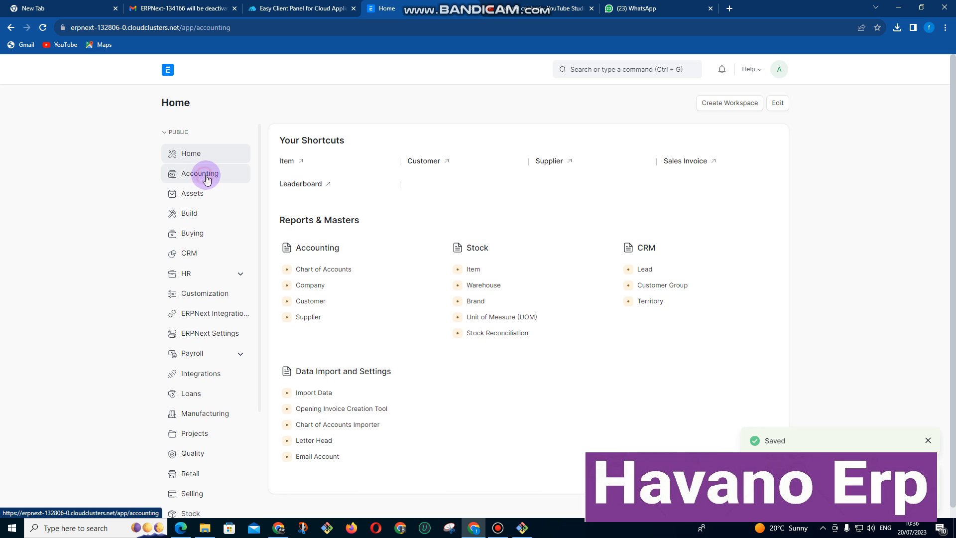
pyautogui.click(199, 173)
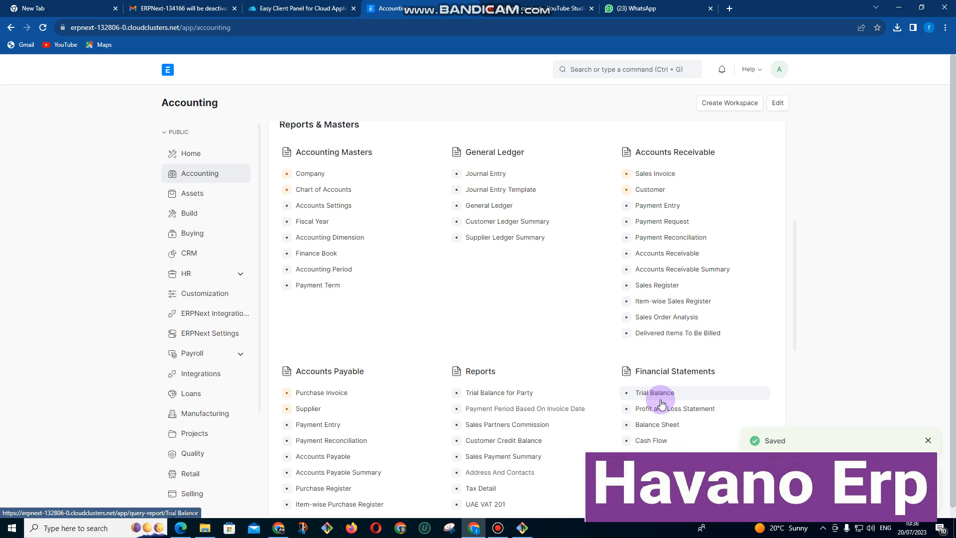
pyautogui.click(676, 408)
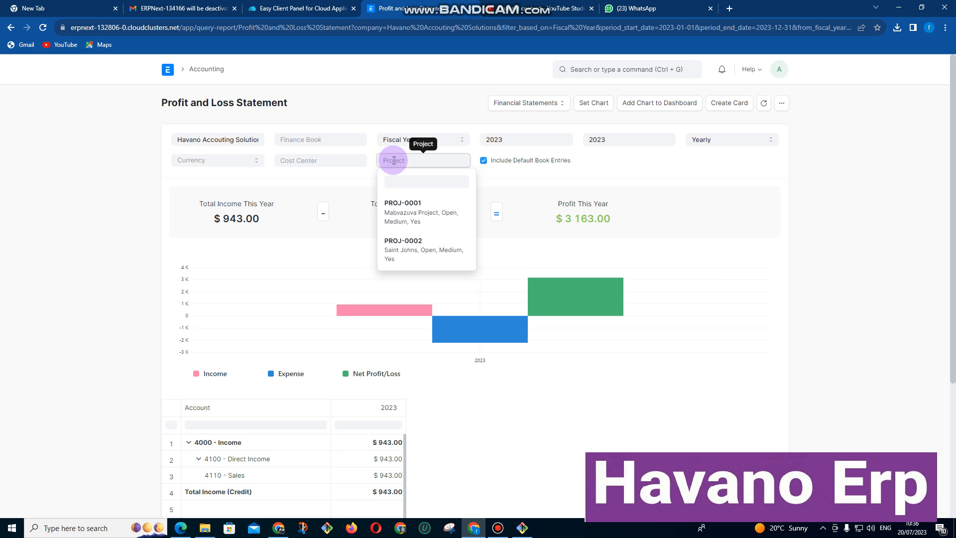
pyautogui.moveTo(423, 233)
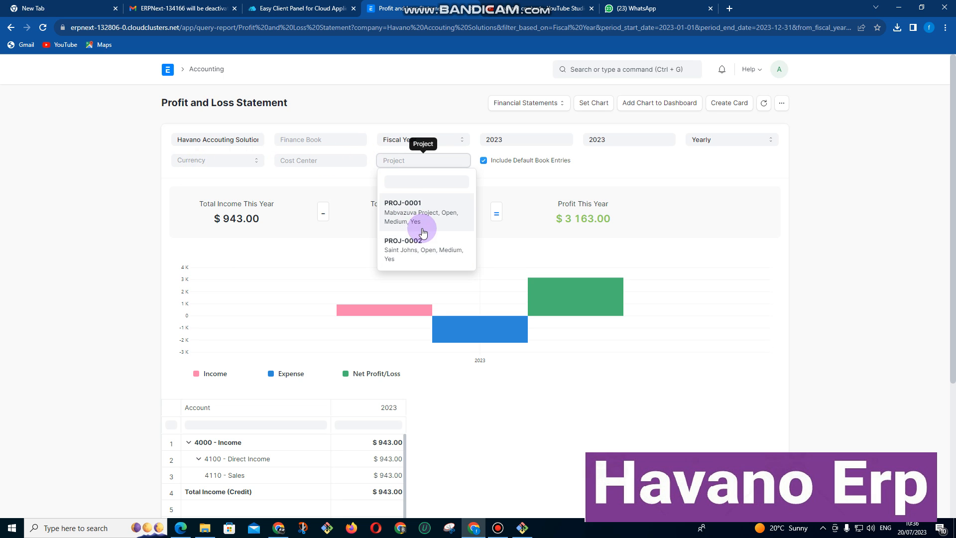
pyautogui.click(404, 249)
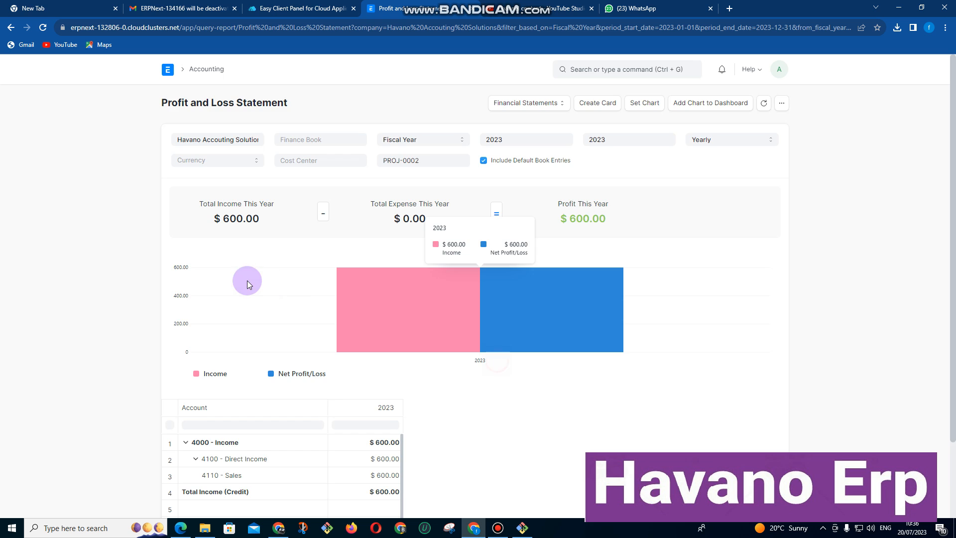
pyautogui.moveTo(232, 203)
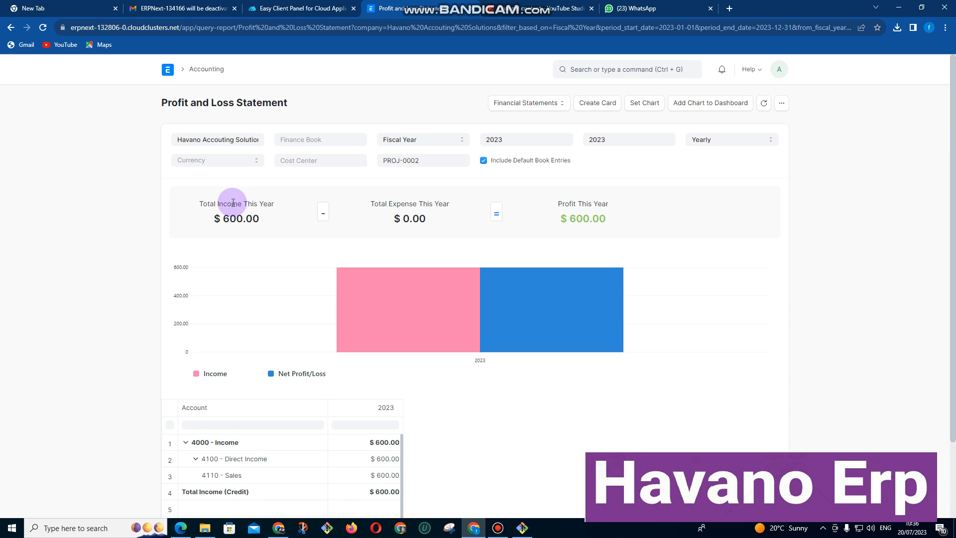
pyautogui.moveTo(444, 225)
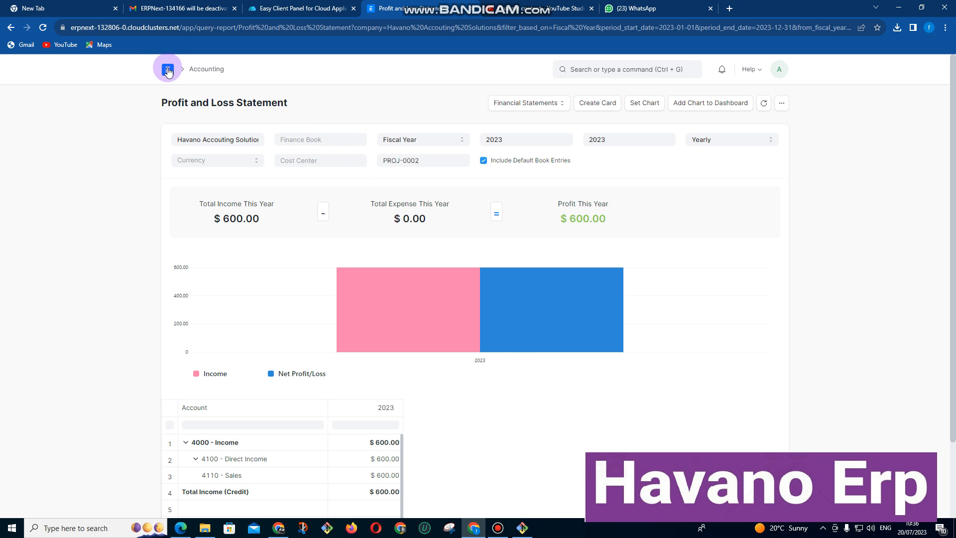
pyautogui.click(168, 69)
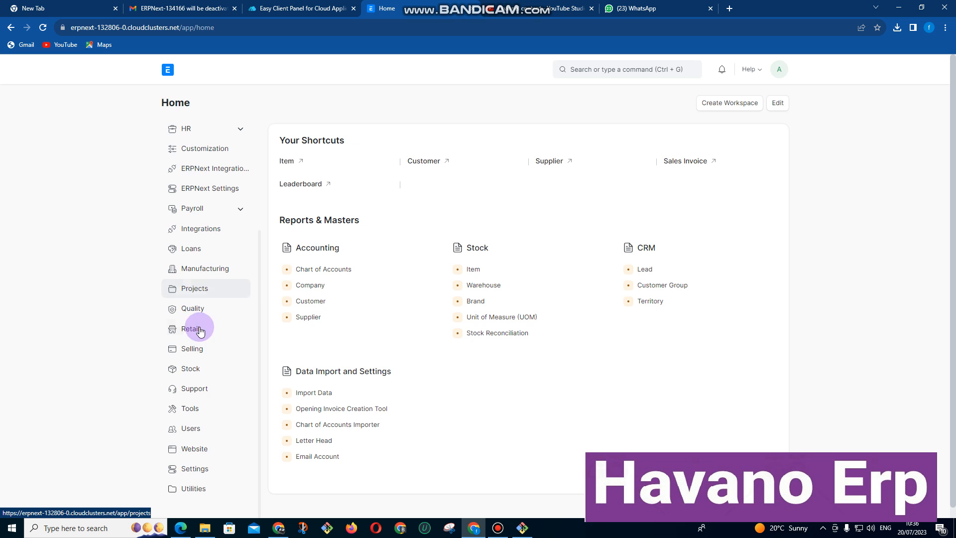
# Start a new Purchase Receipt from Stock with 'OK LTD' entered as supplier.
pyautogui.click(190, 368)
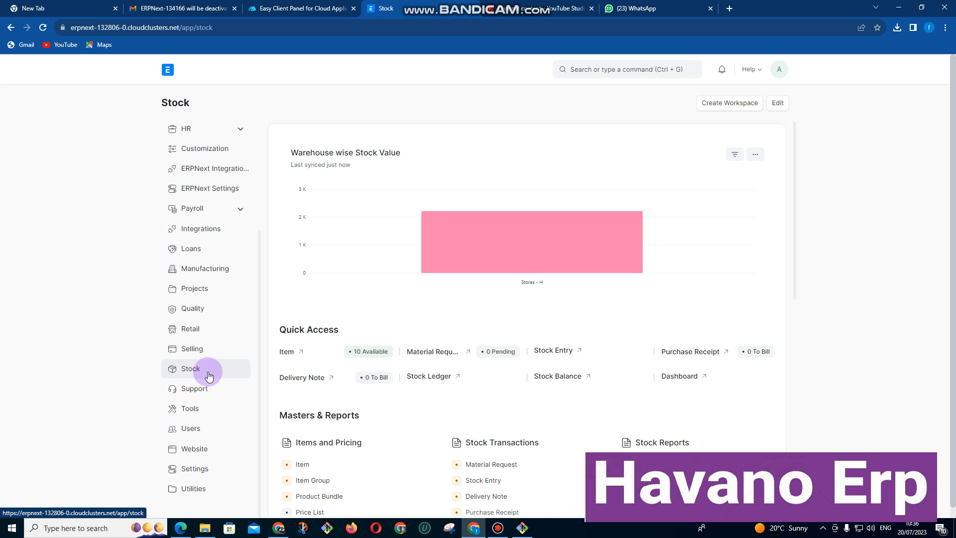
pyautogui.moveTo(692, 352)
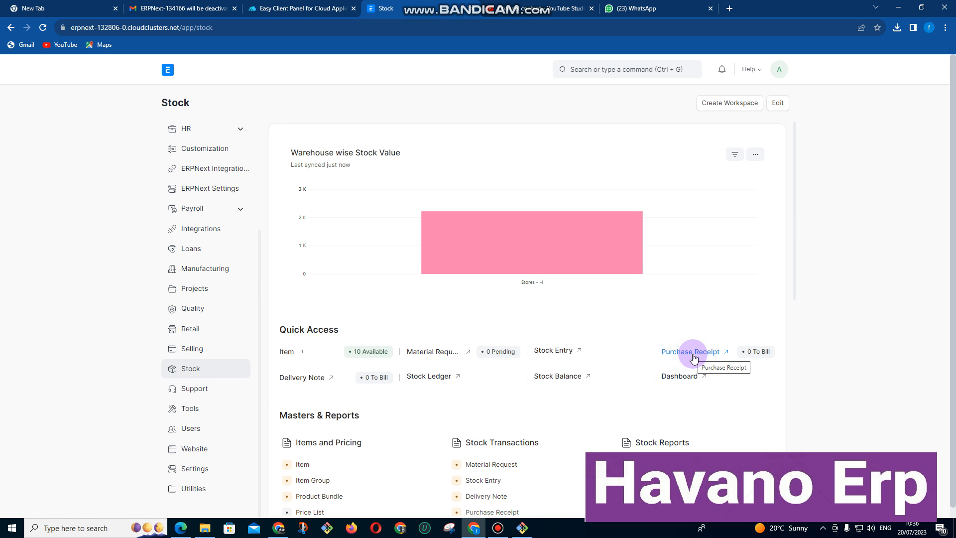
pyautogui.click(689, 352)
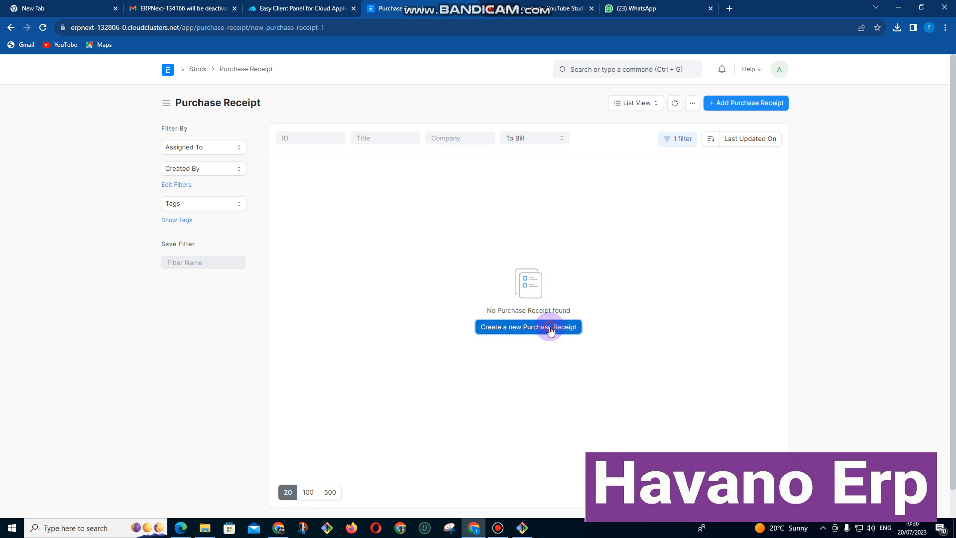
pyautogui.click(527, 326)
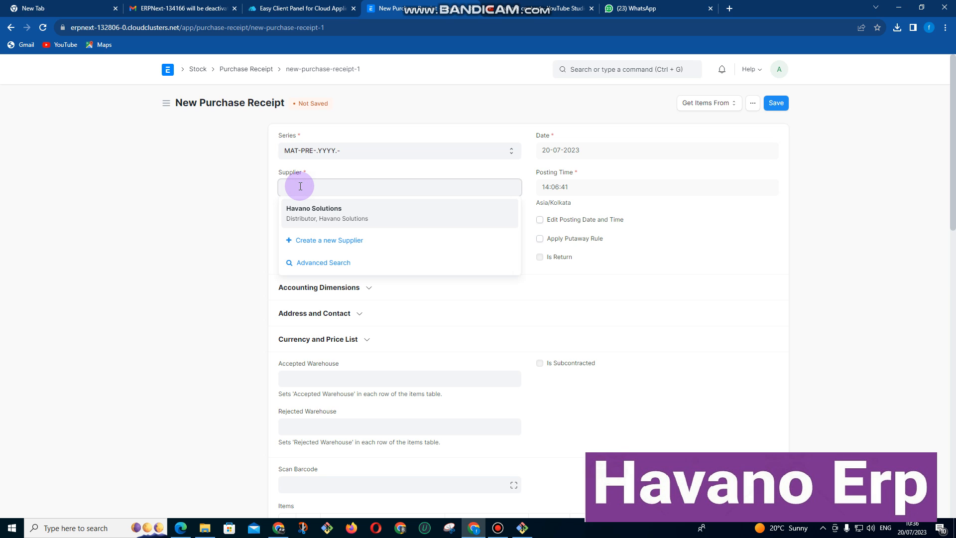
pyautogui.write('OK LTD')
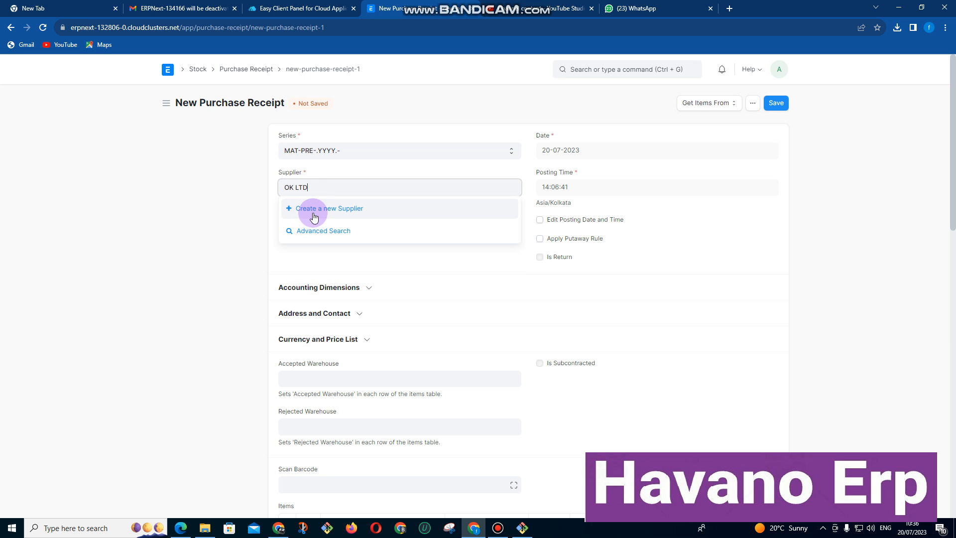
# Create supplier OK LTD in the Local supplier group.
pyautogui.click(329, 208)
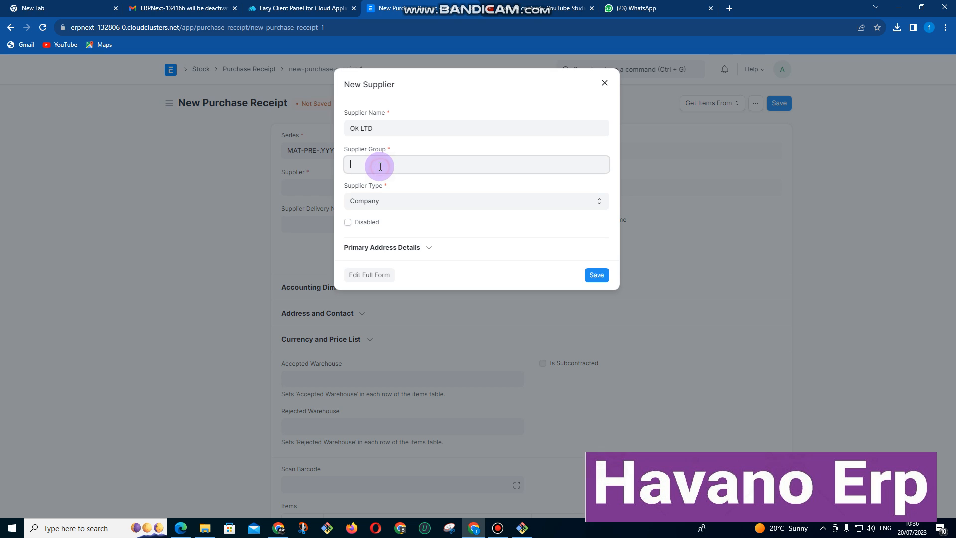
pyautogui.click(475, 164)
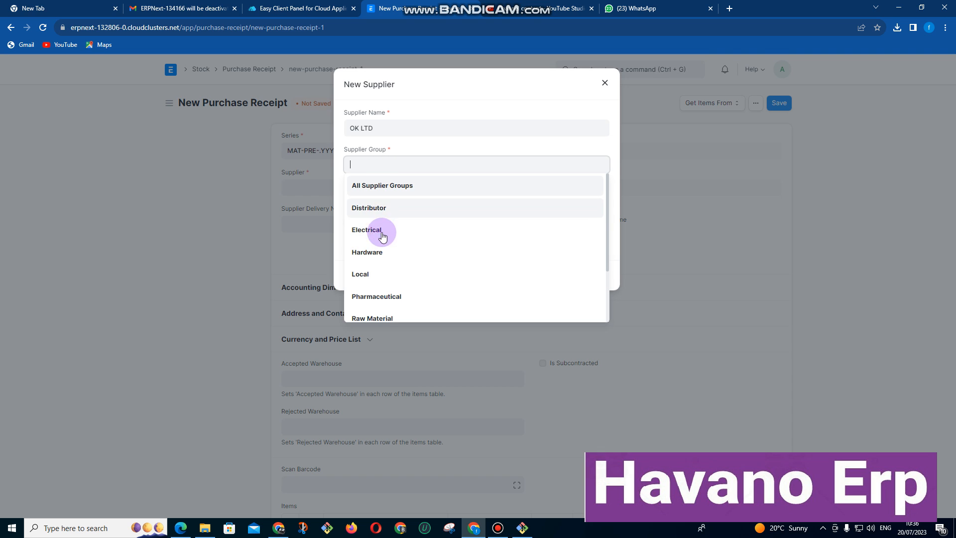
pyautogui.moveTo(385, 283)
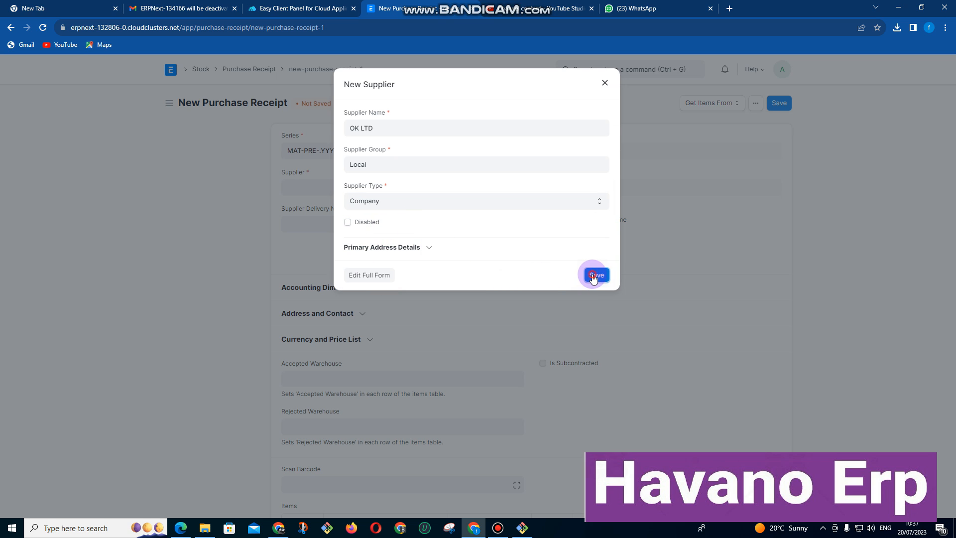
pyautogui.click(592, 275)
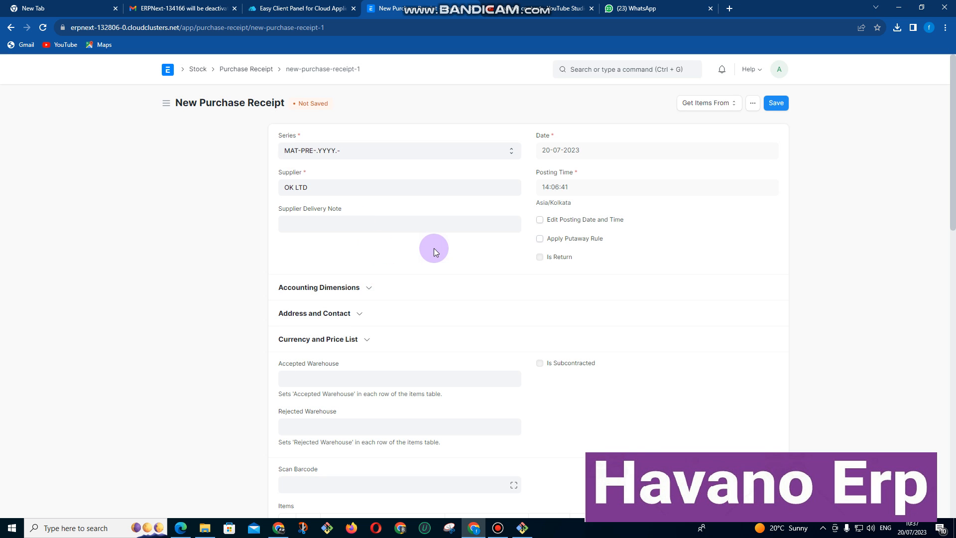
# Set the accepted warehouse to Stores - H and add 300 CEMENT 32.5.
pyautogui.scroll(-3)
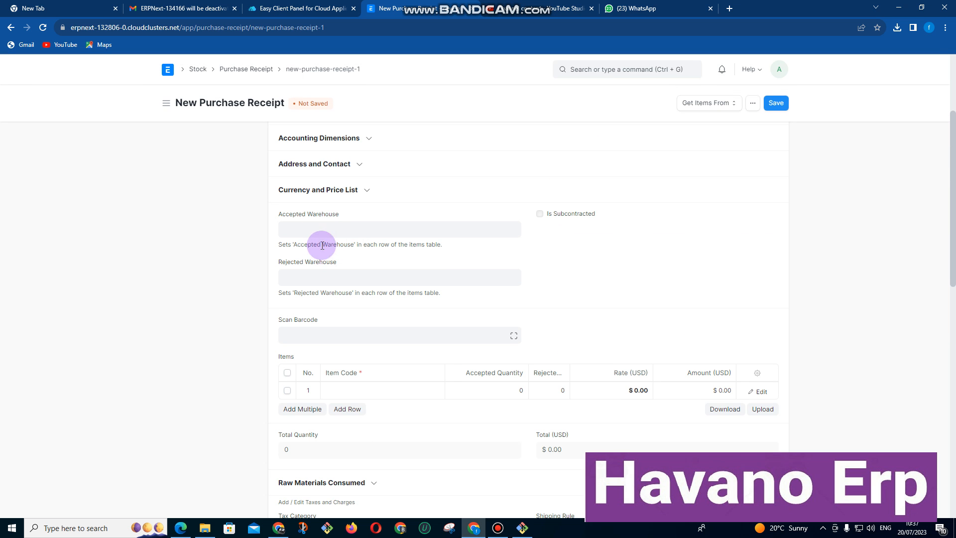
pyautogui.write('STO')
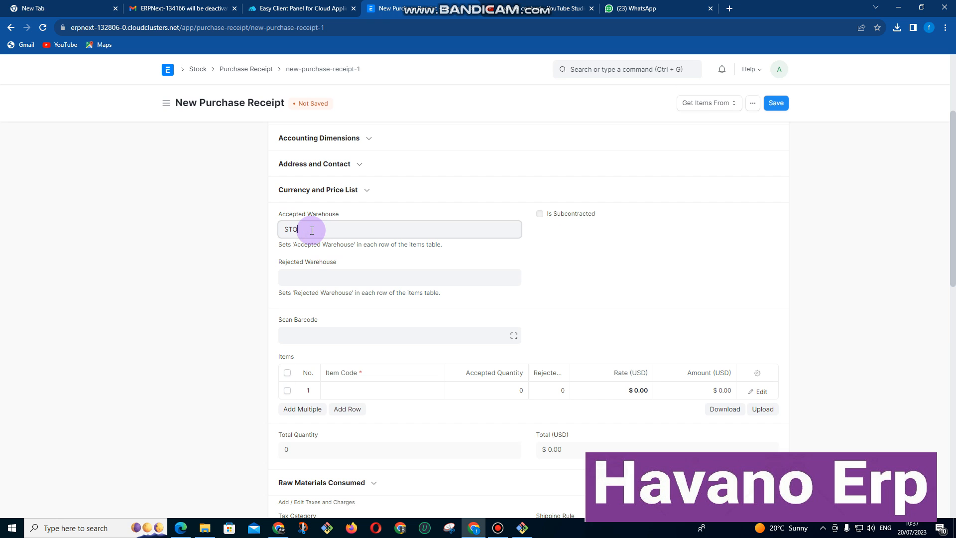
pyautogui.write('Stores - H')
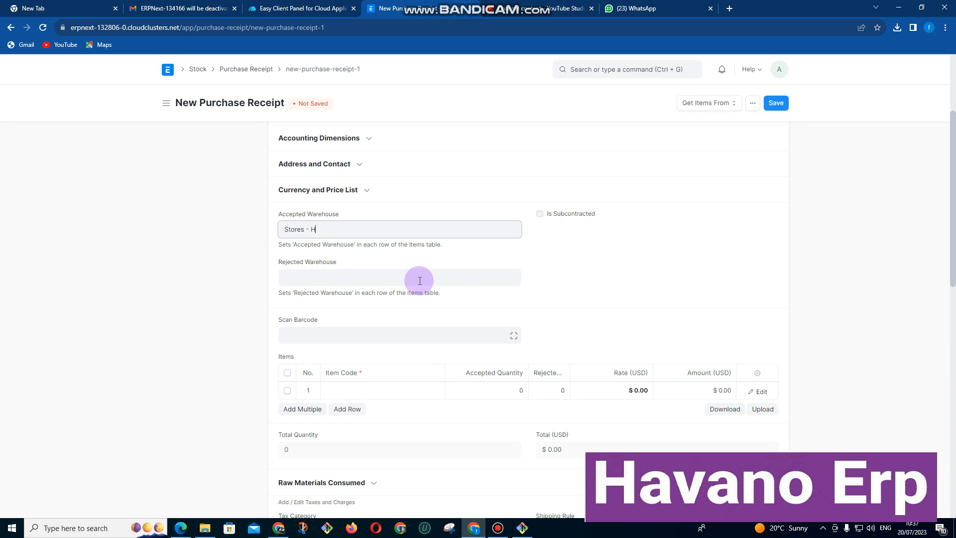
pyautogui.scroll(-3)
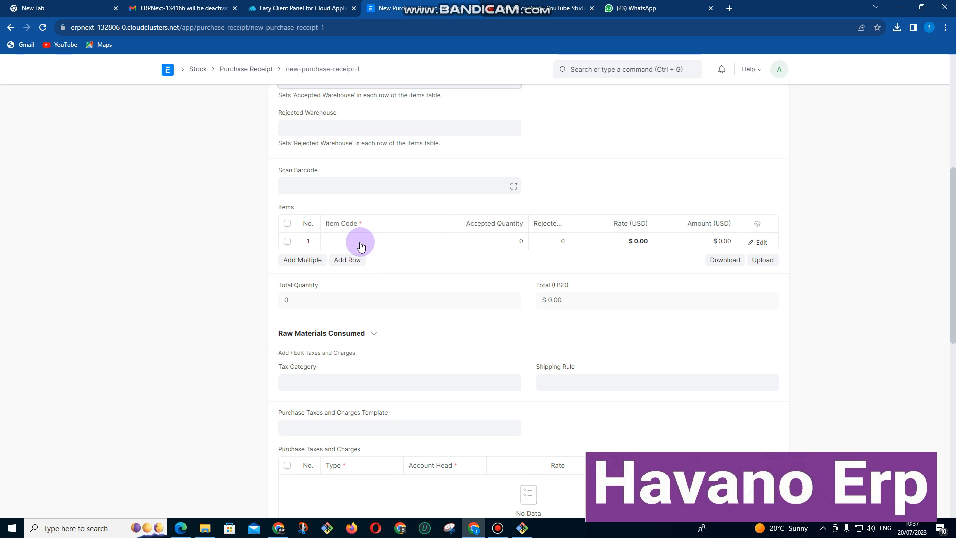
pyautogui.write('CE')
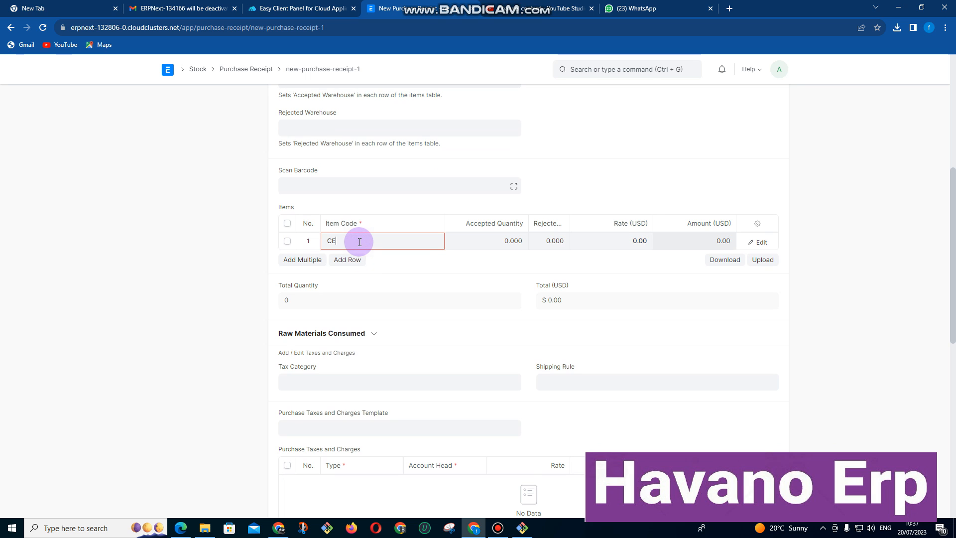
pyautogui.write('CEMENT 32.5')
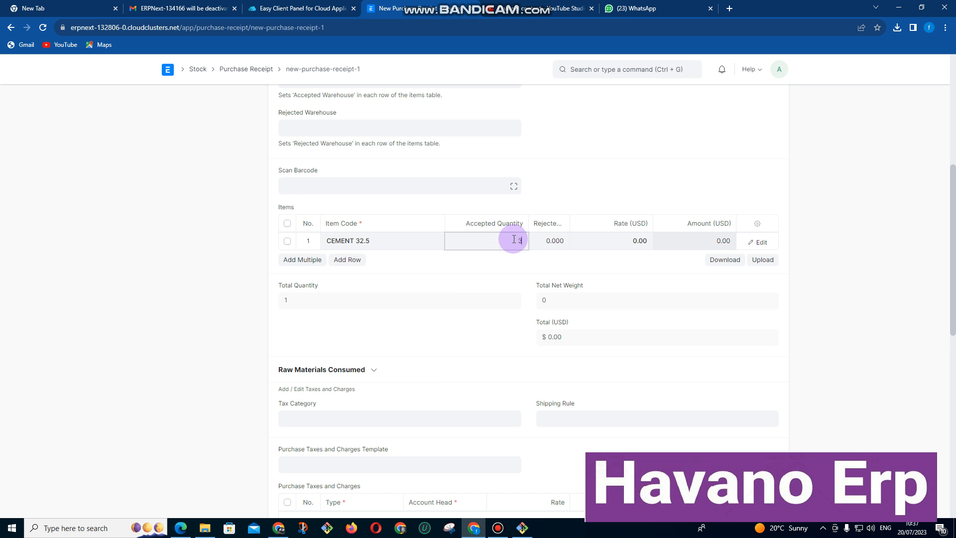
pyautogui.write('300.000')
pyautogui.click(610, 240)
pyautogui.write('7')
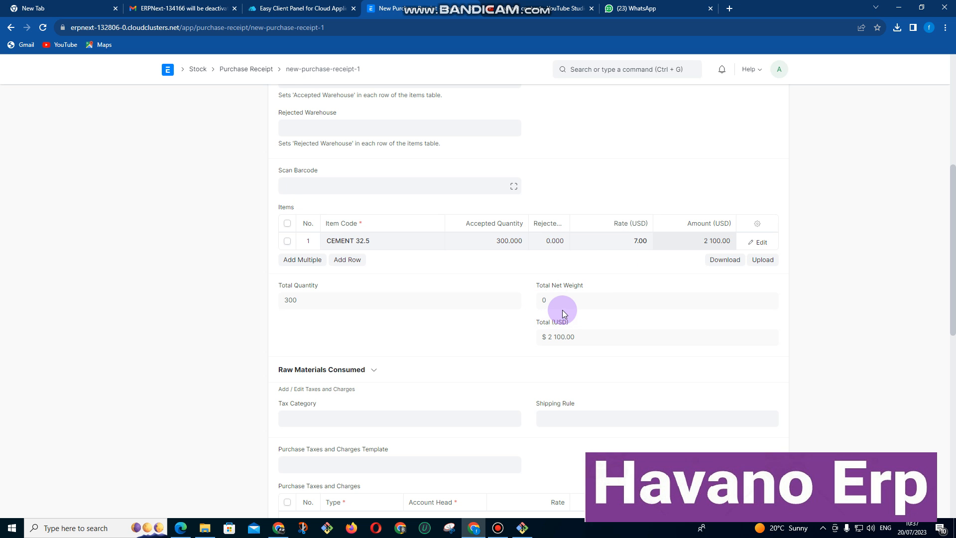
# Save and submit the $2,100 purchase receipt, then return Home.
pyautogui.scroll(3)
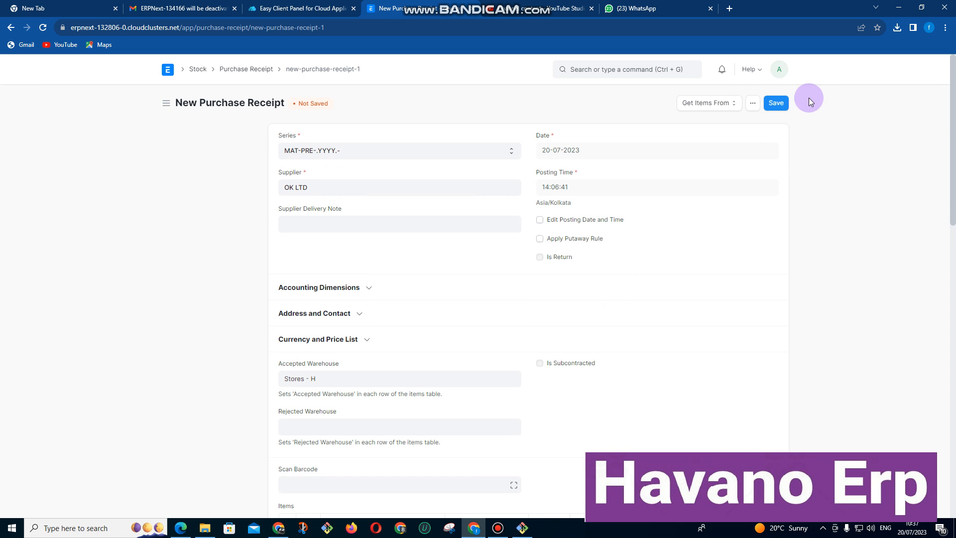
pyautogui.click(776, 103)
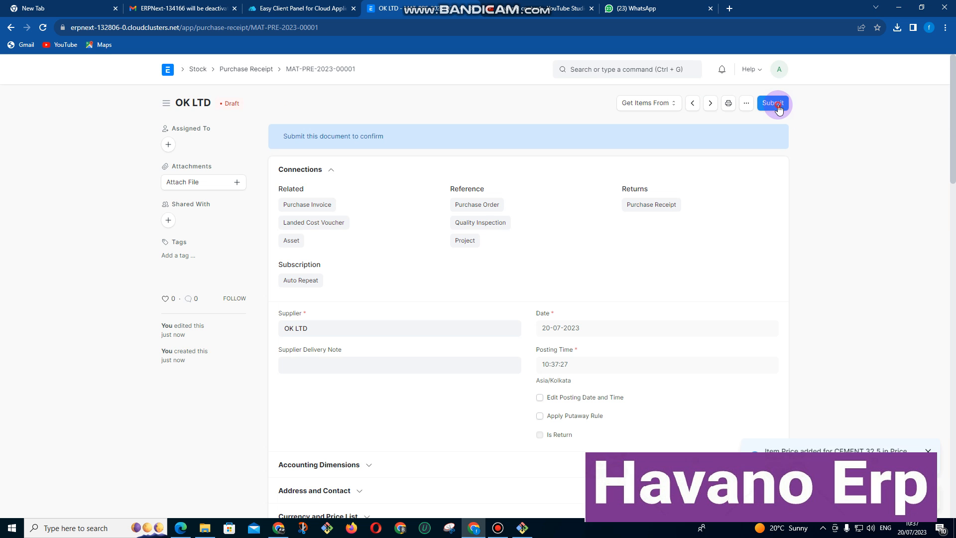
pyautogui.click(773, 103)
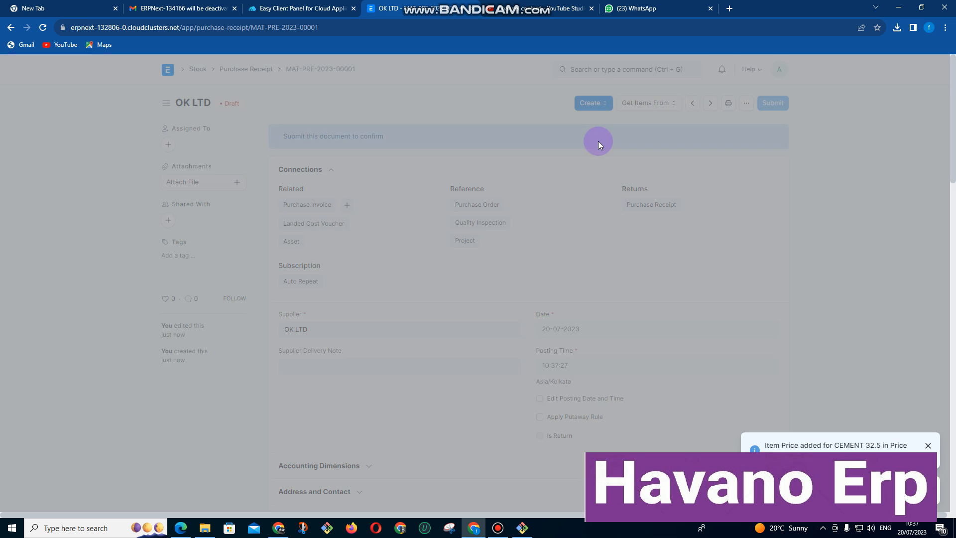
pyautogui.click(167, 71)
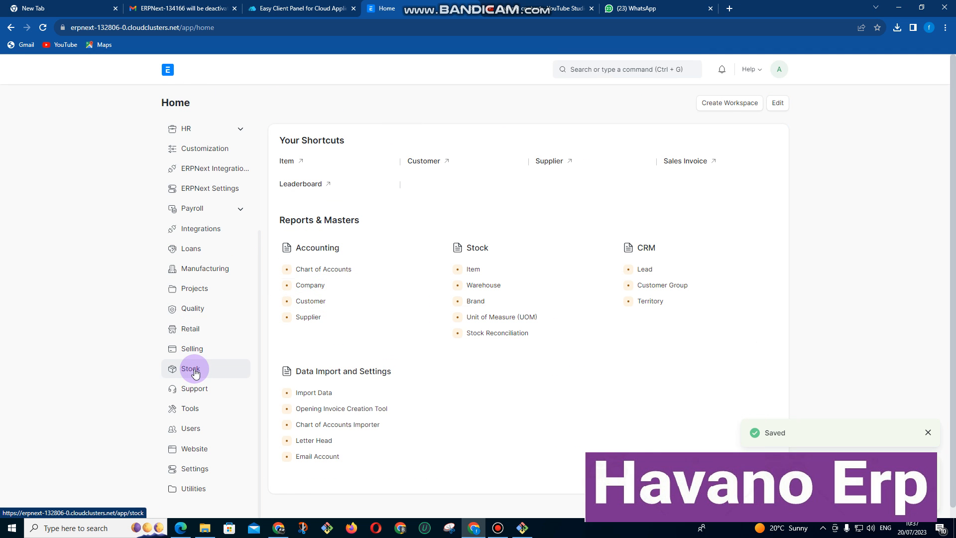
# Open the Stock Ledger report and widen its Item column to show full item names.
pyautogui.click(191, 368)
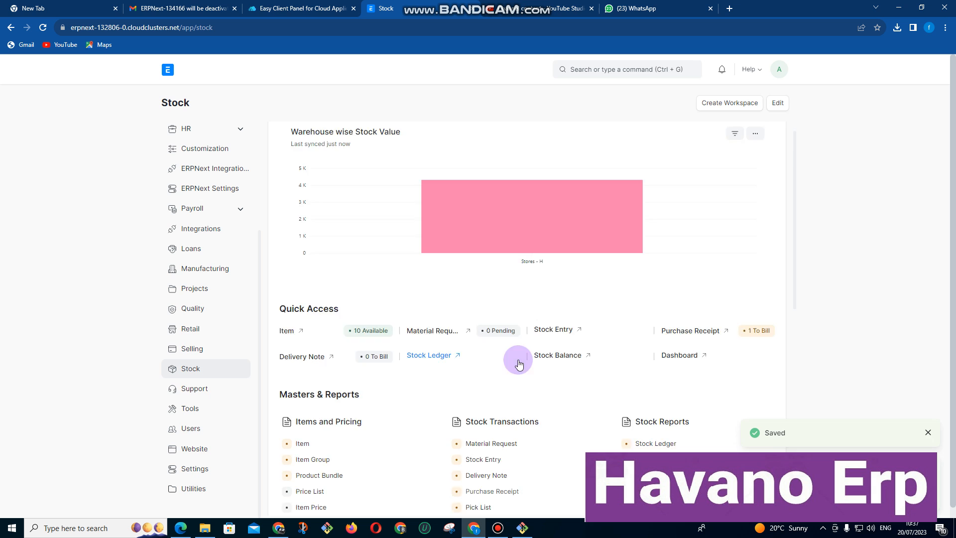
pyautogui.scroll(-3)
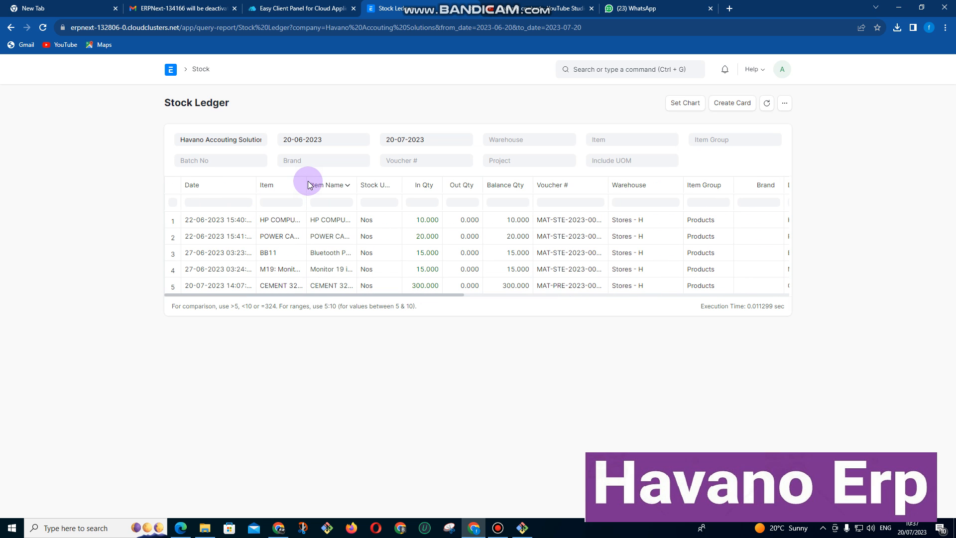
pyautogui.moveTo(308, 185); pyautogui.dragTo(356, 187)
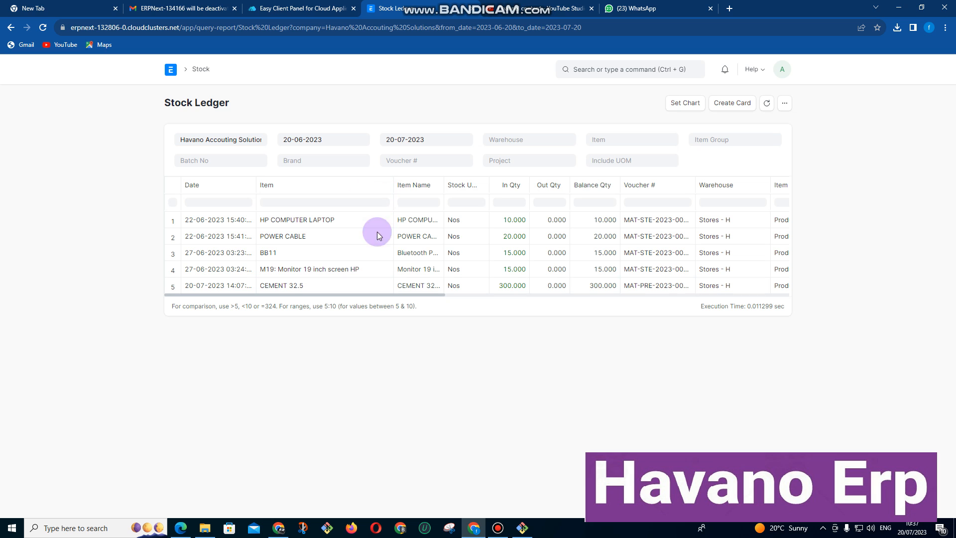
pyautogui.moveTo(442, 259)
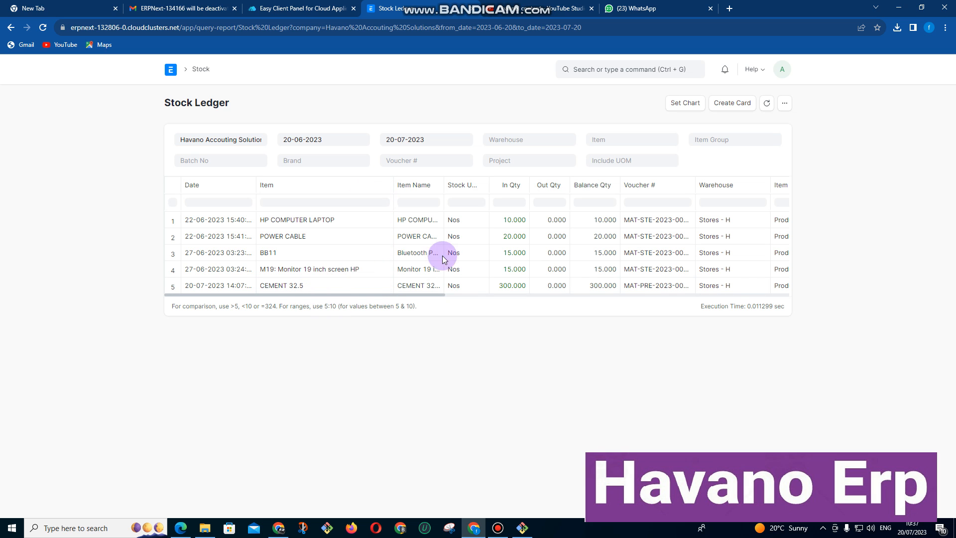
pyautogui.moveTo(548, 292)
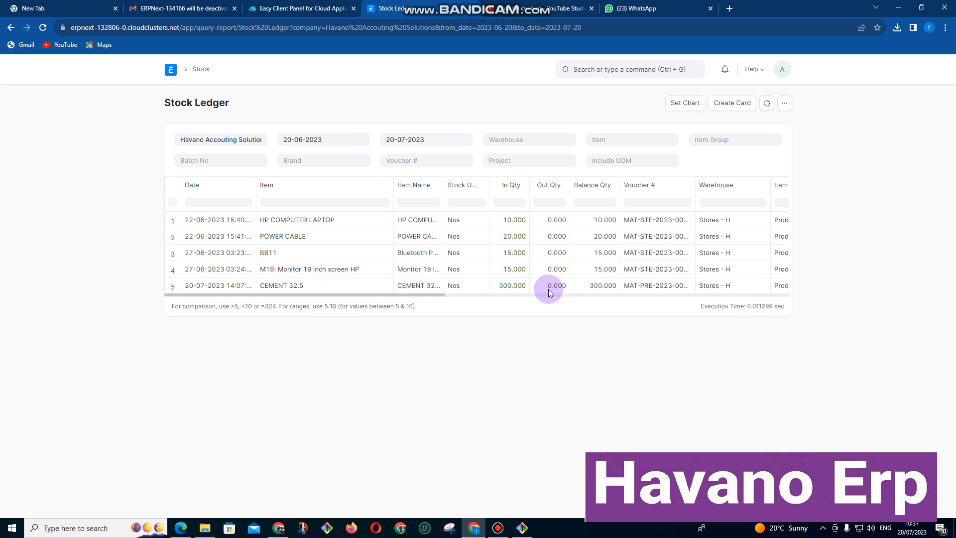
pyautogui.moveTo(312, 269)
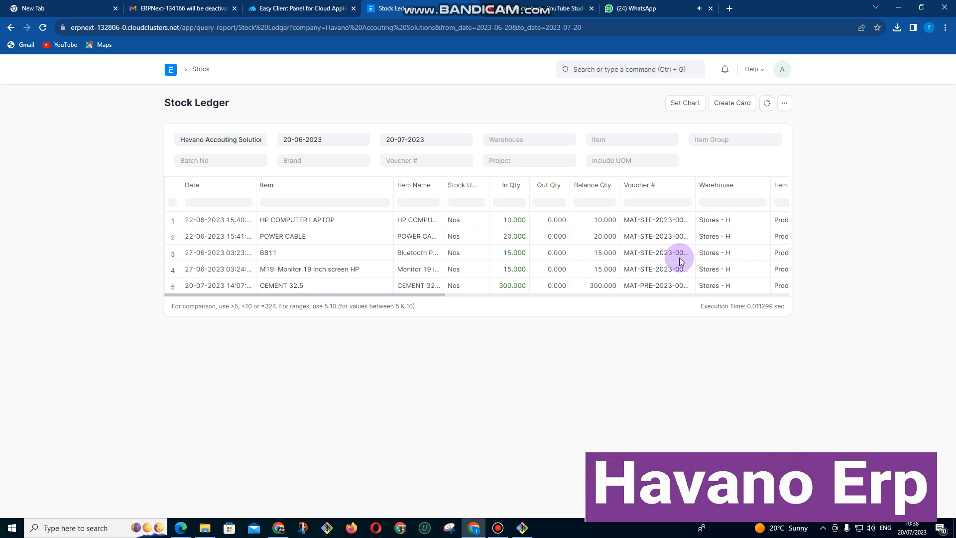
# Return Home and open the empty Material Request list under Stock.
pyautogui.click(172, 68)
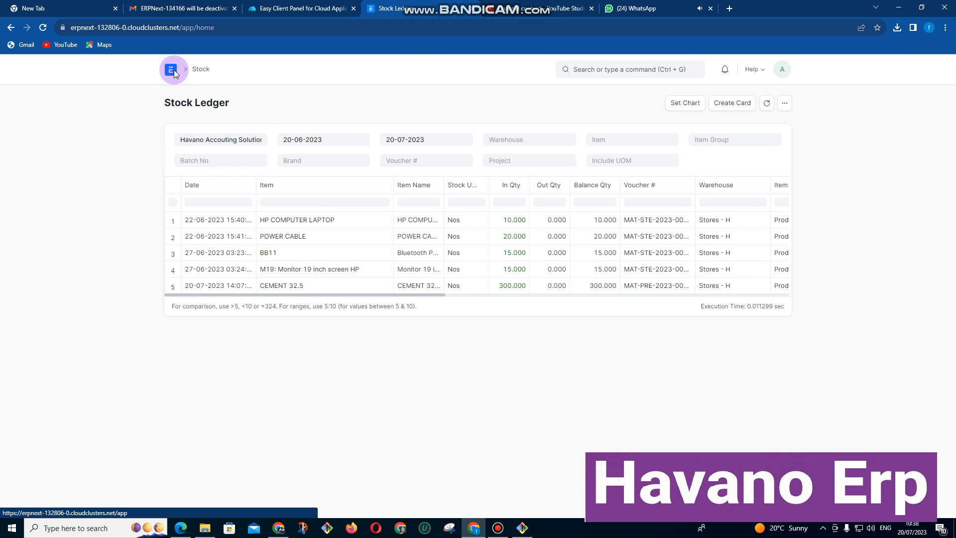
pyautogui.click(172, 69)
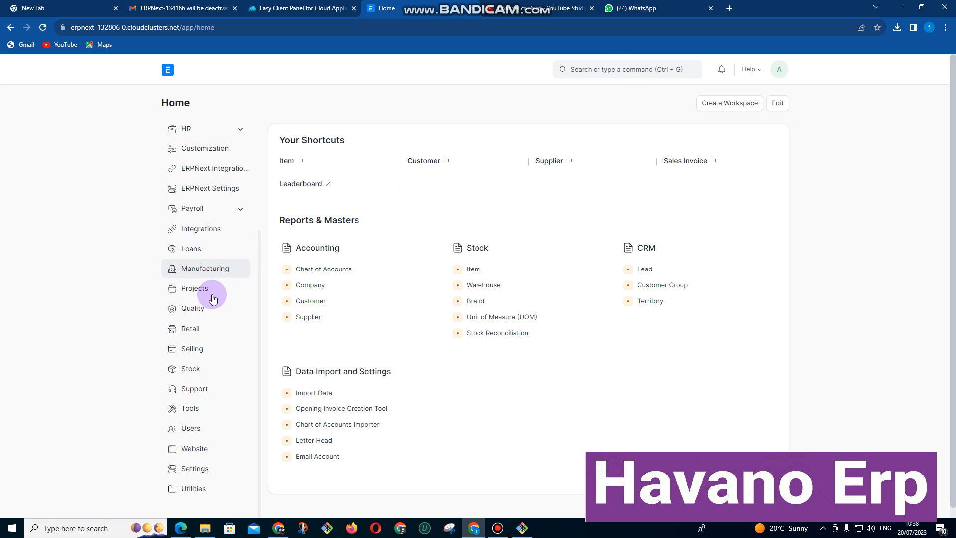
pyautogui.click(190, 368)
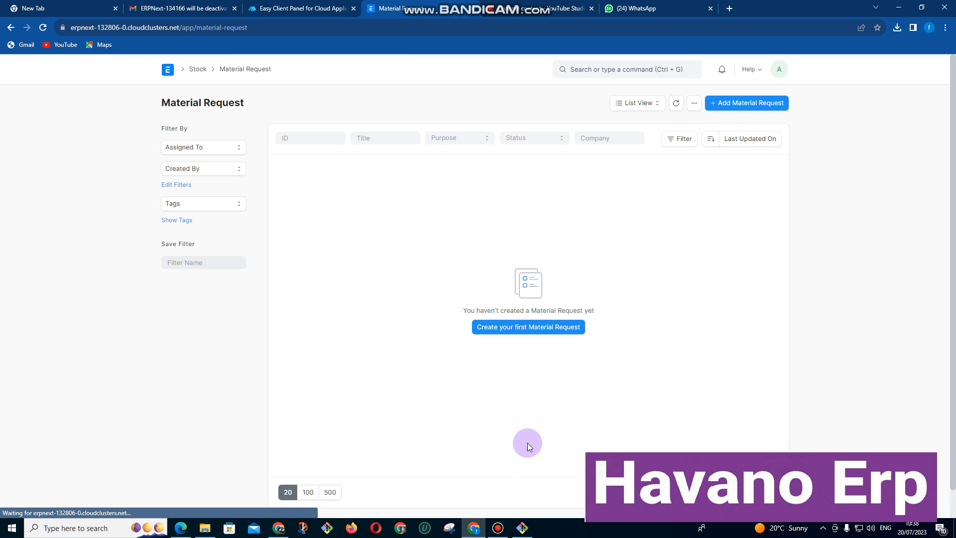
# Start a new Material Request with purpose Material Issue.
pyautogui.click(527, 326)
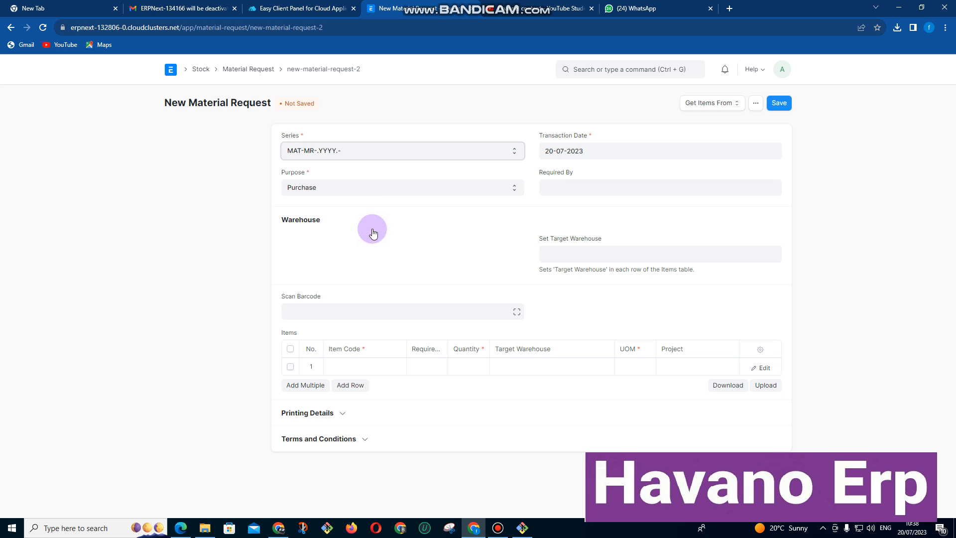
pyautogui.click(402, 187)
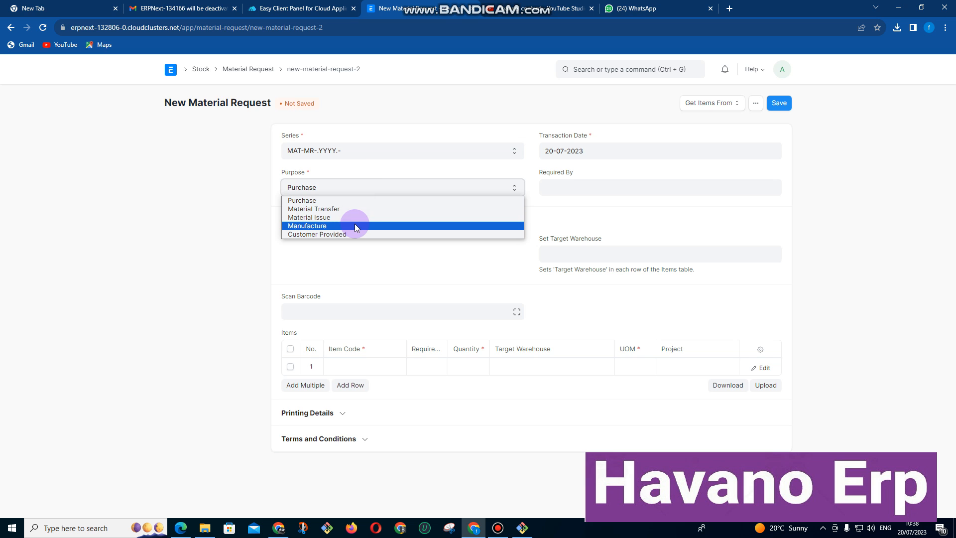
pyautogui.click(310, 217)
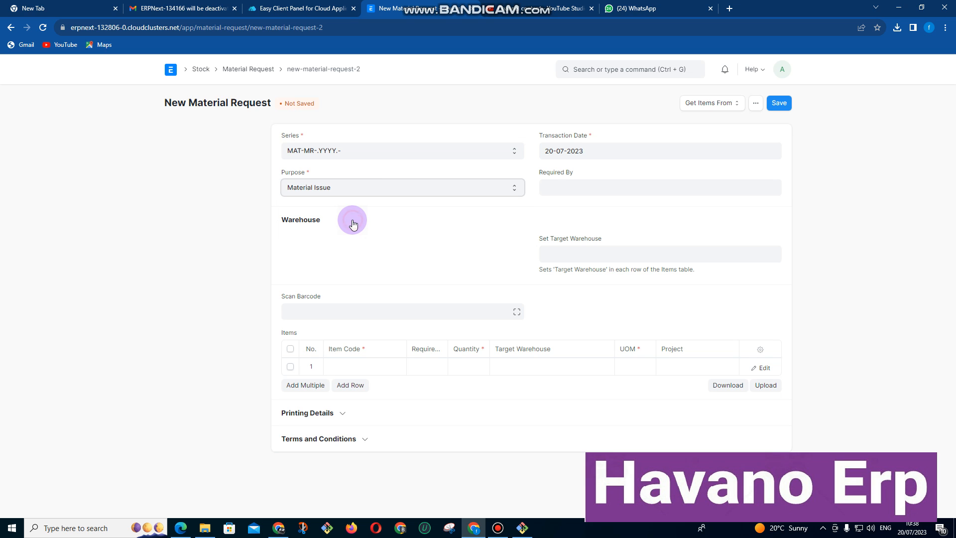
pyautogui.click(660, 254)
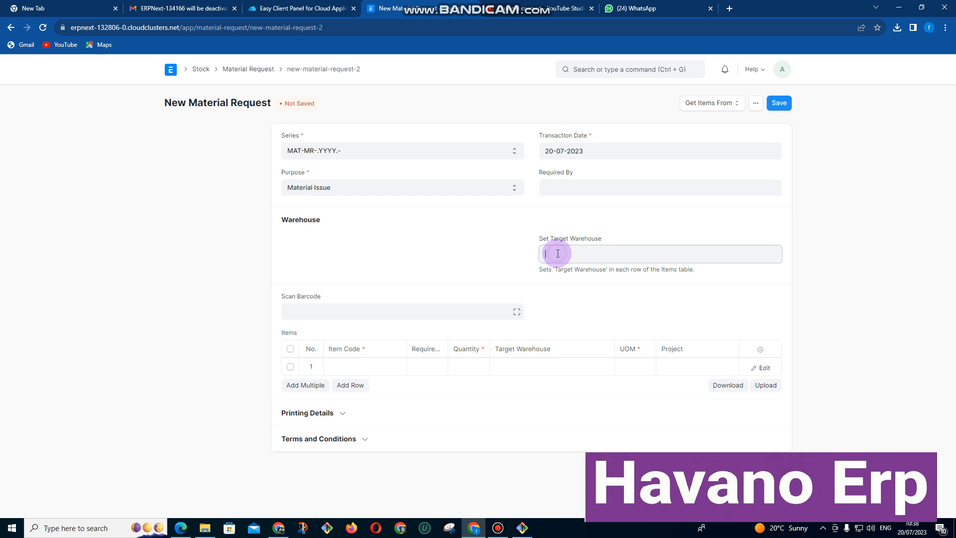
pyautogui.click(660, 253)
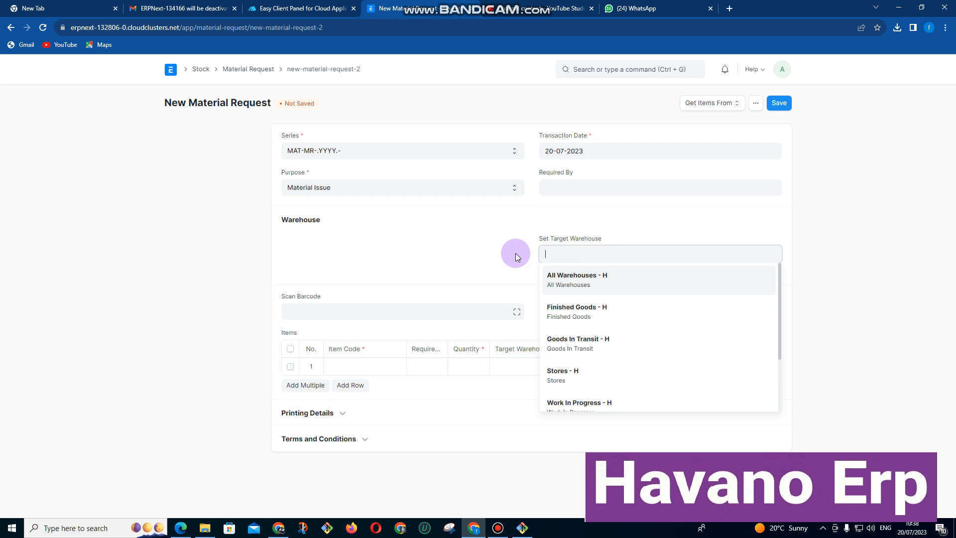
pyautogui.click(355, 367)
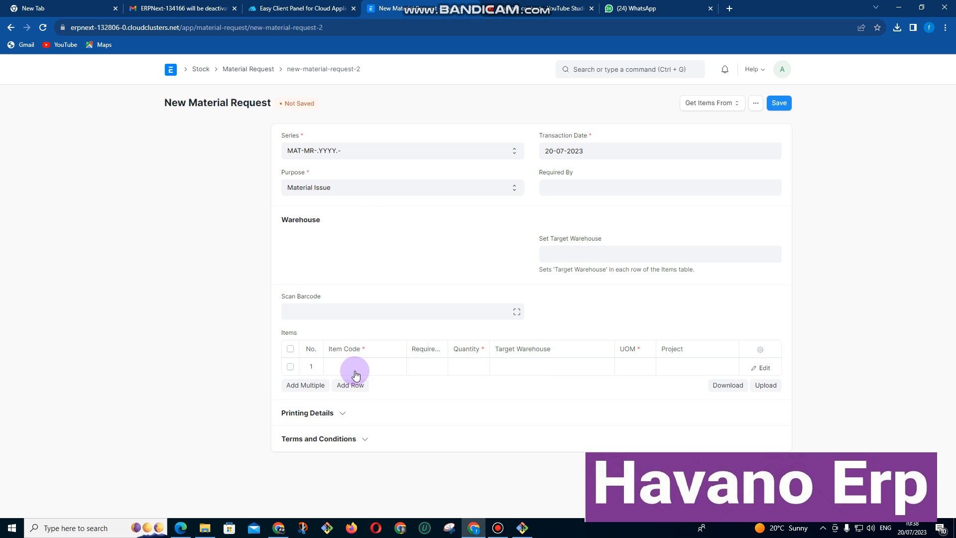
# Add CEMENT 32.5, required by today, quantity 10, project PROJ-0002.
pyautogui.click(356, 367)
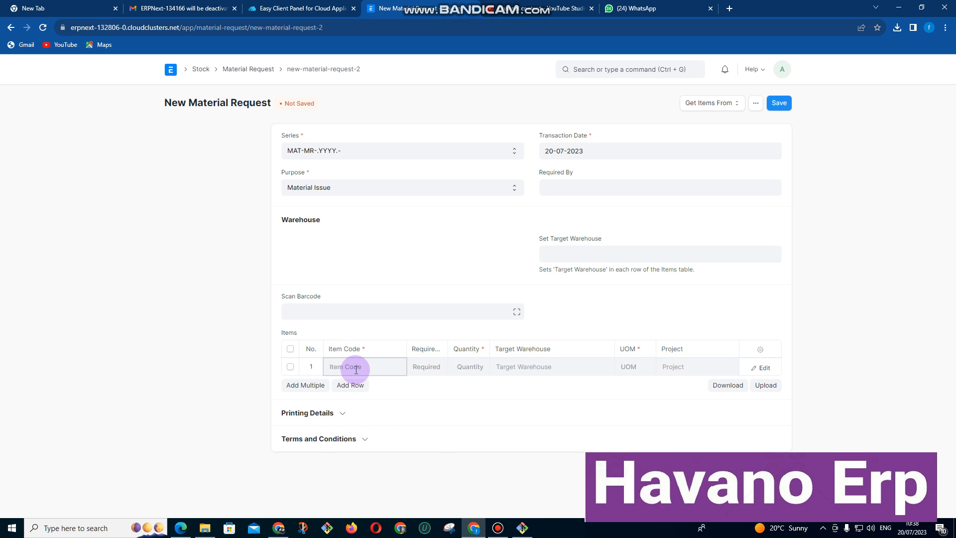
pyautogui.write('CEM')
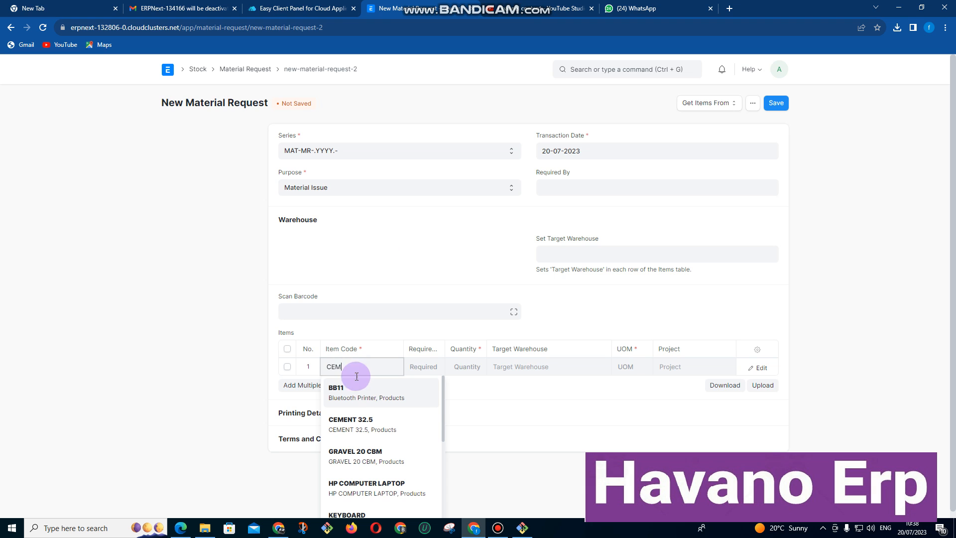
pyautogui.click(350, 424)
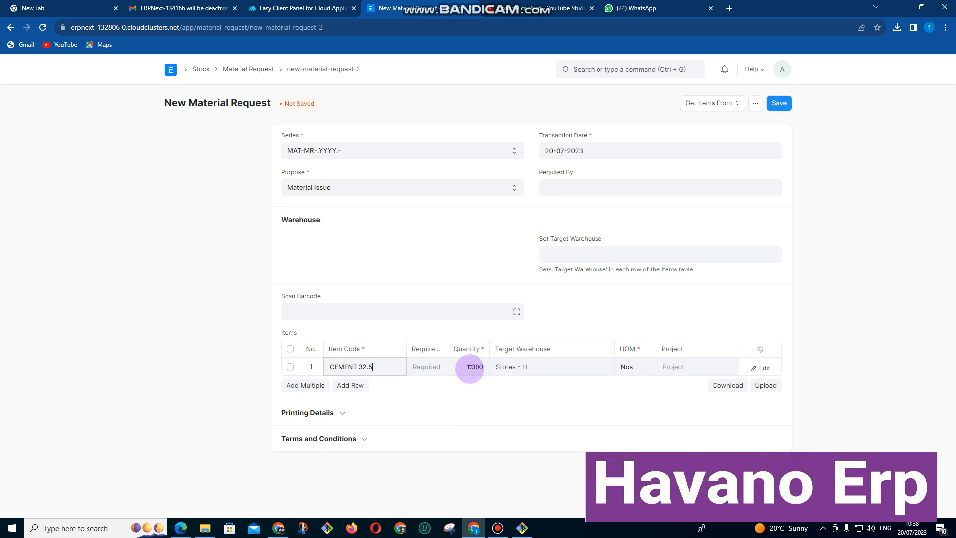
pyautogui.click(427, 366)
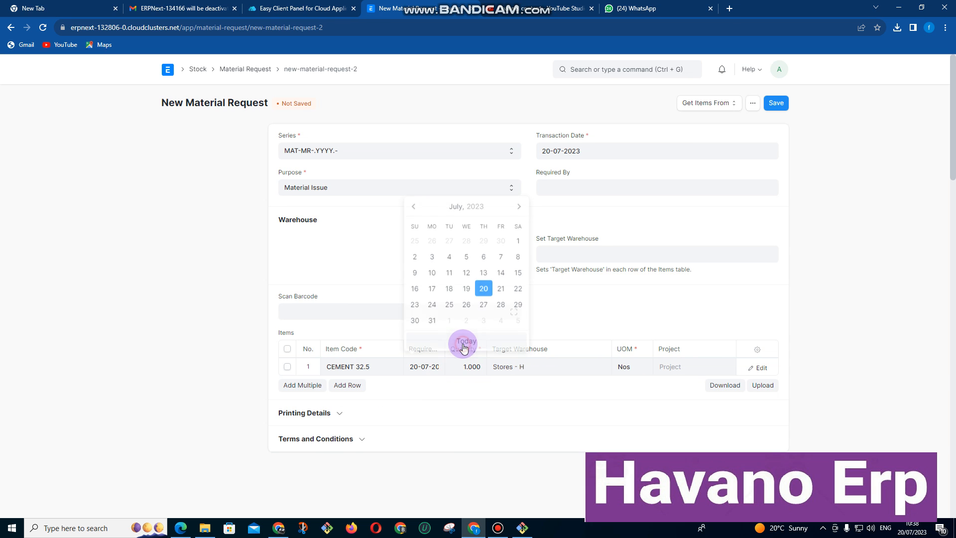
pyautogui.click(482, 366)
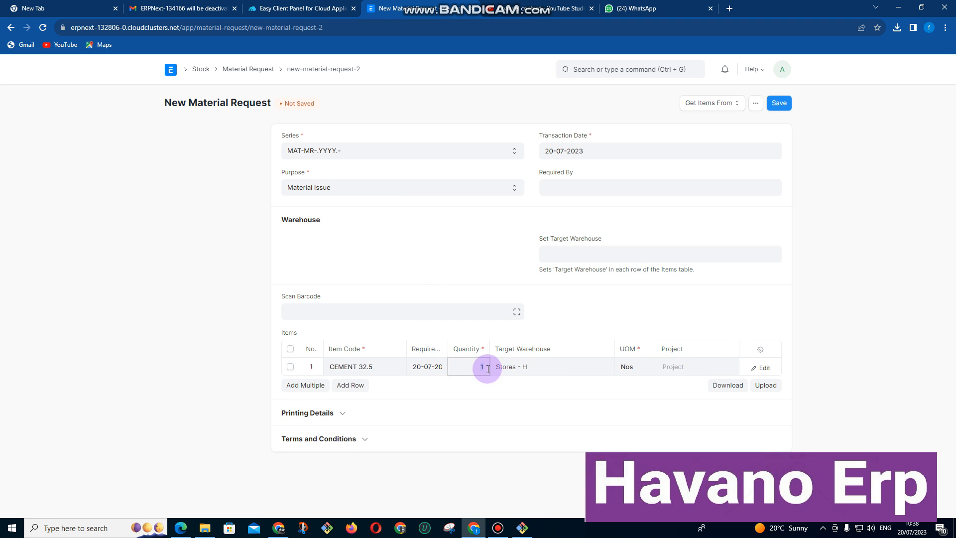
pyautogui.write('0.000')
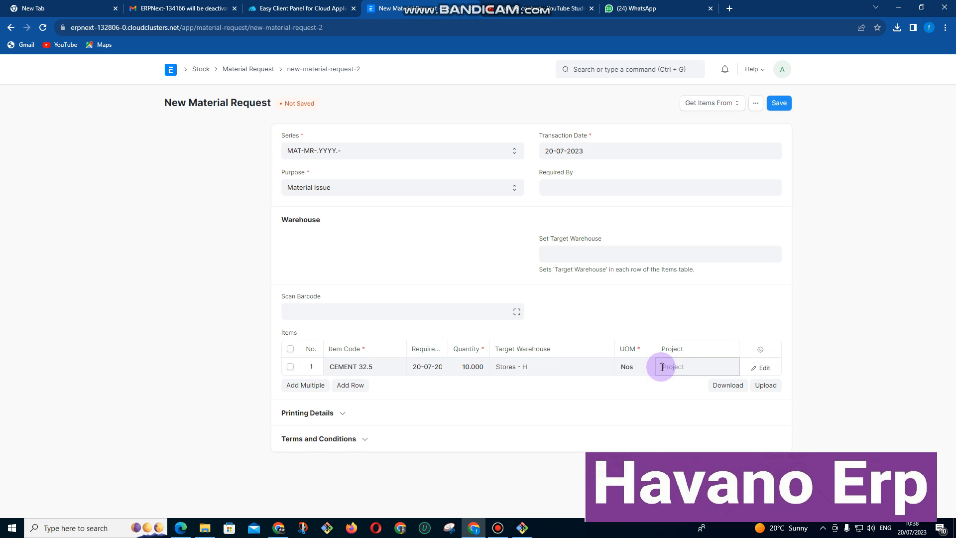
pyautogui.write('SA')
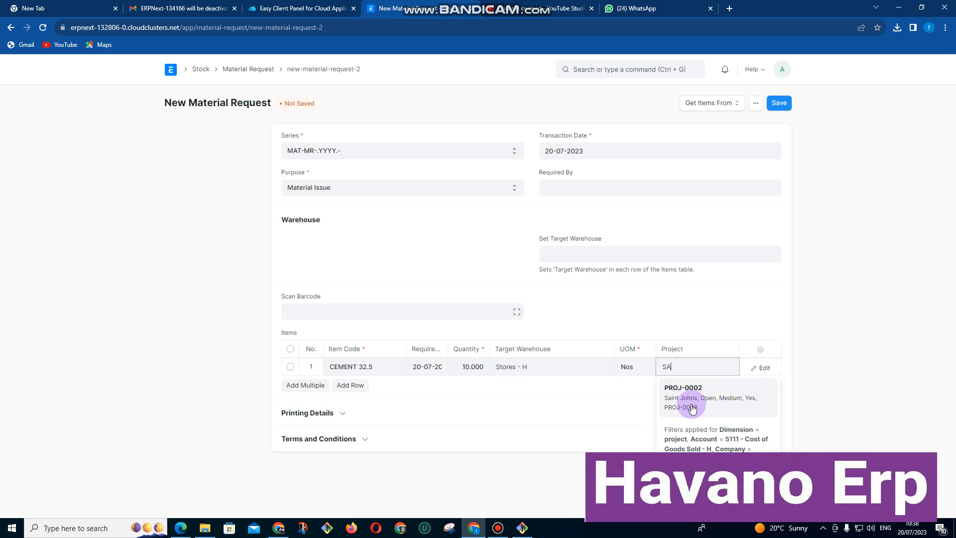
pyautogui.click(682, 396)
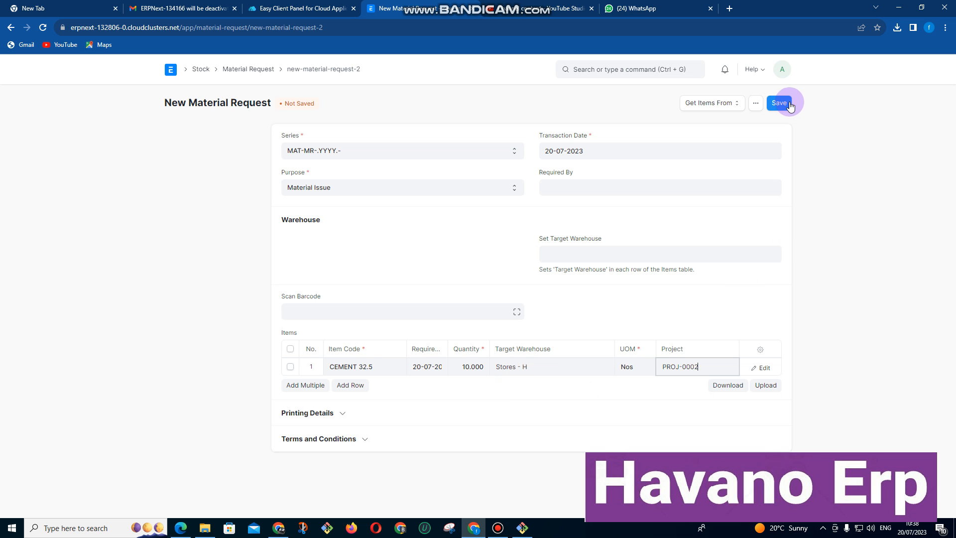
# Save and submit material request MAT-MR-2023-00001 and its 10 CEMENT 32.5 Material Issue, then return Home.
pyautogui.click(780, 103)
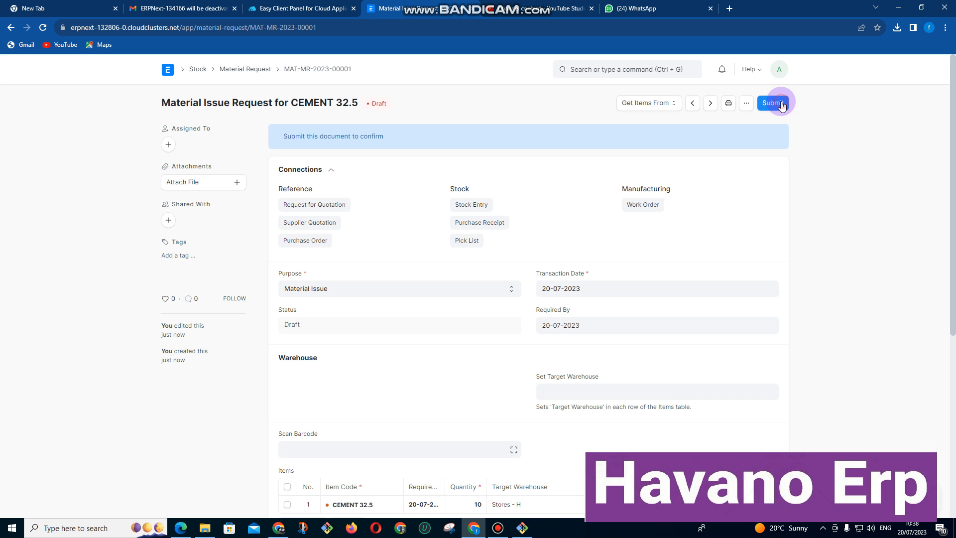
pyautogui.click(772, 102)
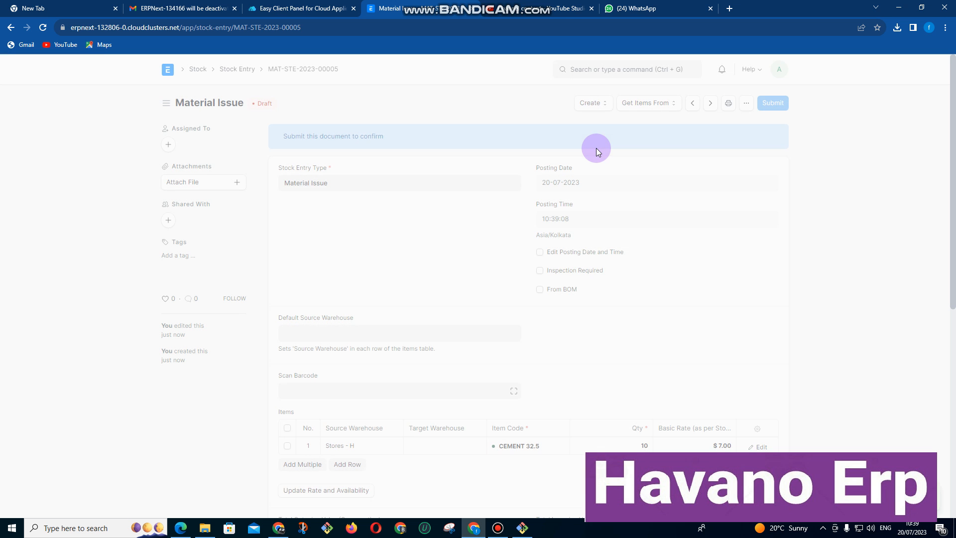
pyautogui.click(772, 103)
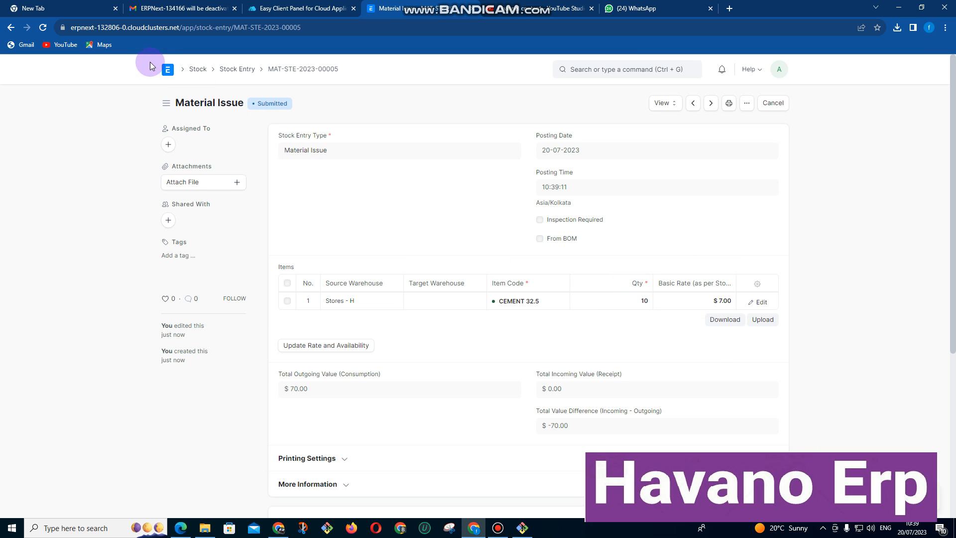
pyautogui.click(167, 69)
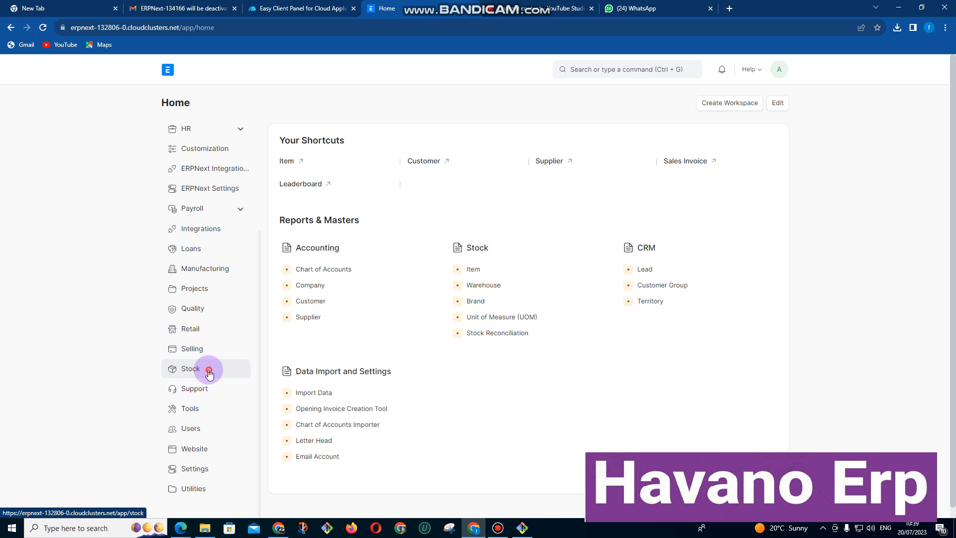
pyautogui.click(192, 369)
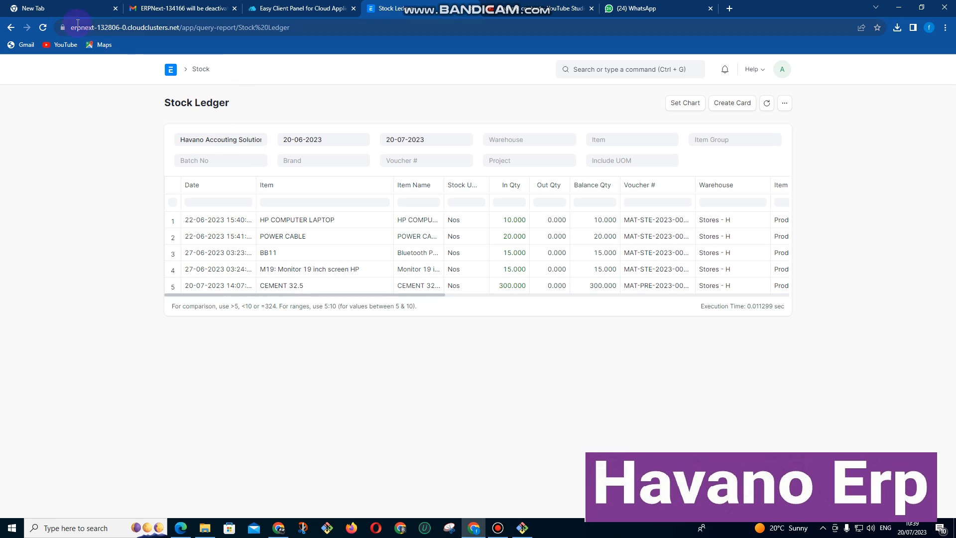
pyautogui.click(42, 27)
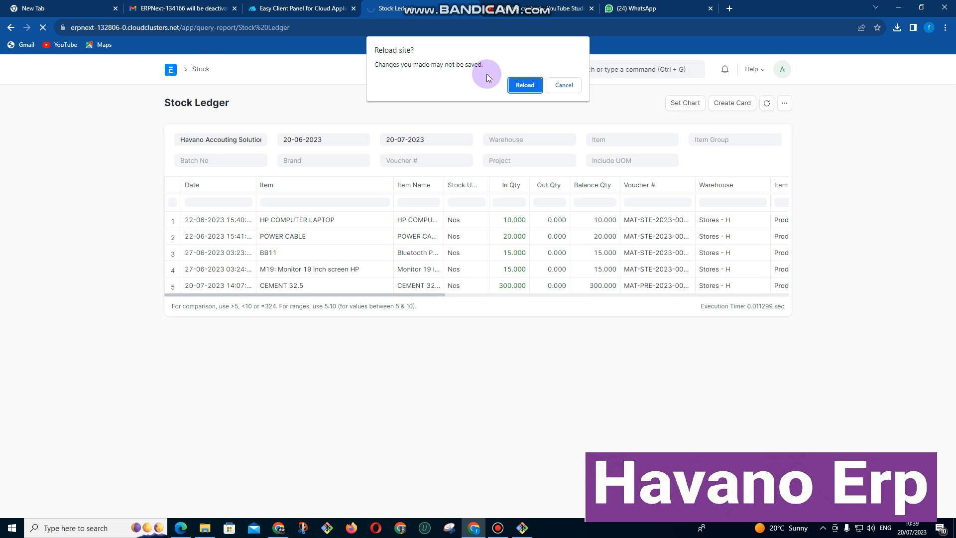
pyautogui.click(524, 84)
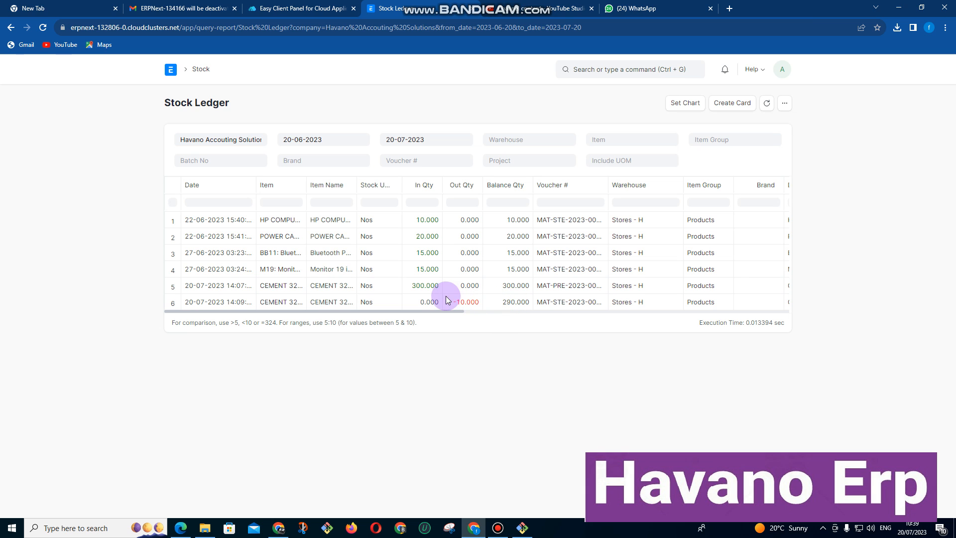
pyautogui.moveTo(418, 290)
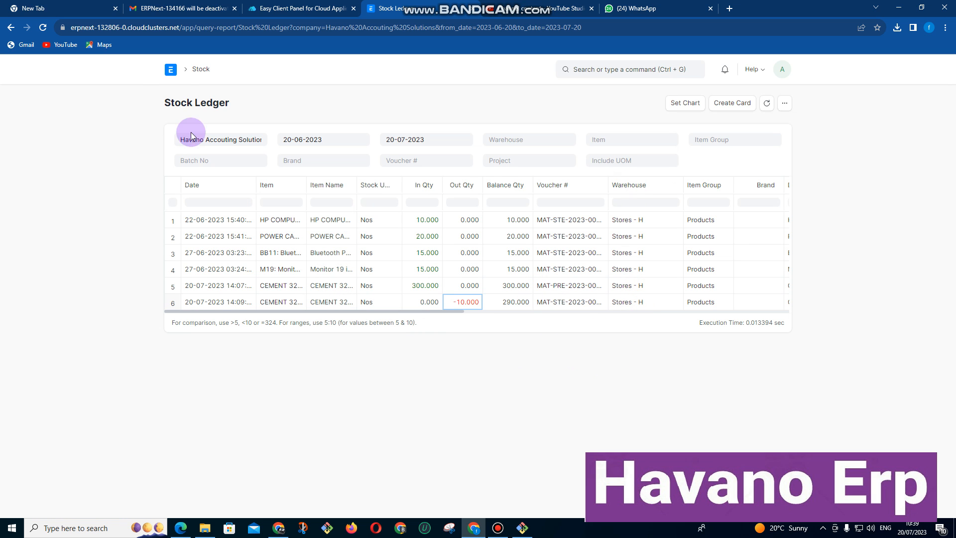
pyautogui.click(168, 69)
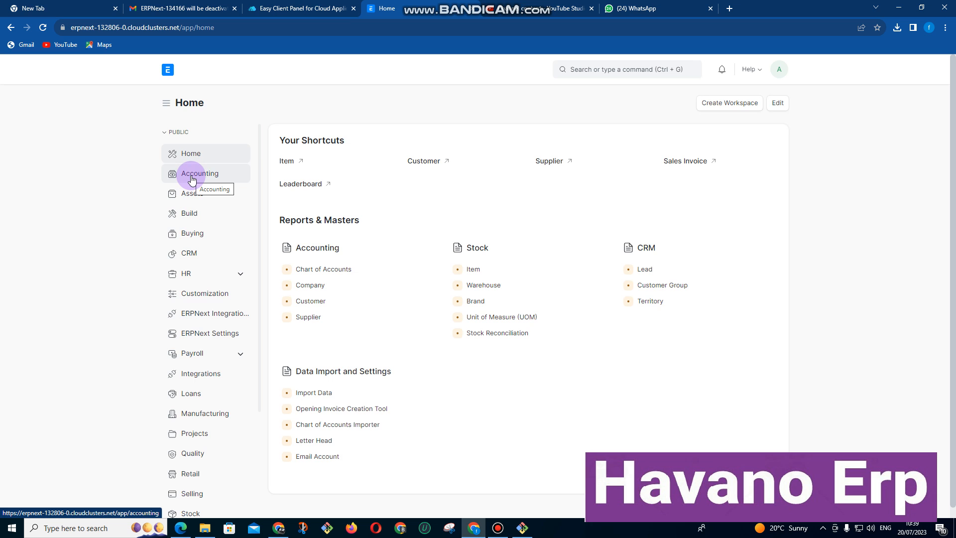
# Review the 2023 Profit and Loss Statement: $943 income, $-2,150 expenses, $3,093 profit.
pyautogui.click(199, 173)
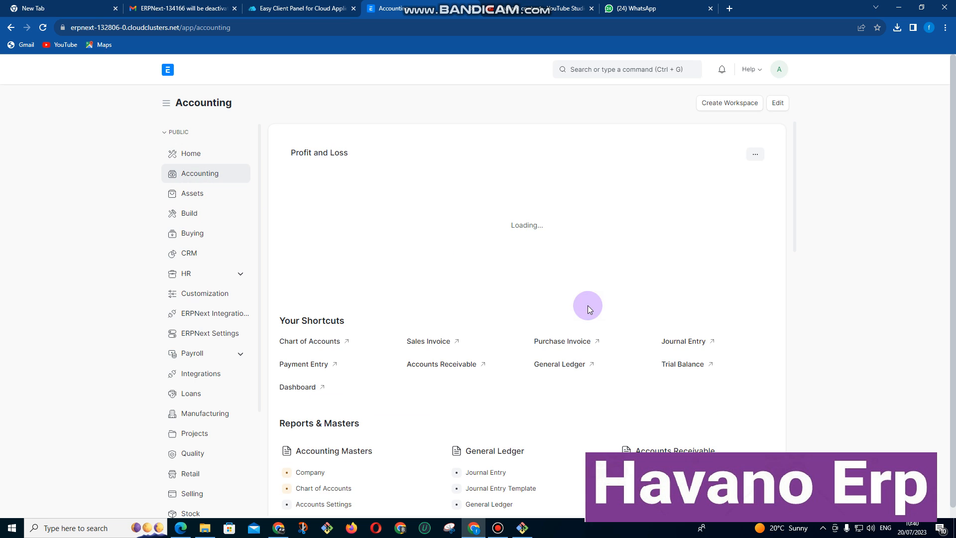
pyautogui.scroll(-3)
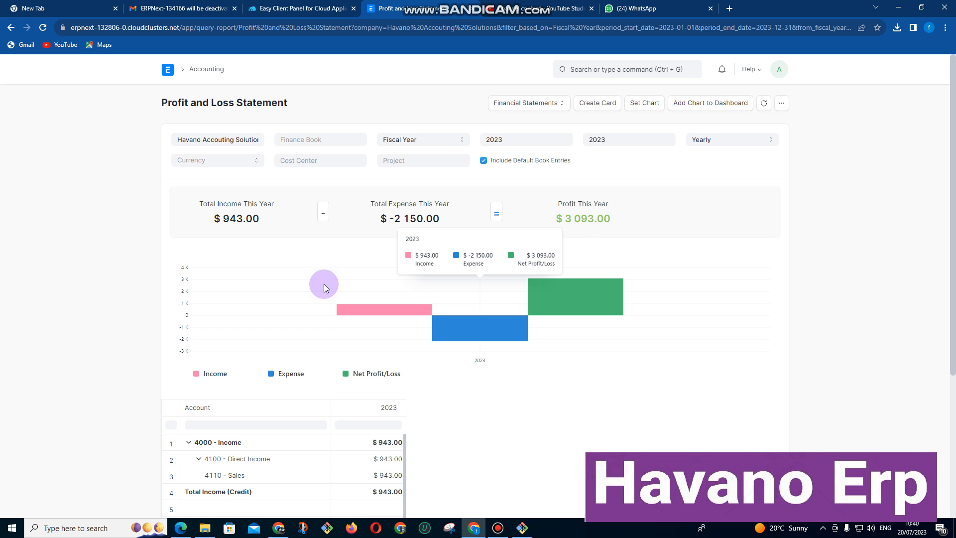
pyautogui.scroll(-3)
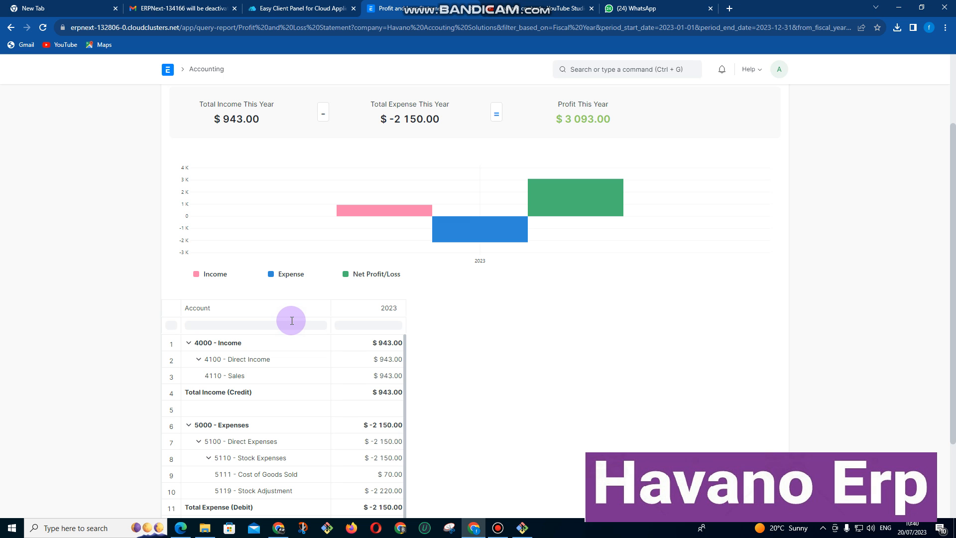
pyautogui.scroll(-3)
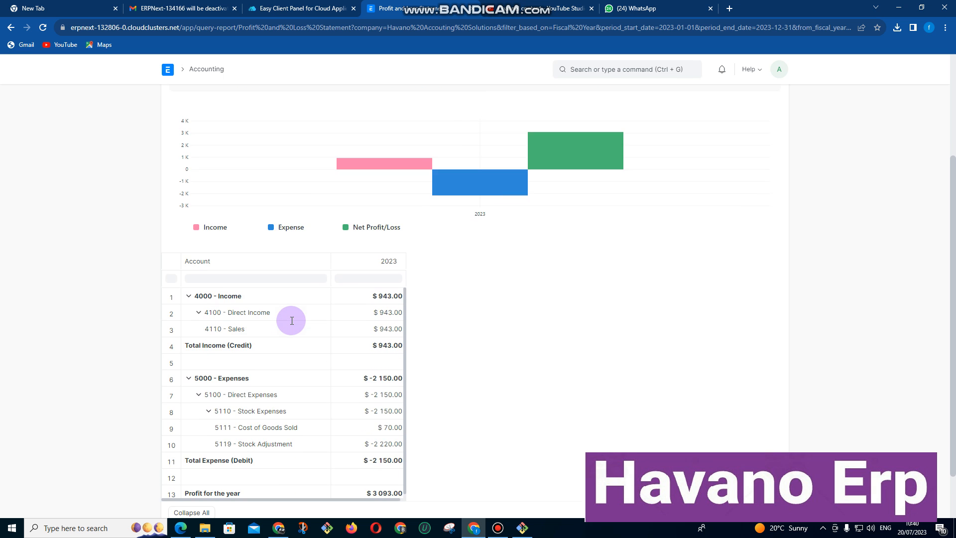
pyautogui.scroll(-3)
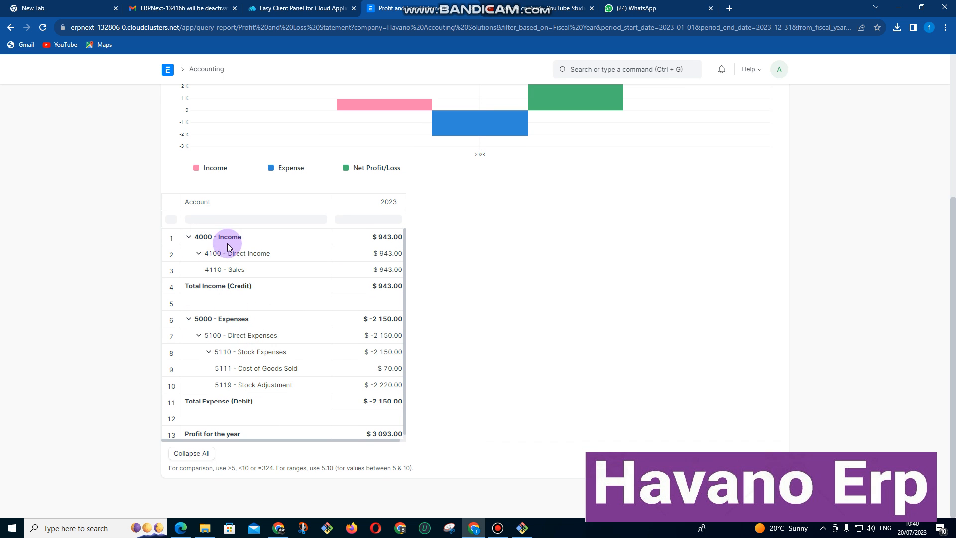
pyautogui.moveTo(367, 437)
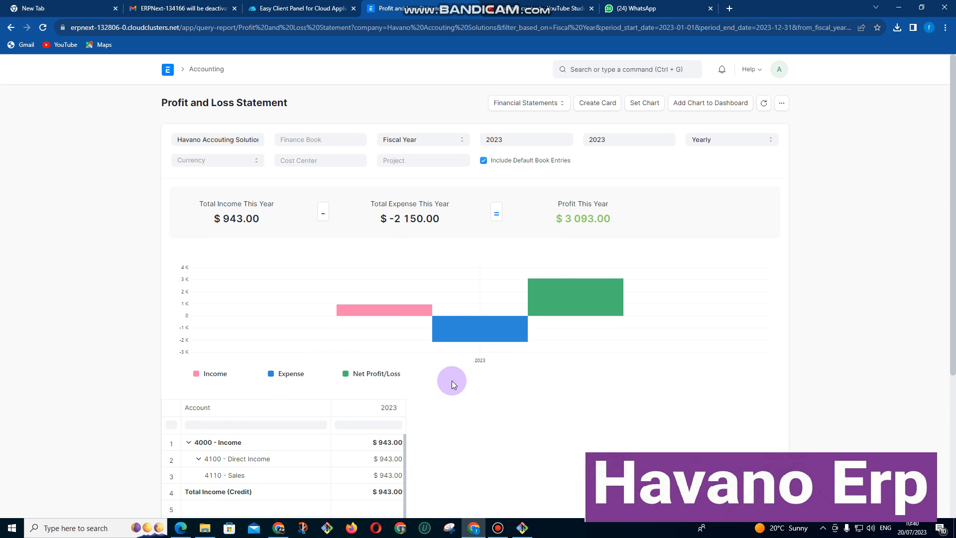
# Filter the Profit and Loss Statement to PROJ-0002 and review its $70 cost of goods sold.
pyautogui.click(422, 159)
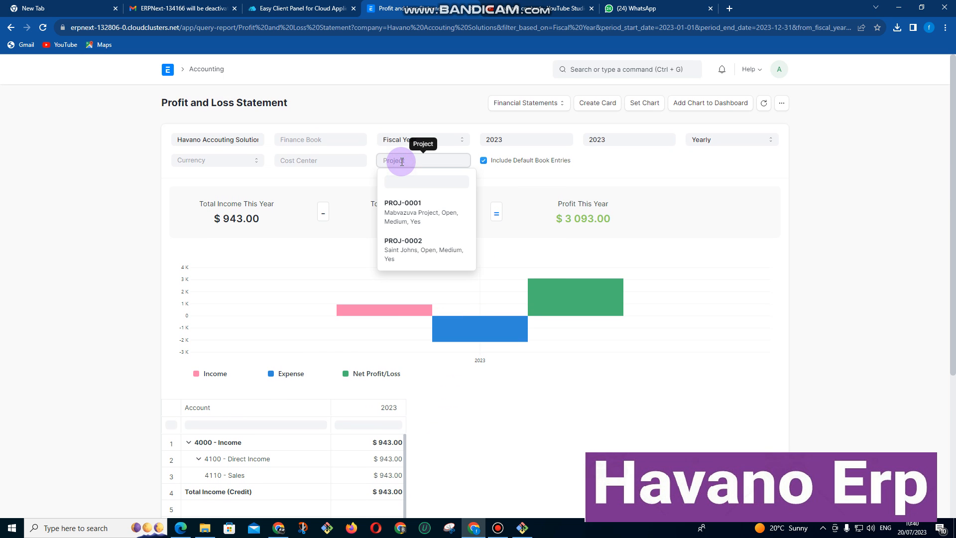
pyautogui.moveTo(429, 221)
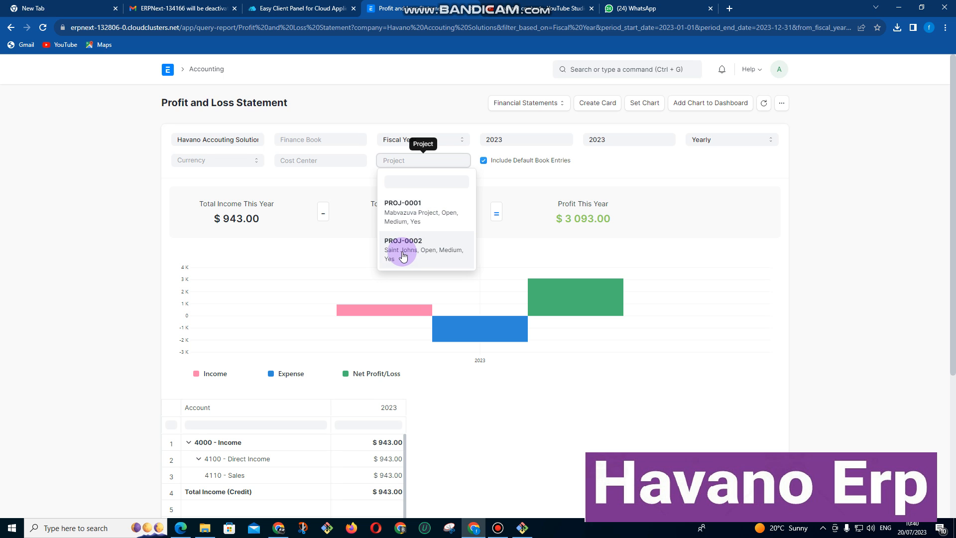
pyautogui.click(403, 249)
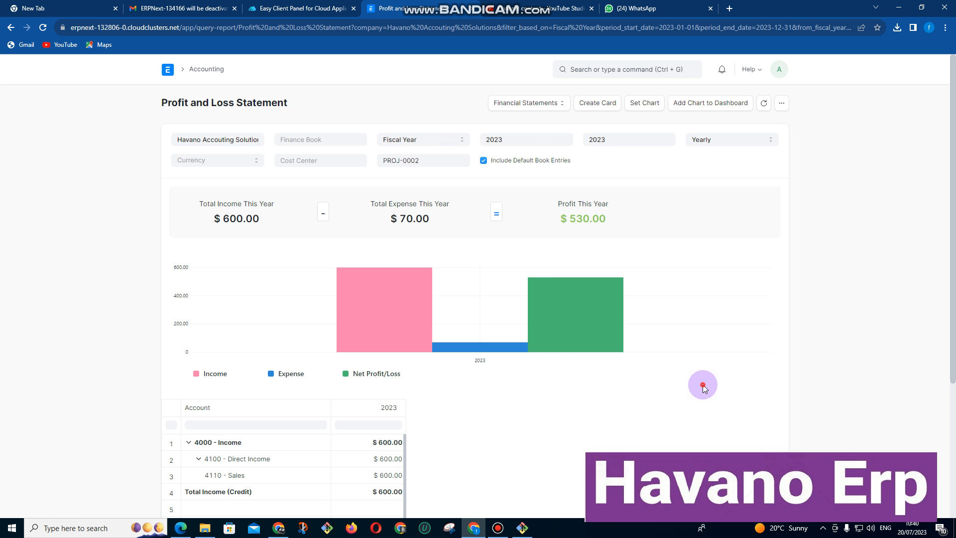
pyautogui.scroll(-3)
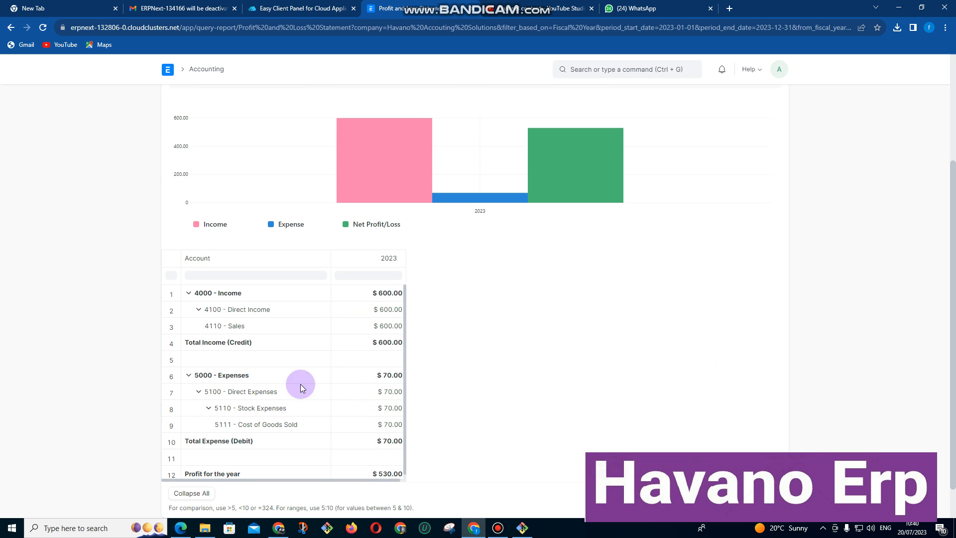